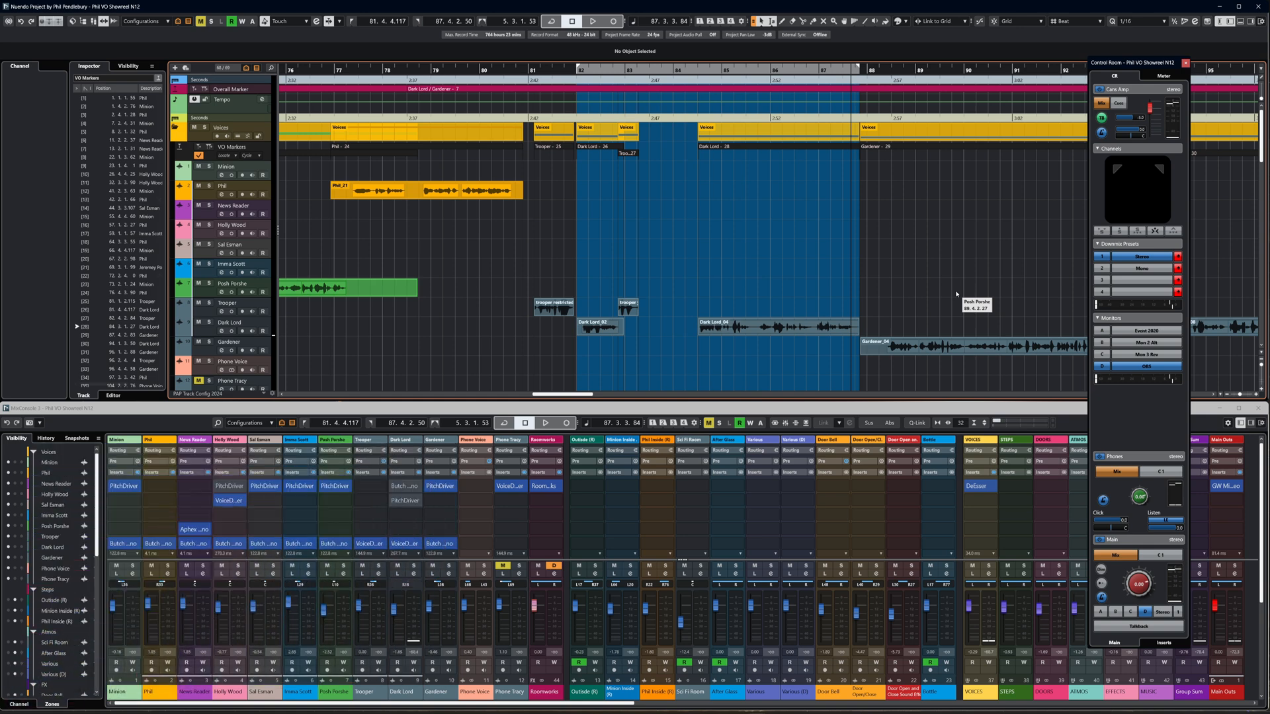
{"action": "mouse_move", "coordinate": [726, 283]}
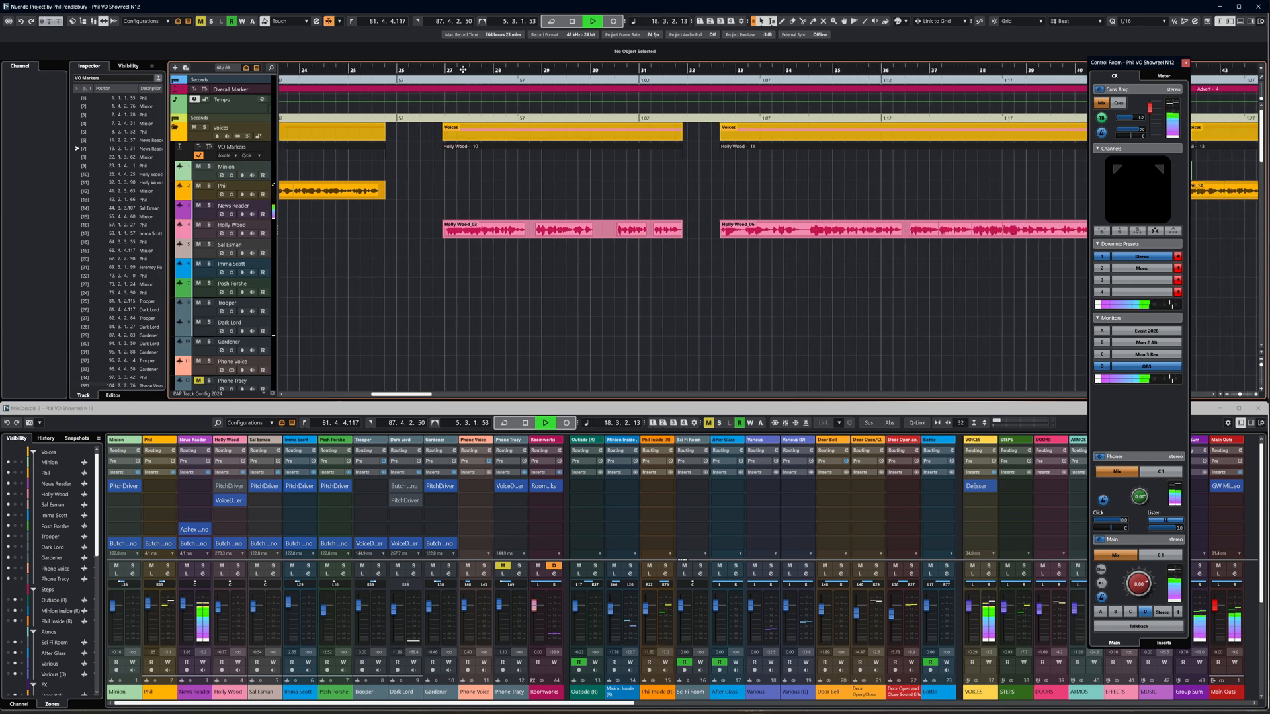
- Expand the MixConsole Sends rack so the Roomworks reverb sends show across the voice channels
{"action": "left_click", "coordinate": [551, 21]}
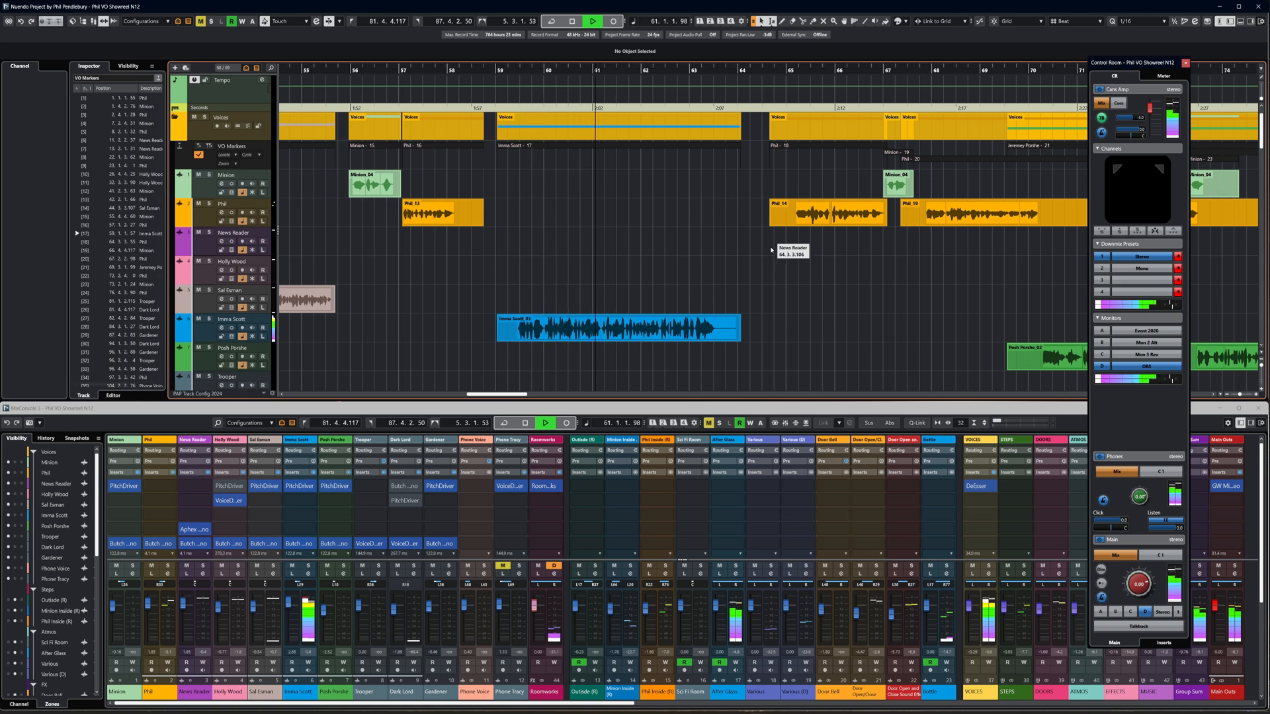
{"action": "mouse_move", "coordinate": [781, 311]}
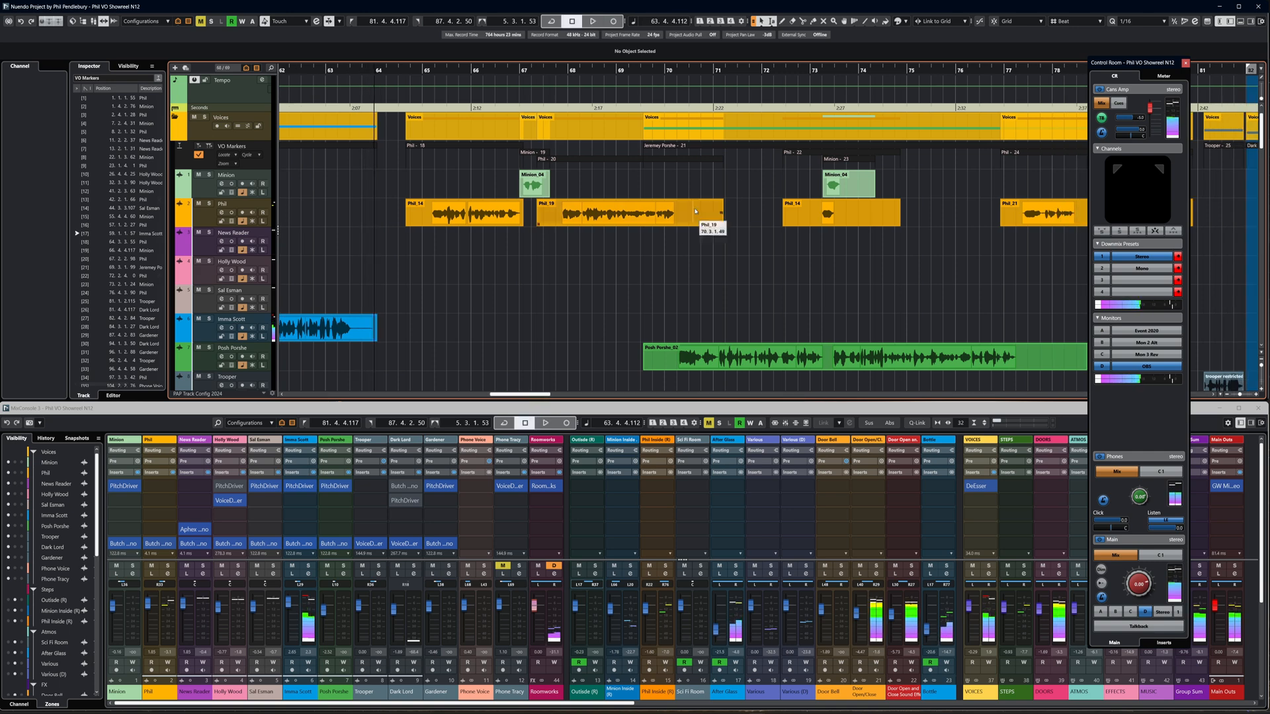
{"action": "scroll", "scroll_direction": "right", "scroll_amount": 3}
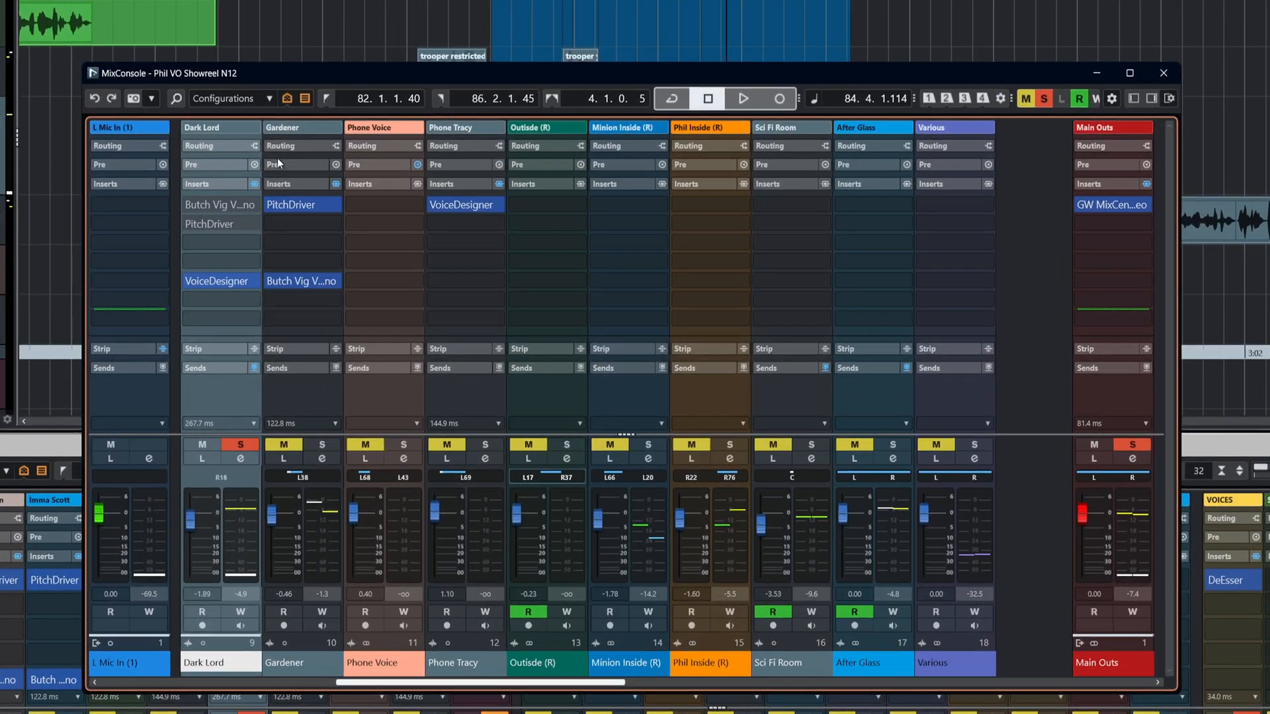
{"action": "left_click", "coordinate": [742, 98]}
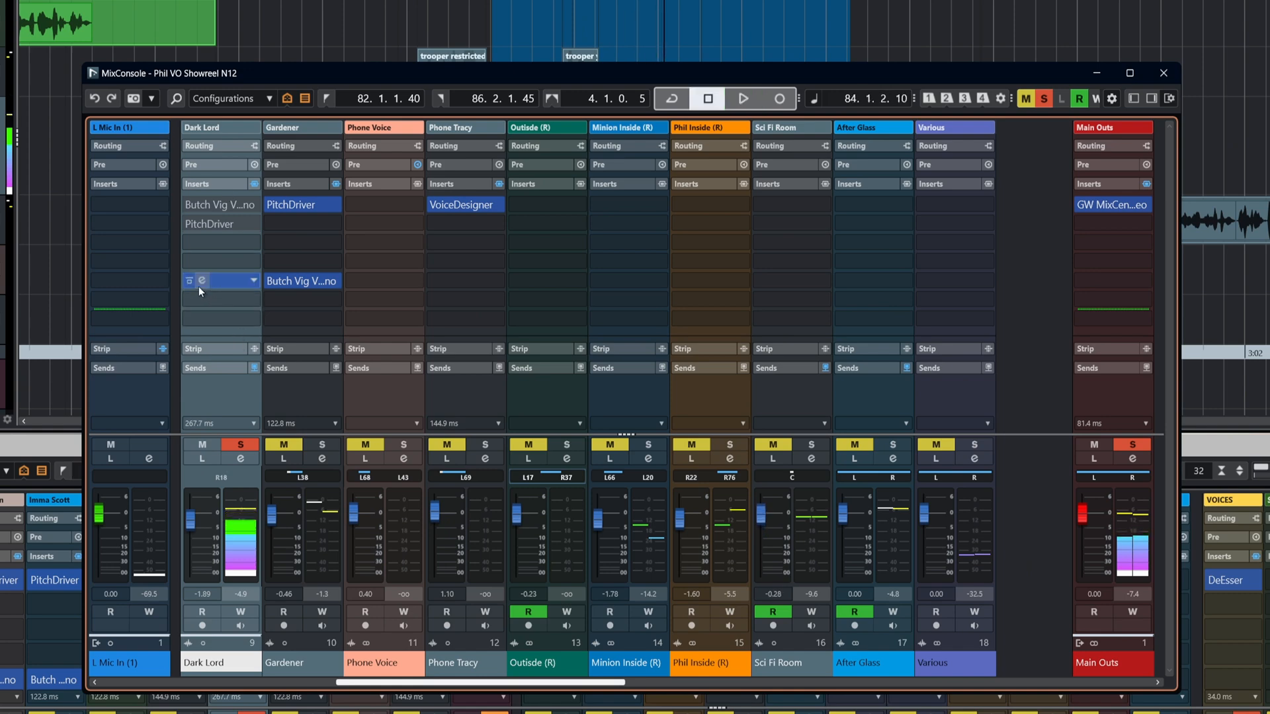
- Open, close and reopen the VoiceDesigner insert editor on the Dark Lord channel
{"action": "left_click", "coordinate": [216, 280]}
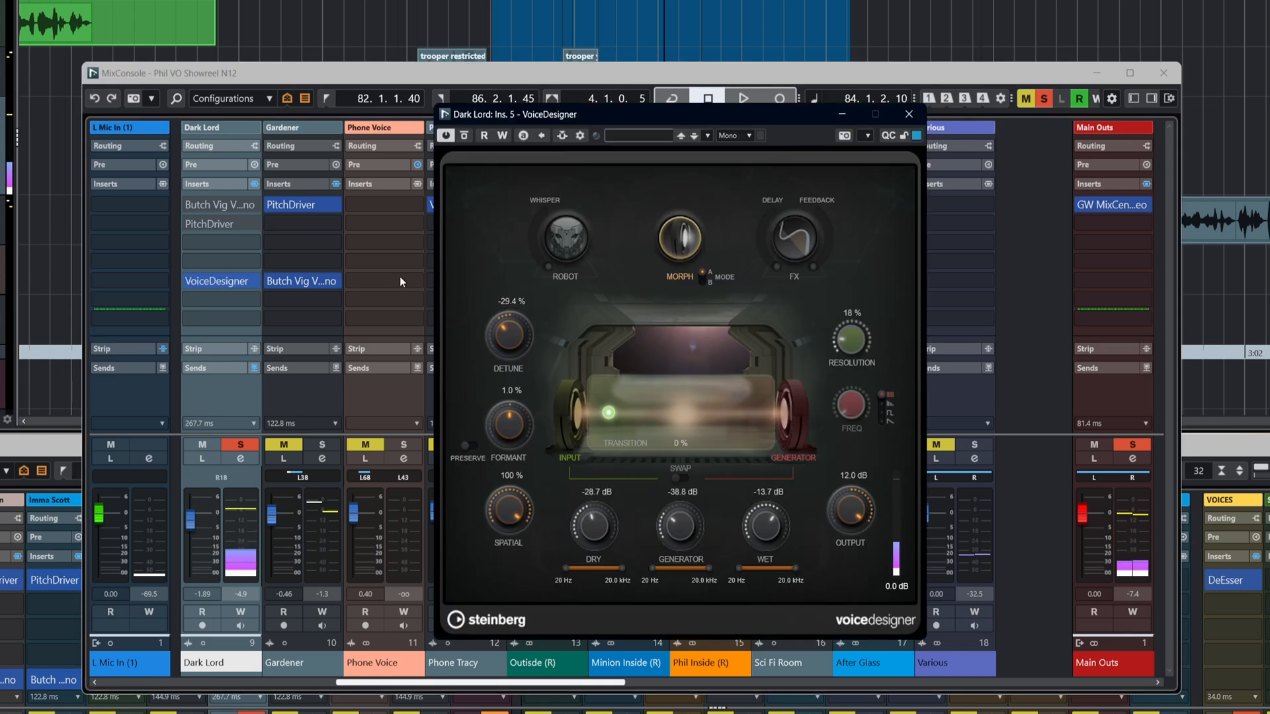
{"action": "left_click", "coordinate": [907, 114]}
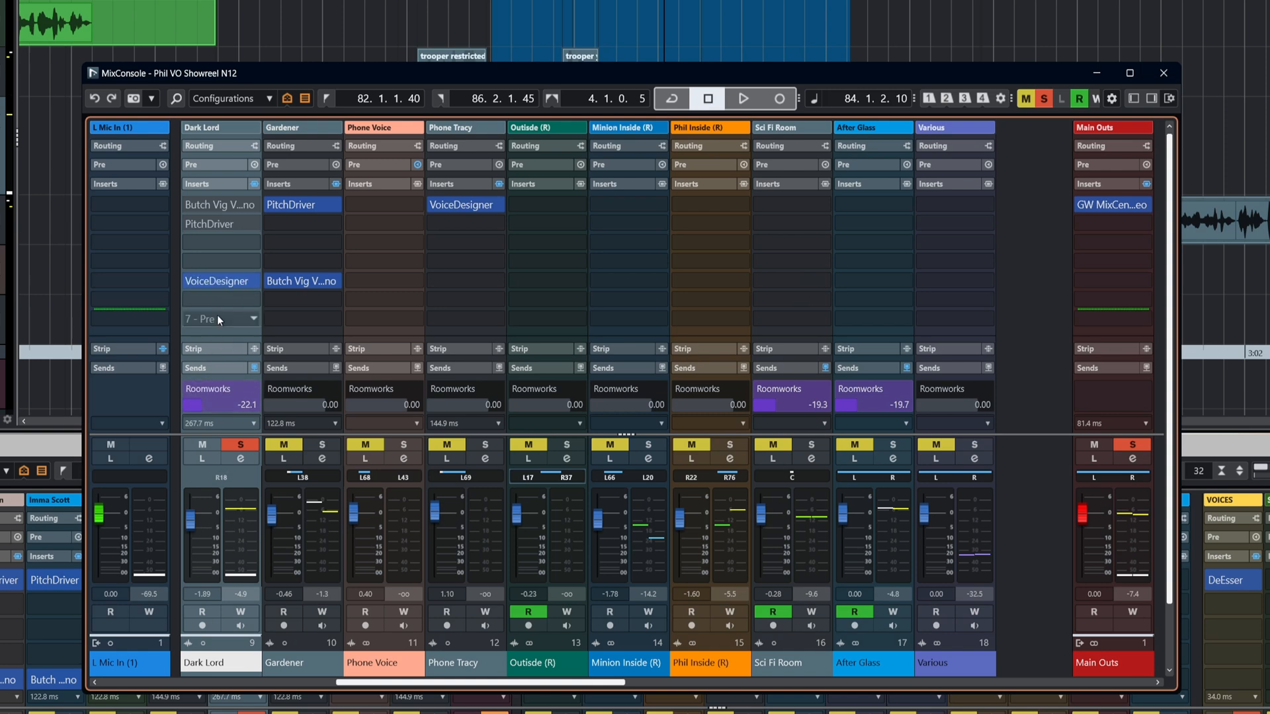
{"action": "left_click", "coordinate": [203, 411]}
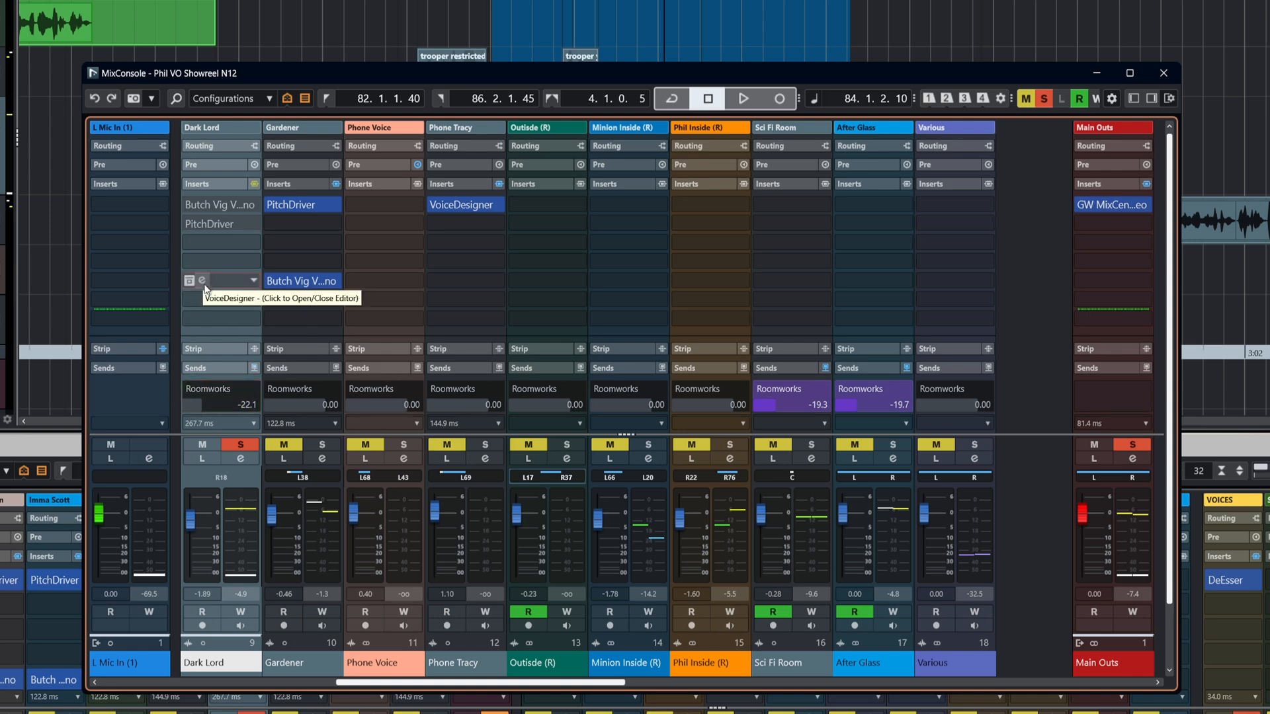
{"action": "left_click", "coordinate": [741, 98]}
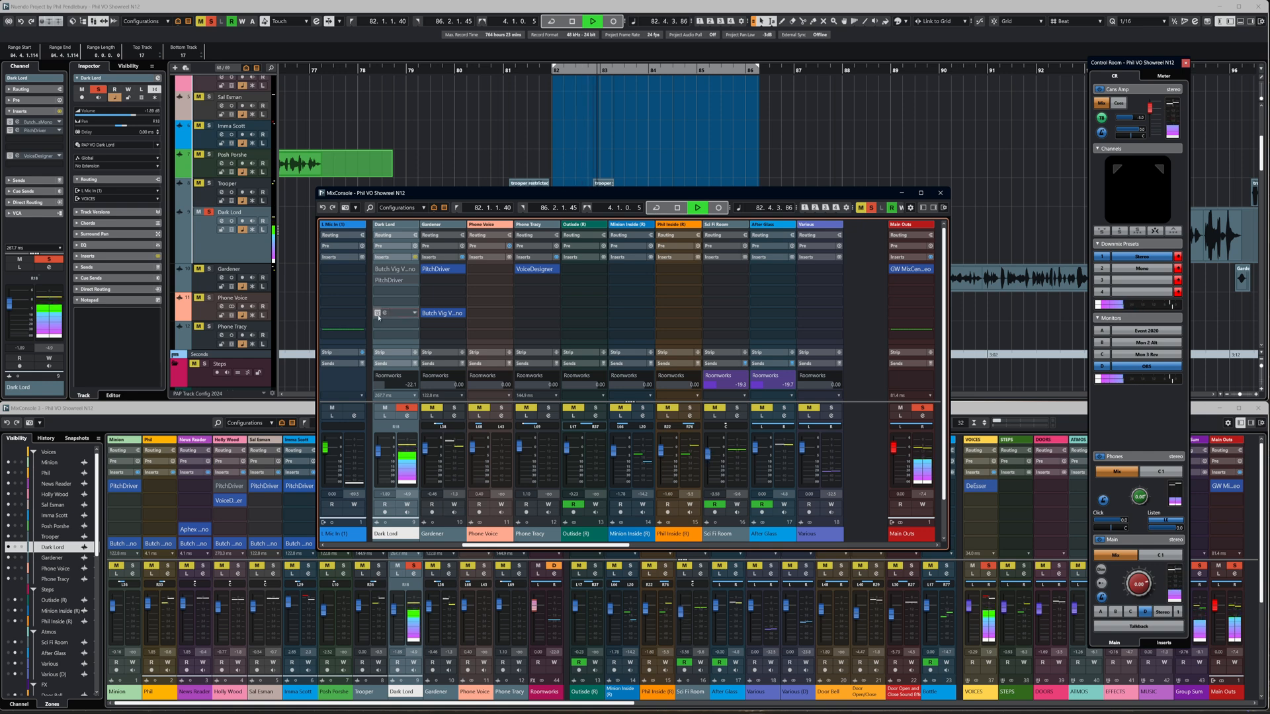
{"action": "mouse_move", "coordinate": [377, 313]}
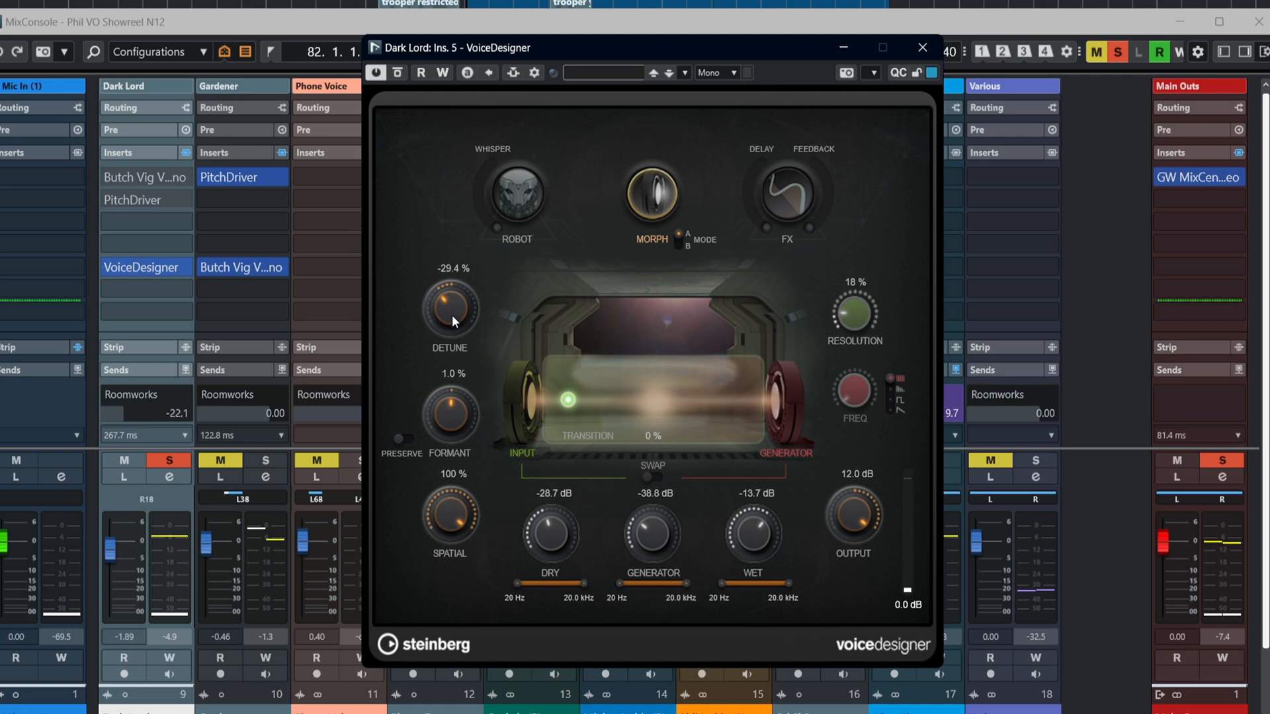
- Raise the VoiceDesigner Detune from negative up to exactly 0.0 %
{"action": "left_click_drag", "start_coordinate": [449, 308], "coordinate": [454, 304]}
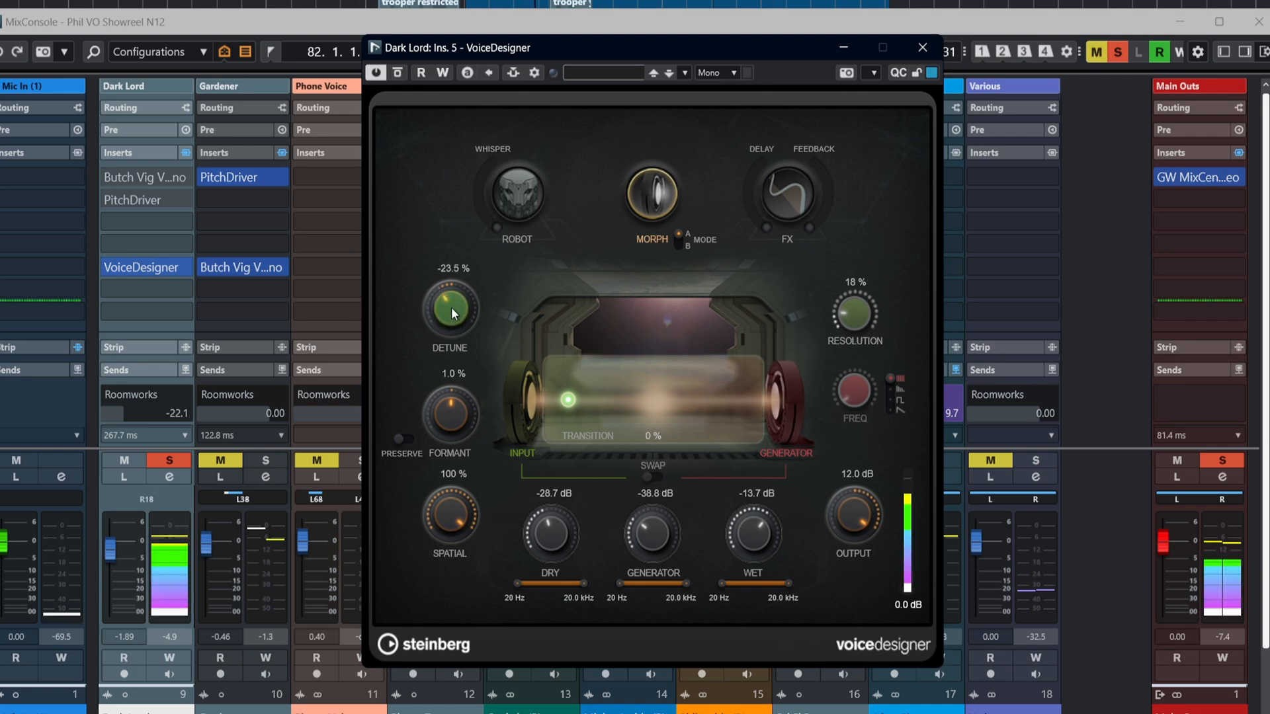
{"action": "left_click_drag", "start_coordinate": [450, 315], "coordinate": [457, 294]}
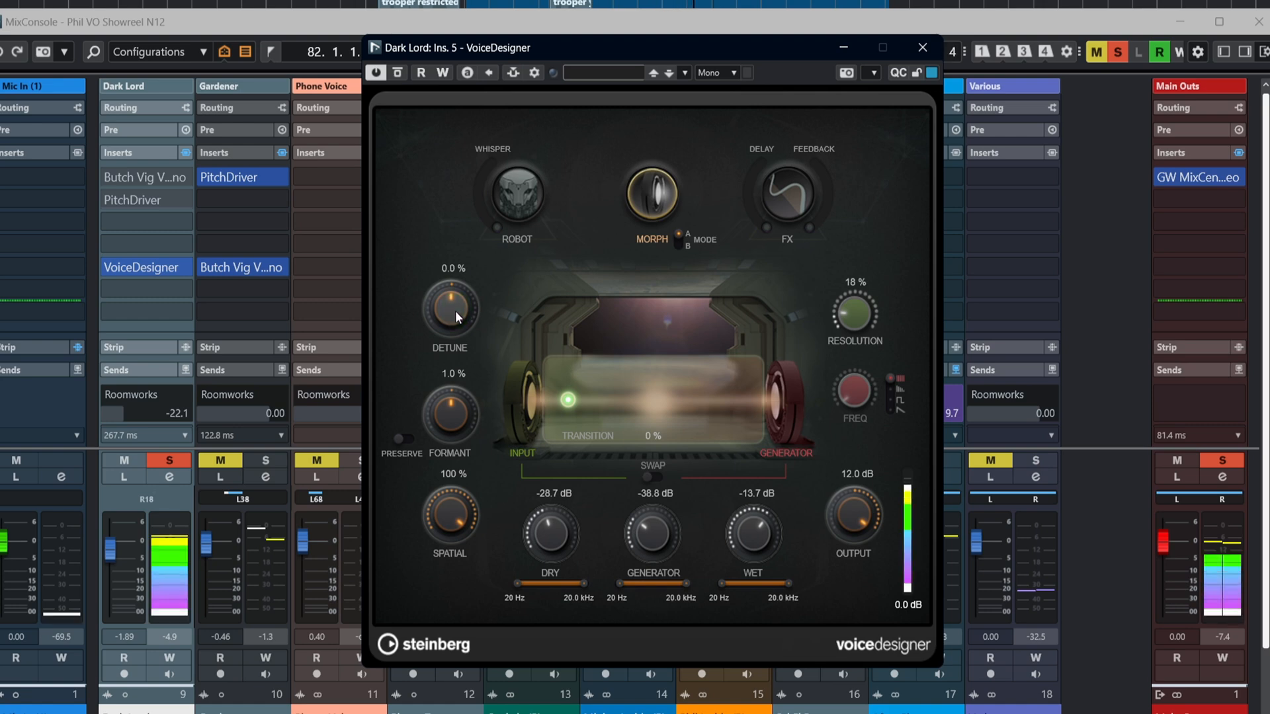
{"action": "left_click_drag", "start_coordinate": [449, 306], "coordinate": [449, 344]}
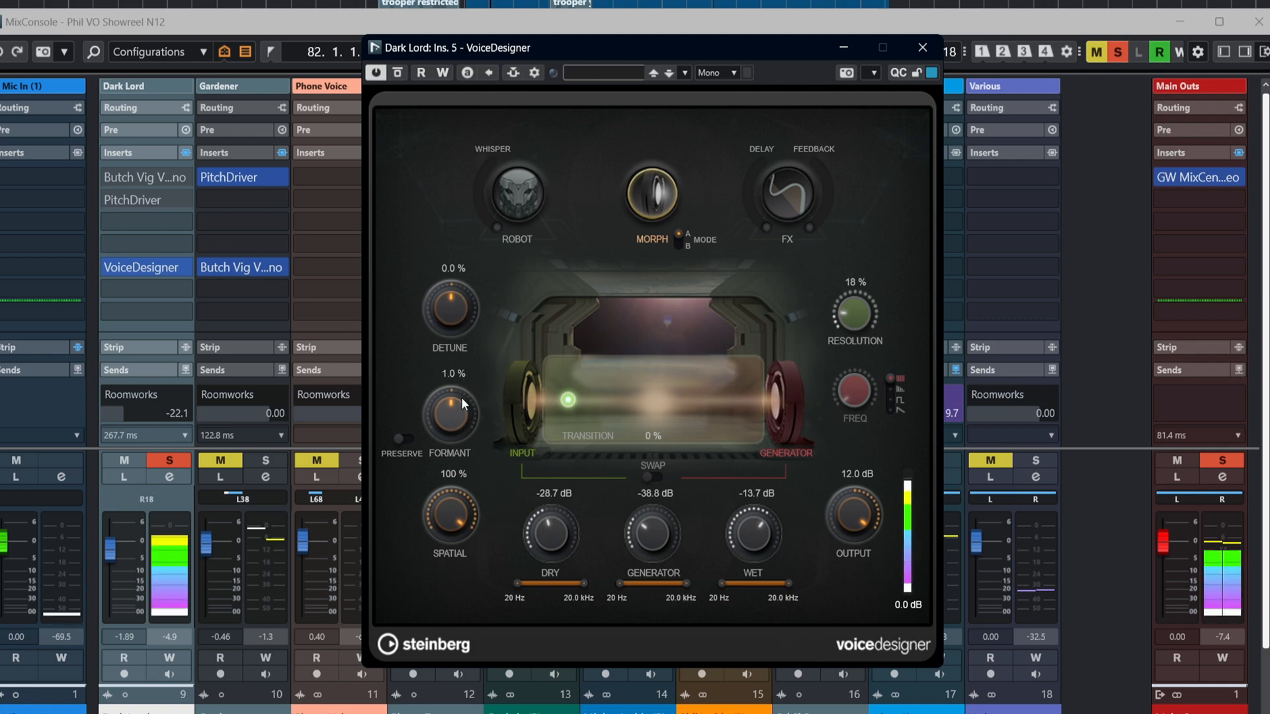
- Sweep the Formant down to about -32 %, back through zero and positive, settling at -4.9 %
{"action": "left_click_drag", "start_coordinate": [450, 417], "coordinate": [456, 442]}
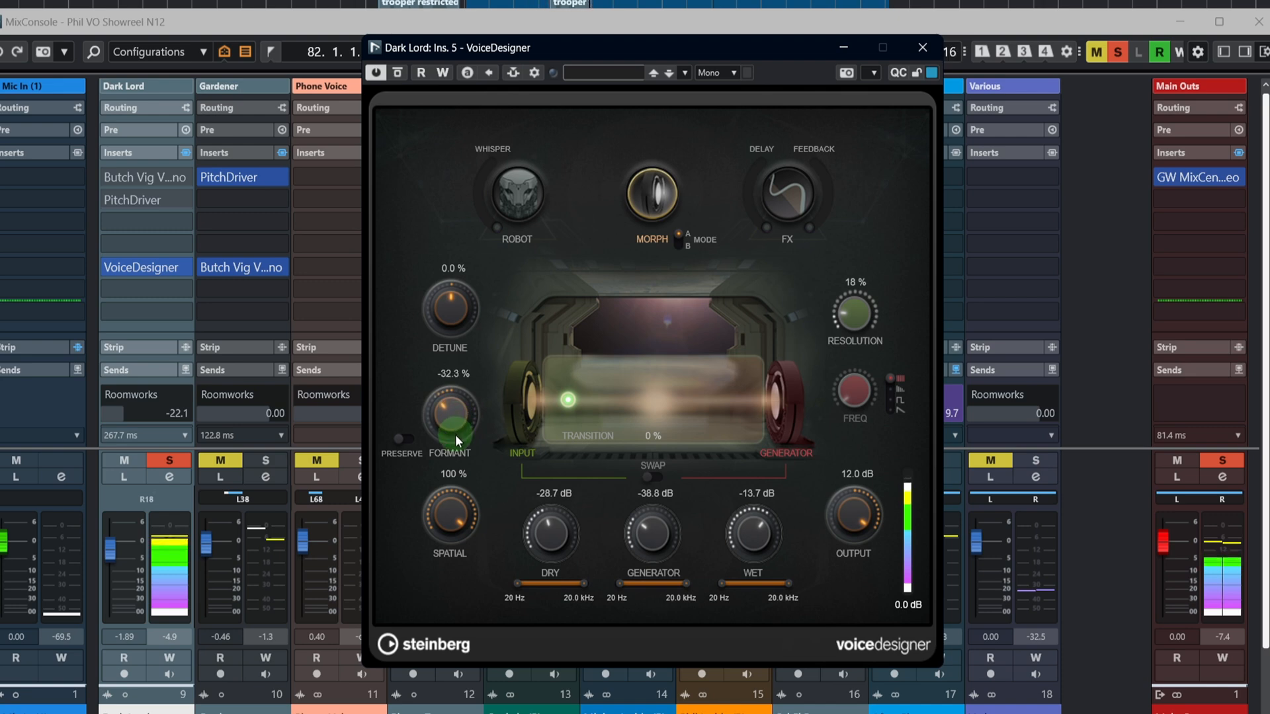
{"action": "left_click_drag", "start_coordinate": [450, 405], "coordinate": [461, 429]}
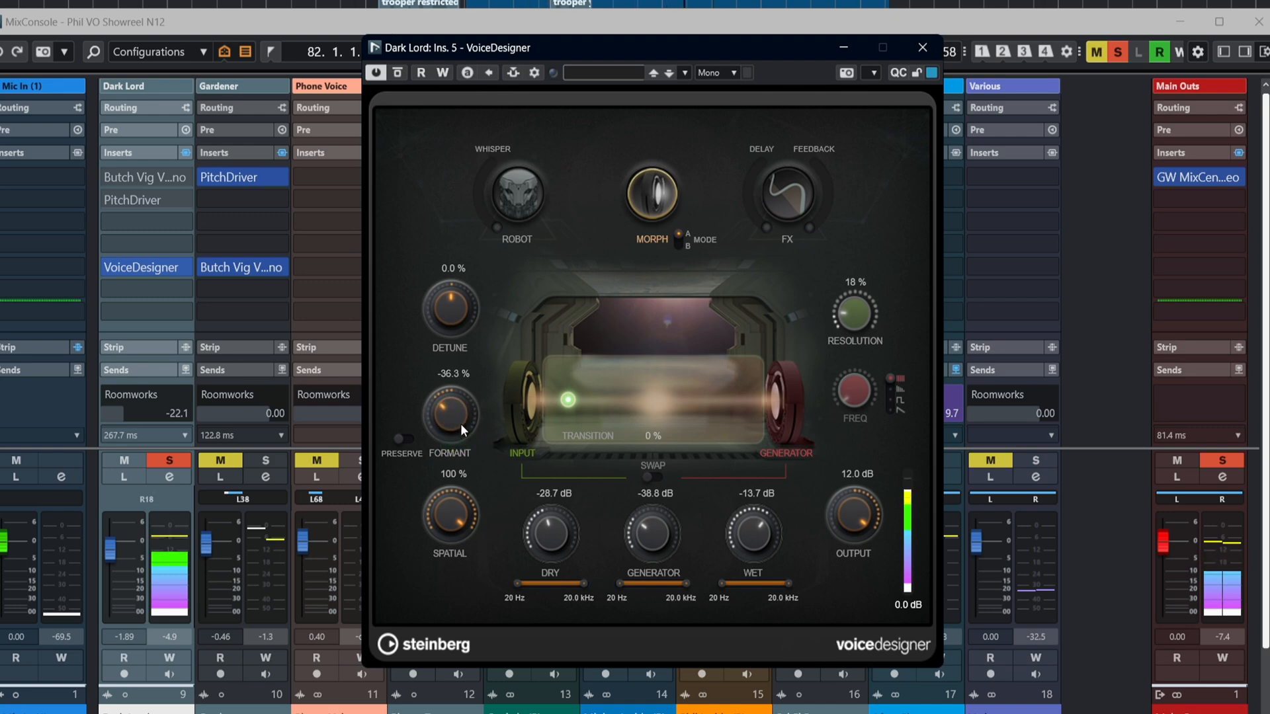
{"action": "left_click_drag", "start_coordinate": [449, 405], "coordinate": [464, 391]}
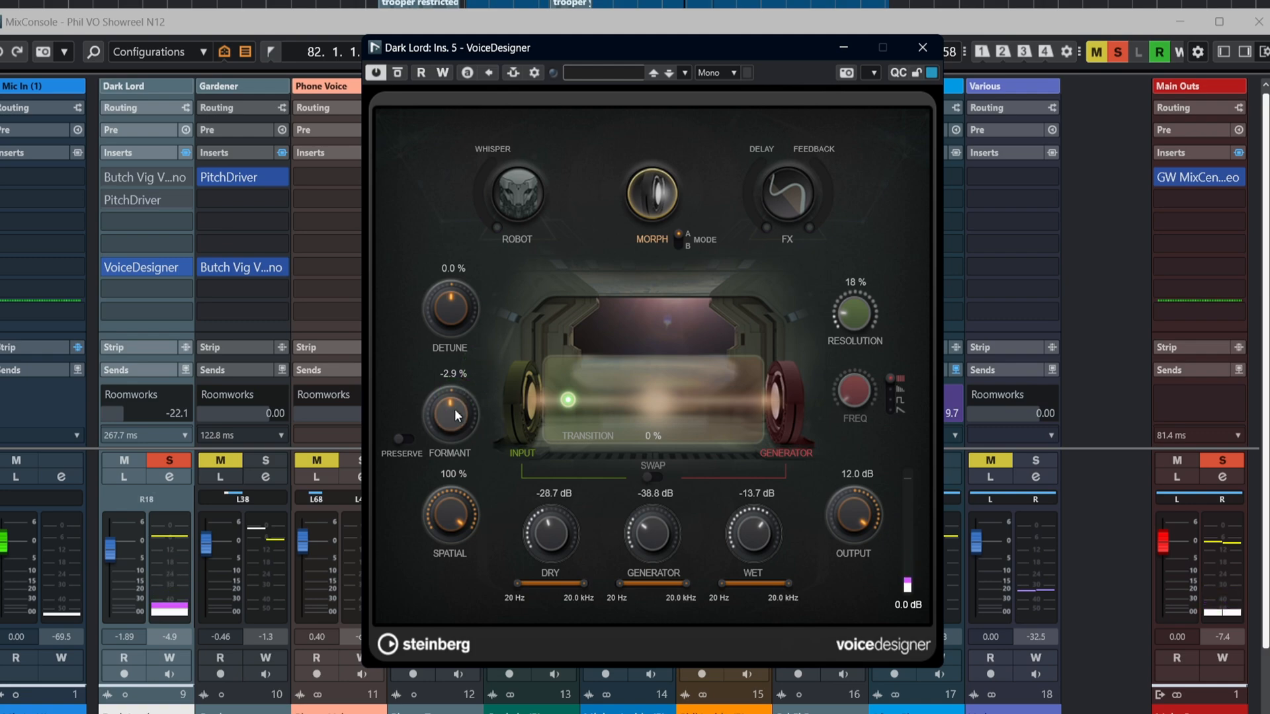
{"action": "left_click_drag", "start_coordinate": [449, 404], "coordinate": [453, 397]}
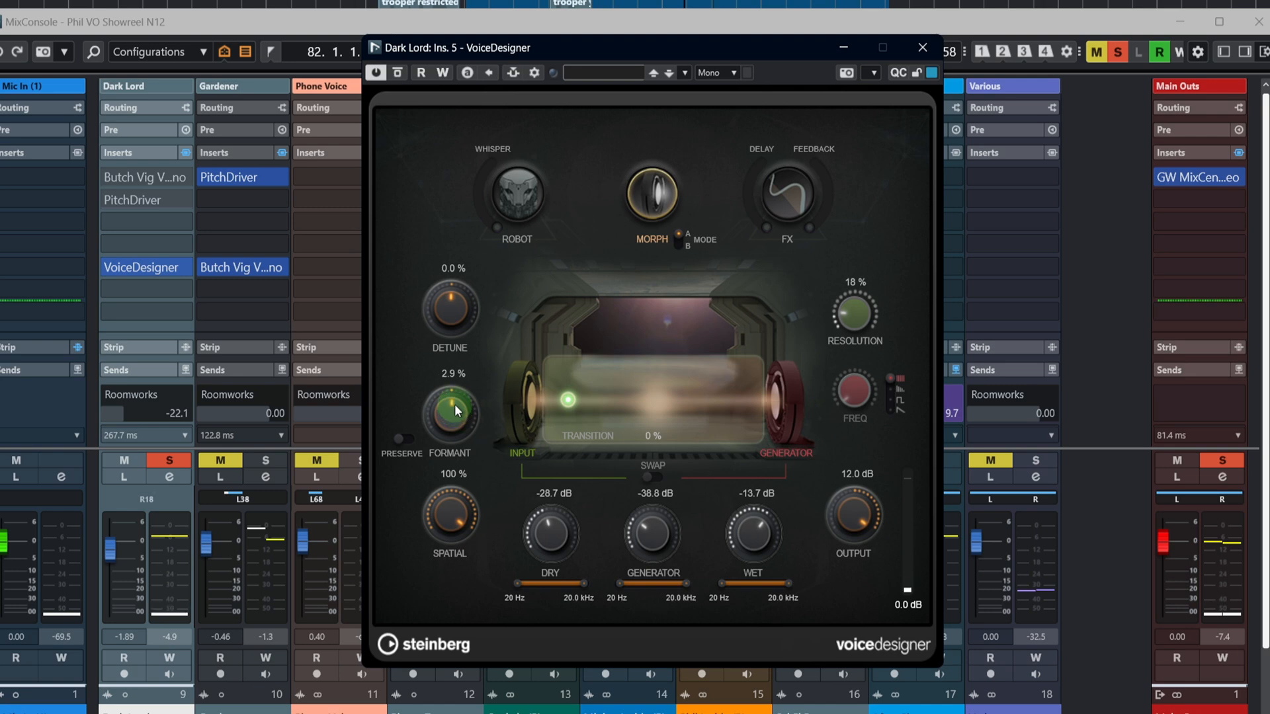
{"action": "left_click_drag", "start_coordinate": [449, 409], "coordinate": [450, 417]}
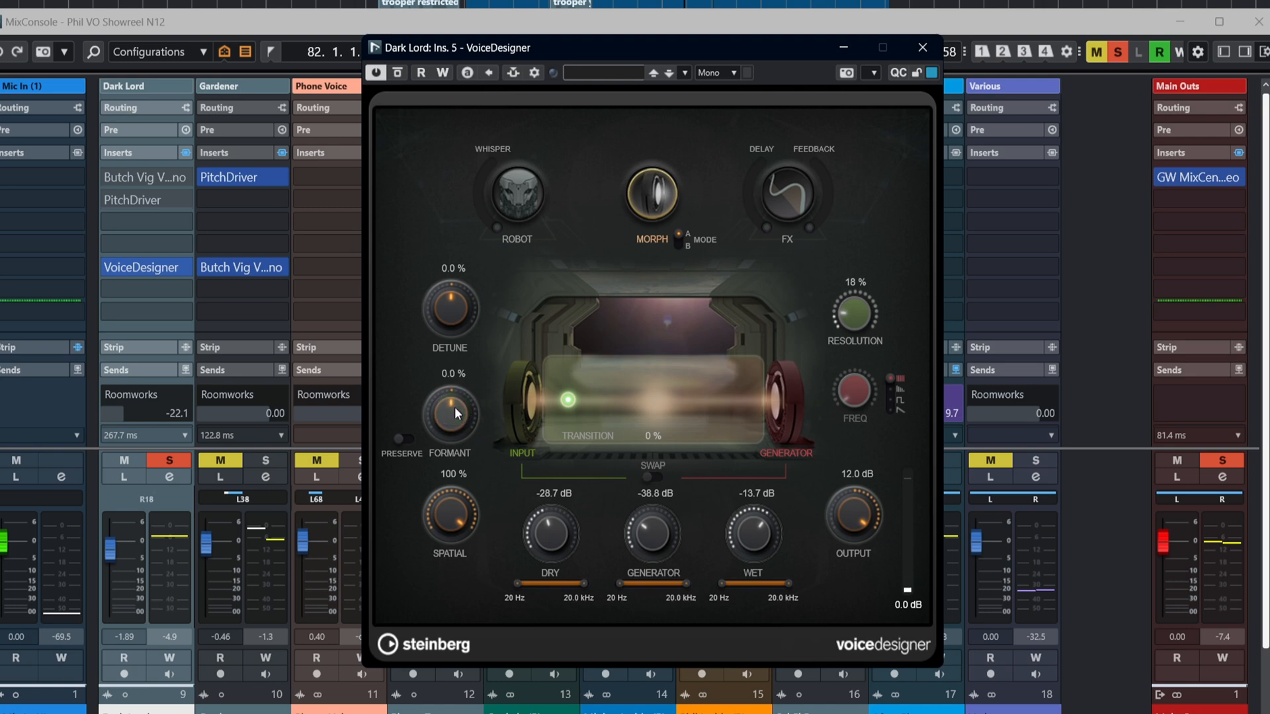
{"action": "left_click_drag", "start_coordinate": [449, 412], "coordinate": [461, 377]}
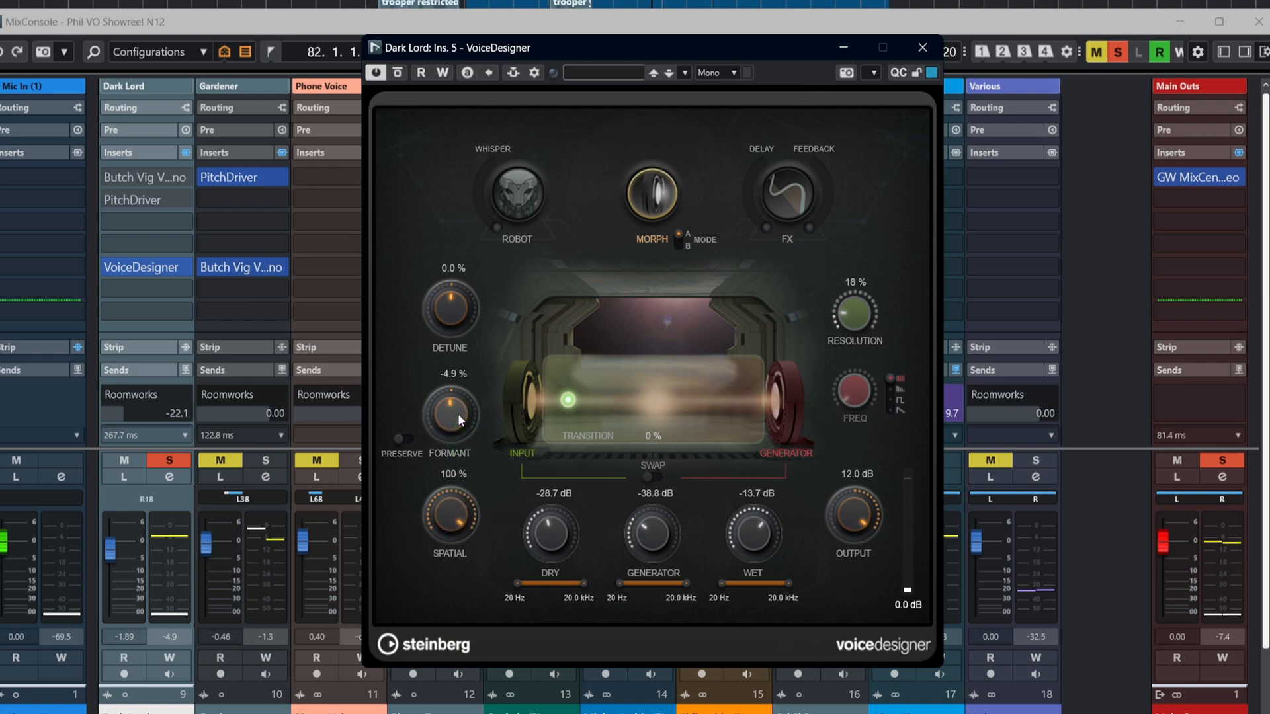
{"action": "mouse_move", "coordinate": [441, 492]}
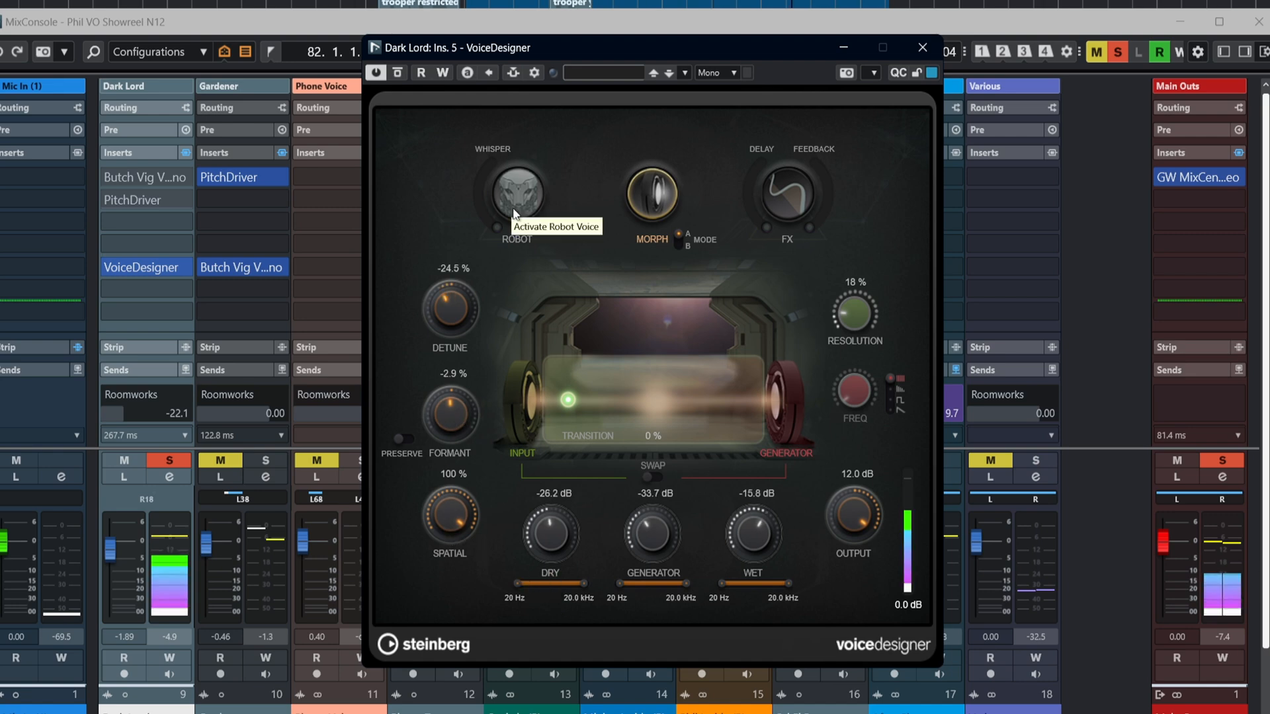
- Toggle the Robot voice, then sweep its Whisper ring from 73 % up near full and down to about 54 %
{"action": "left_click", "coordinate": [515, 193]}
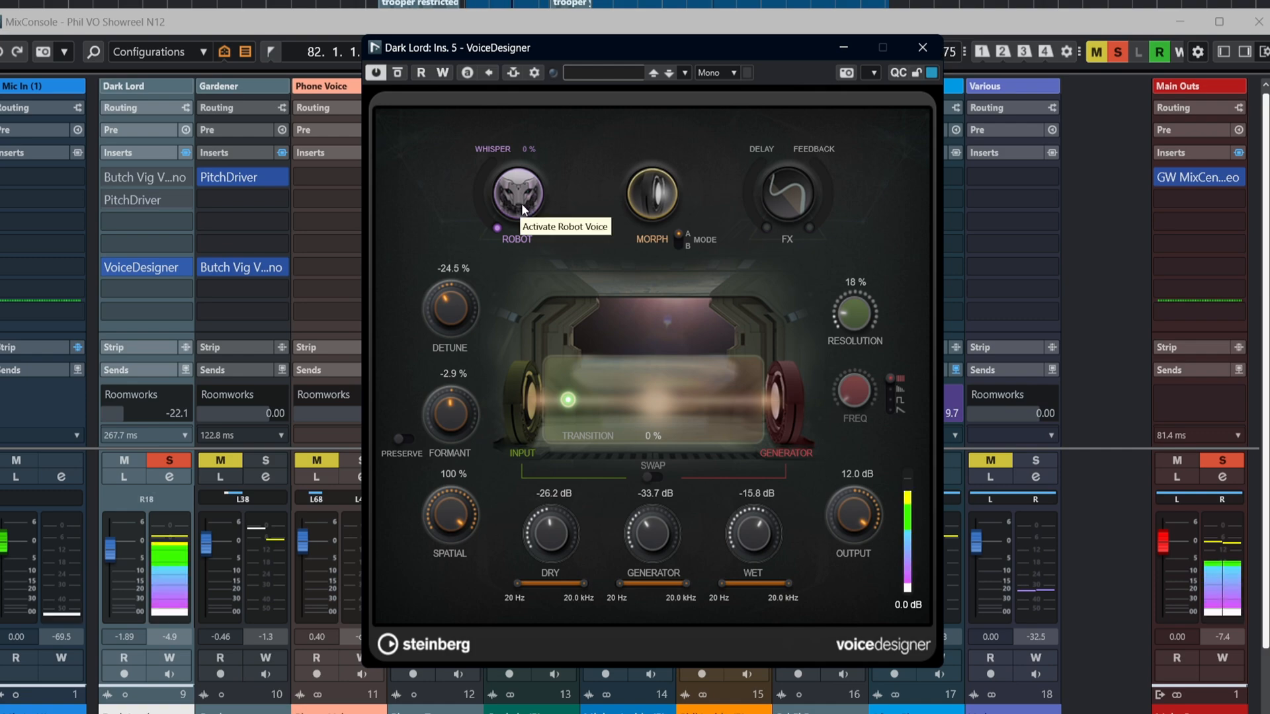
{"action": "left_click", "coordinate": [506, 182]}
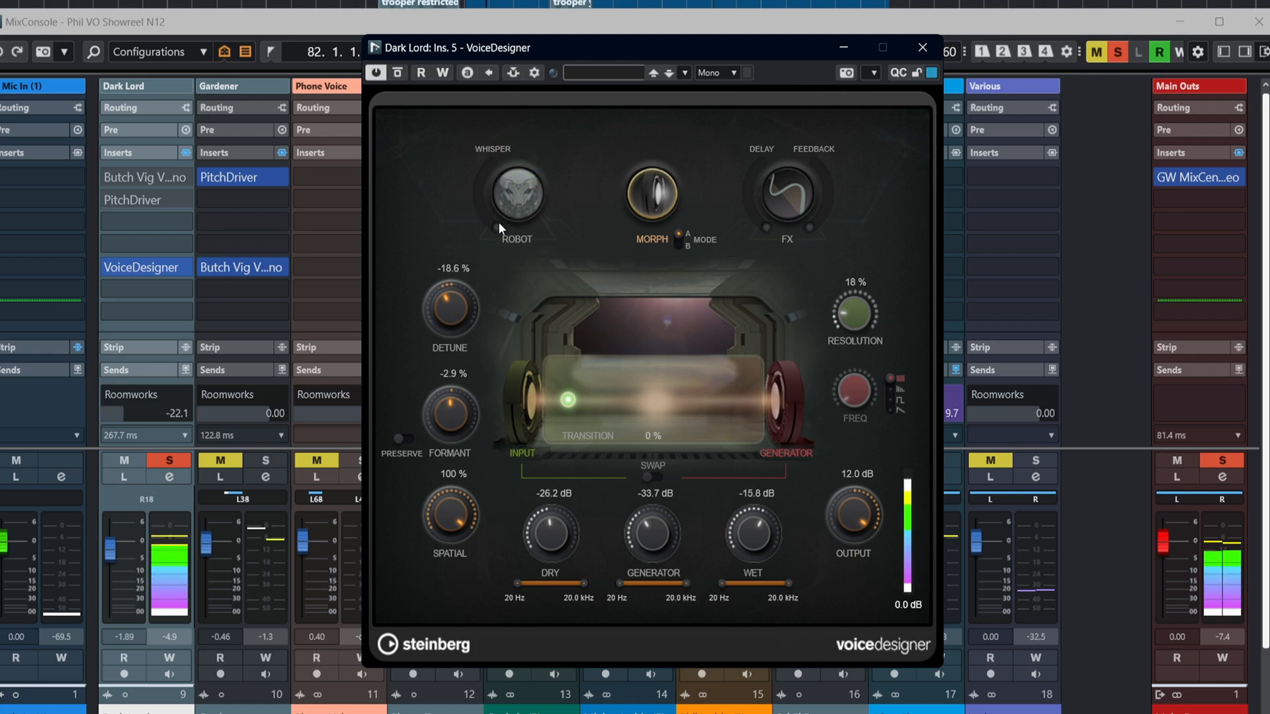
{"action": "left_click_drag", "start_coordinate": [516, 194], "coordinate": [489, 218]}
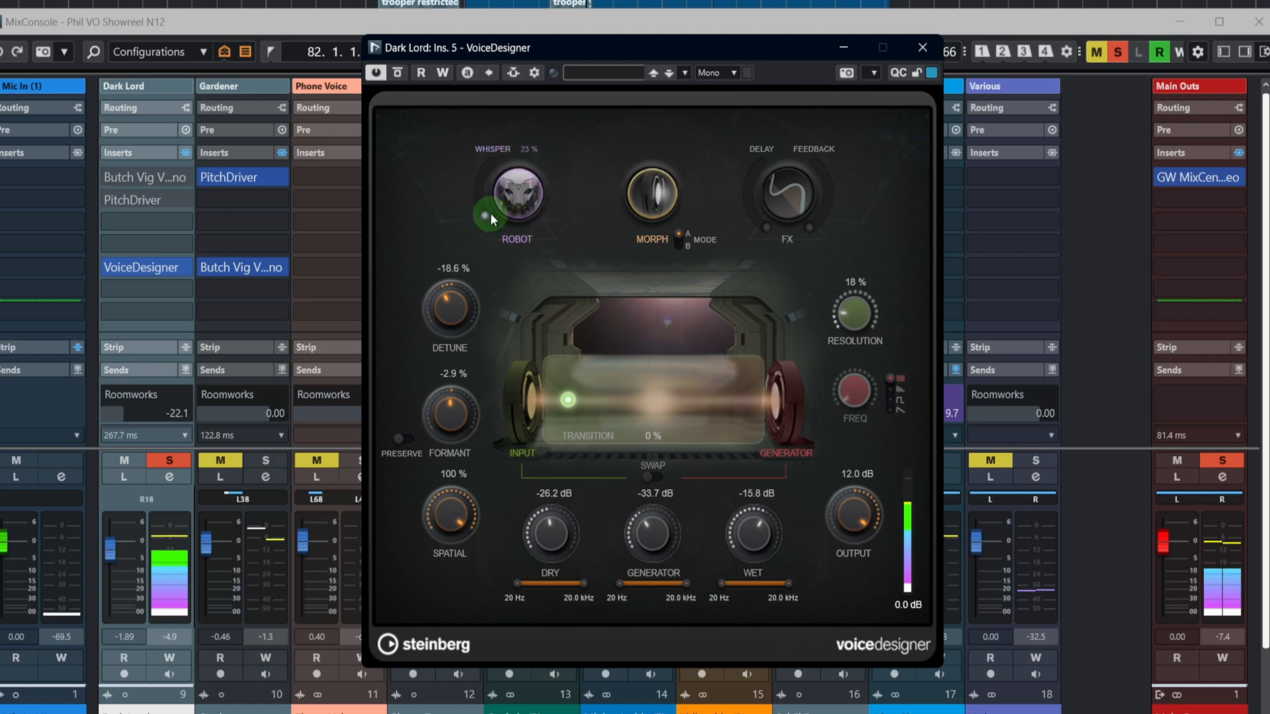
{"action": "left_click_drag", "start_coordinate": [491, 218], "coordinate": [485, 157]}
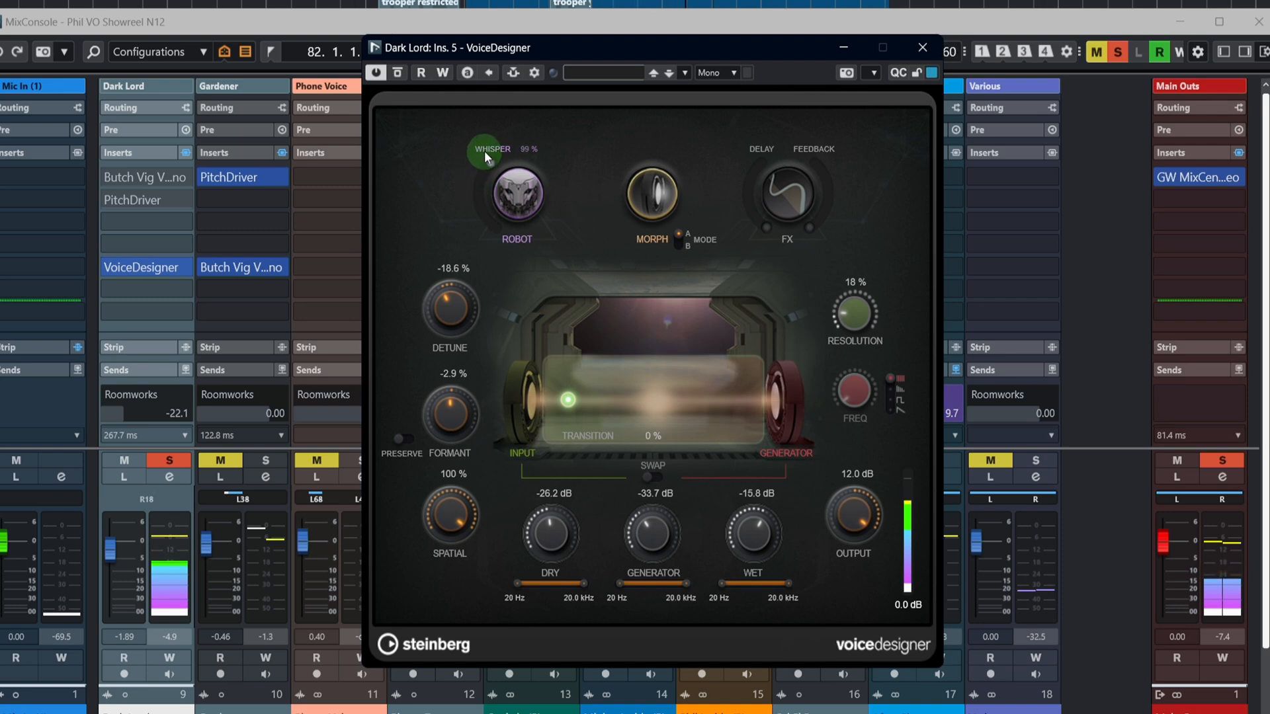
{"action": "left_click_drag", "start_coordinate": [481, 158], "coordinate": [483, 175]}
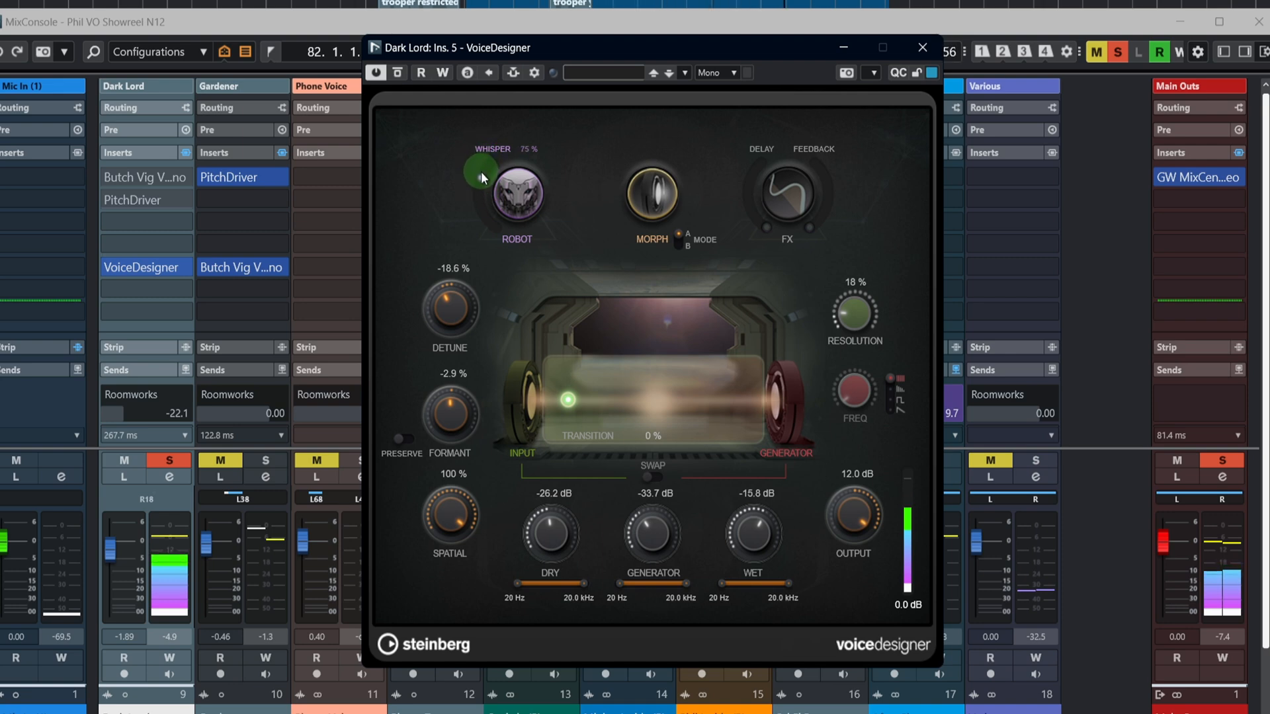
{"action": "left_click_drag", "start_coordinate": [477, 170], "coordinate": [484, 162]}
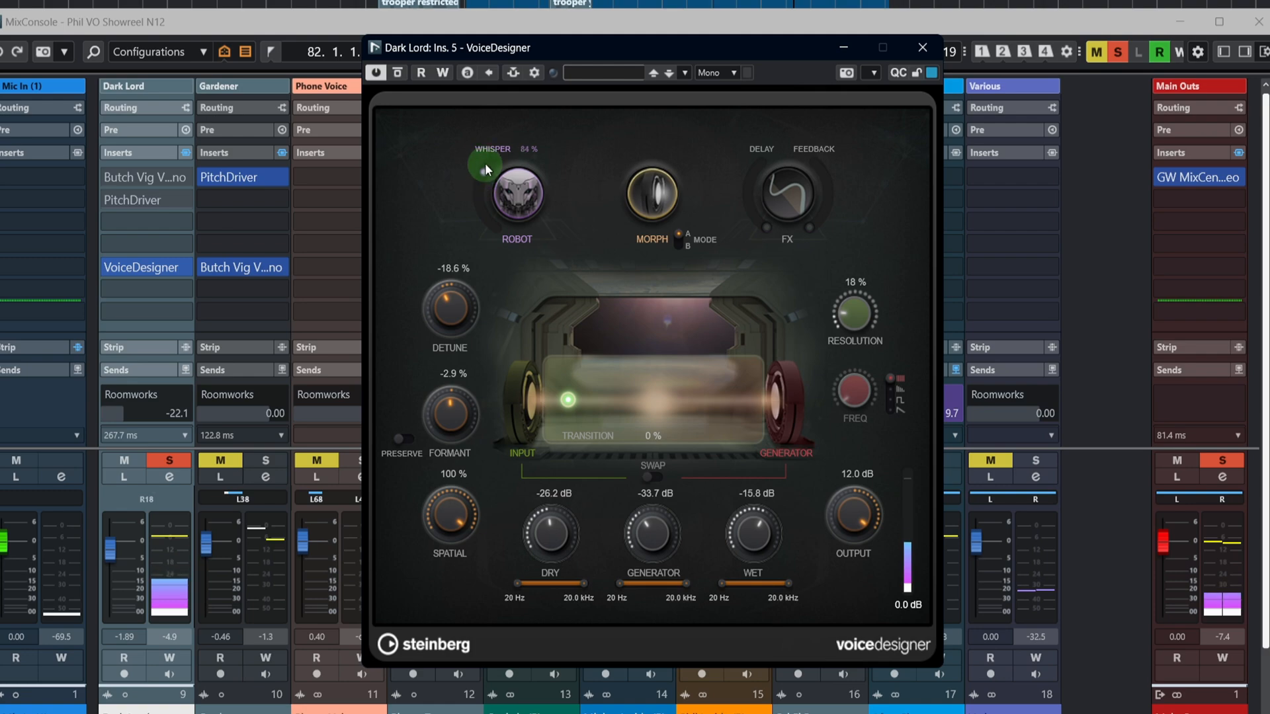
{"action": "left_click_drag", "start_coordinate": [484, 167], "coordinate": [481, 179]}
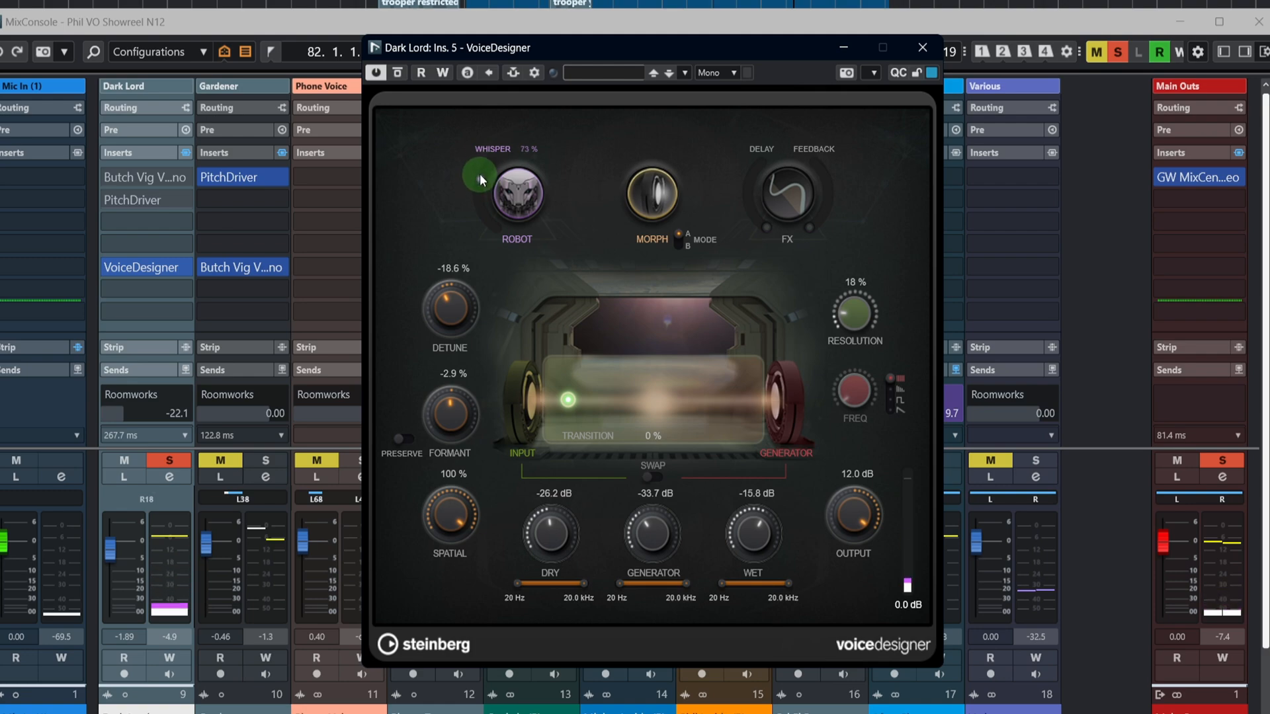
{"action": "left_click_drag", "start_coordinate": [478, 176], "coordinate": [484, 186]}
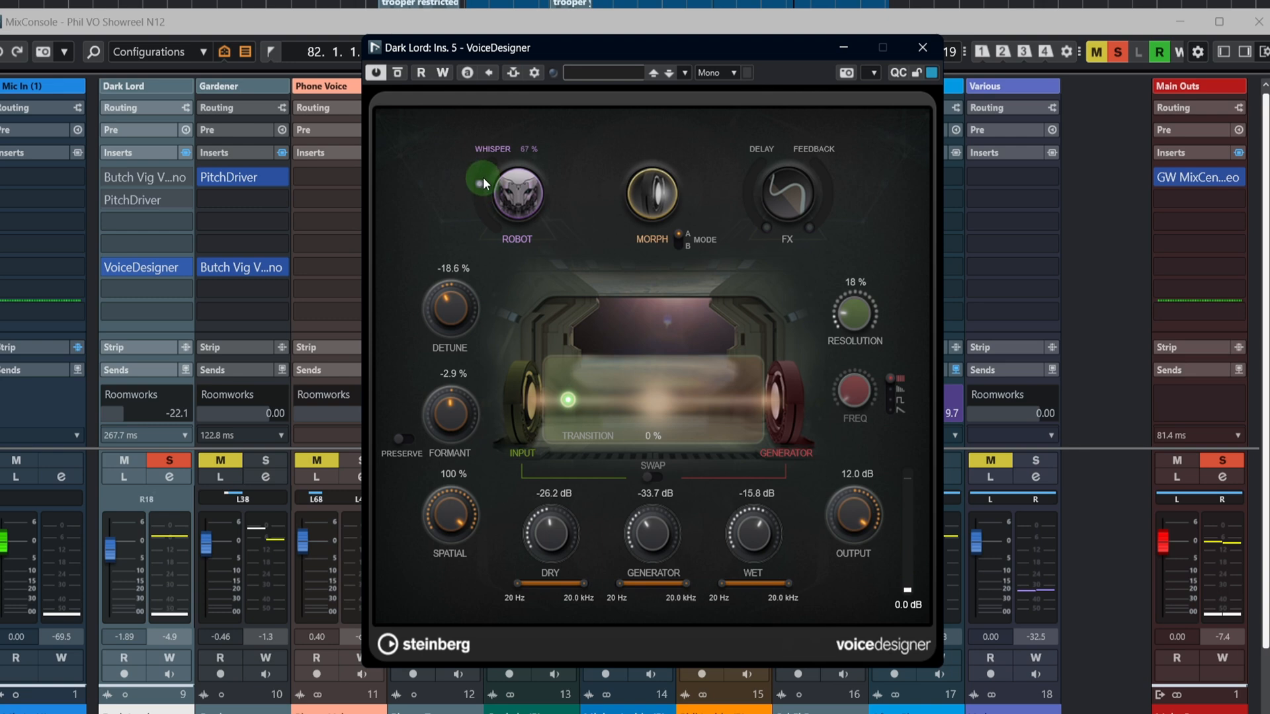
{"action": "left_click_drag", "start_coordinate": [479, 180], "coordinate": [484, 195]}
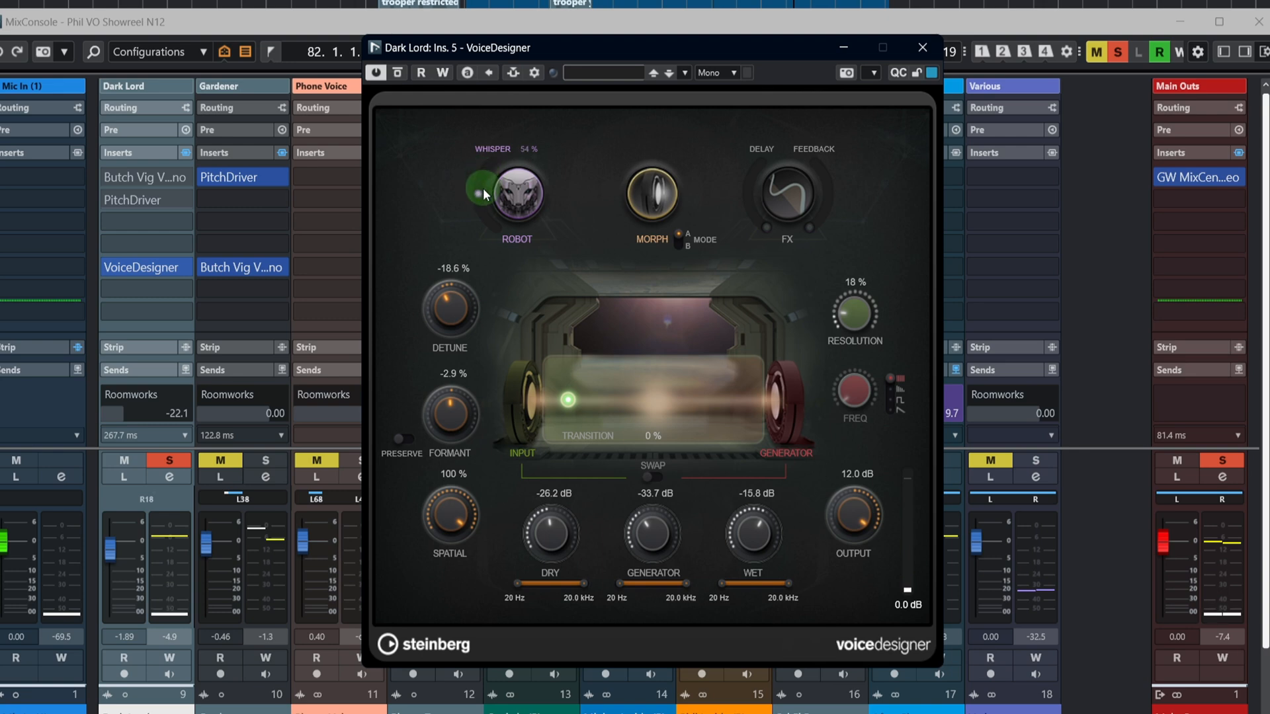
{"action": "left_click_drag", "start_coordinate": [482, 187], "coordinate": [482, 171]}
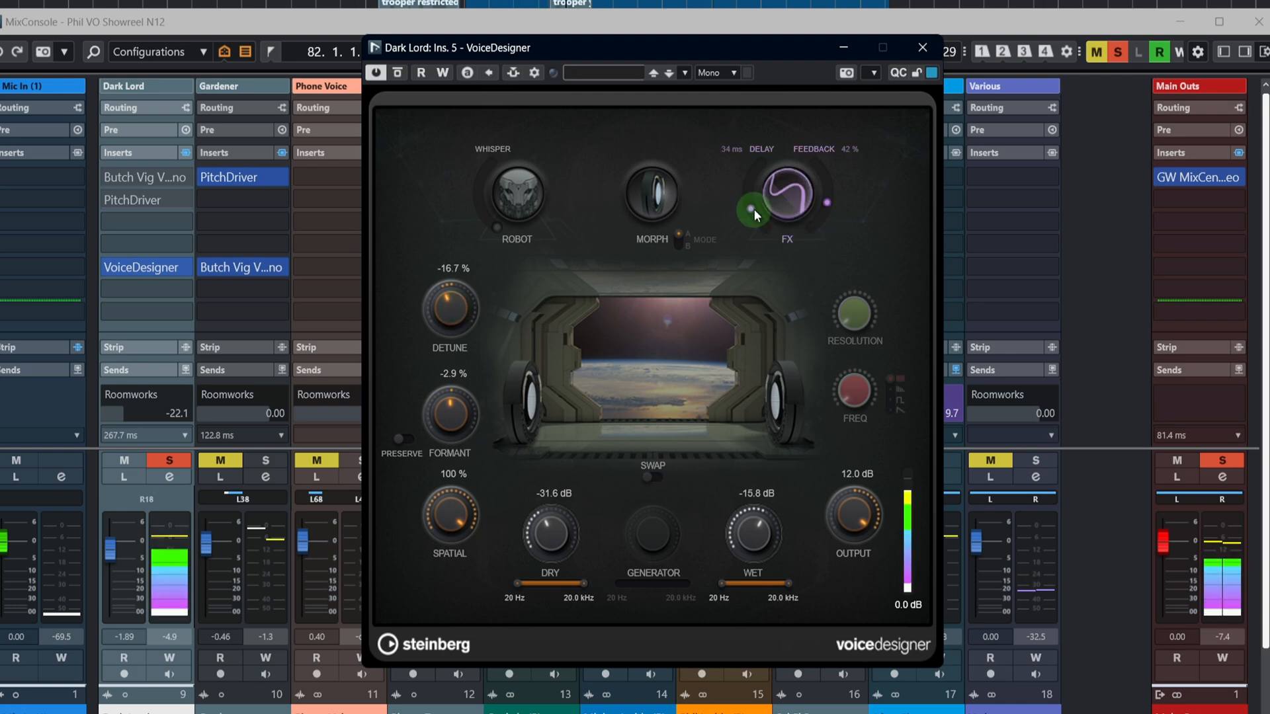
- Sweep the FX echo delay around 18–39 ms and feedback 15–79 %, leaving 36 ms at 20 % feedback
{"action": "left_click_drag", "start_coordinate": [755, 214], "coordinate": [834, 175]}
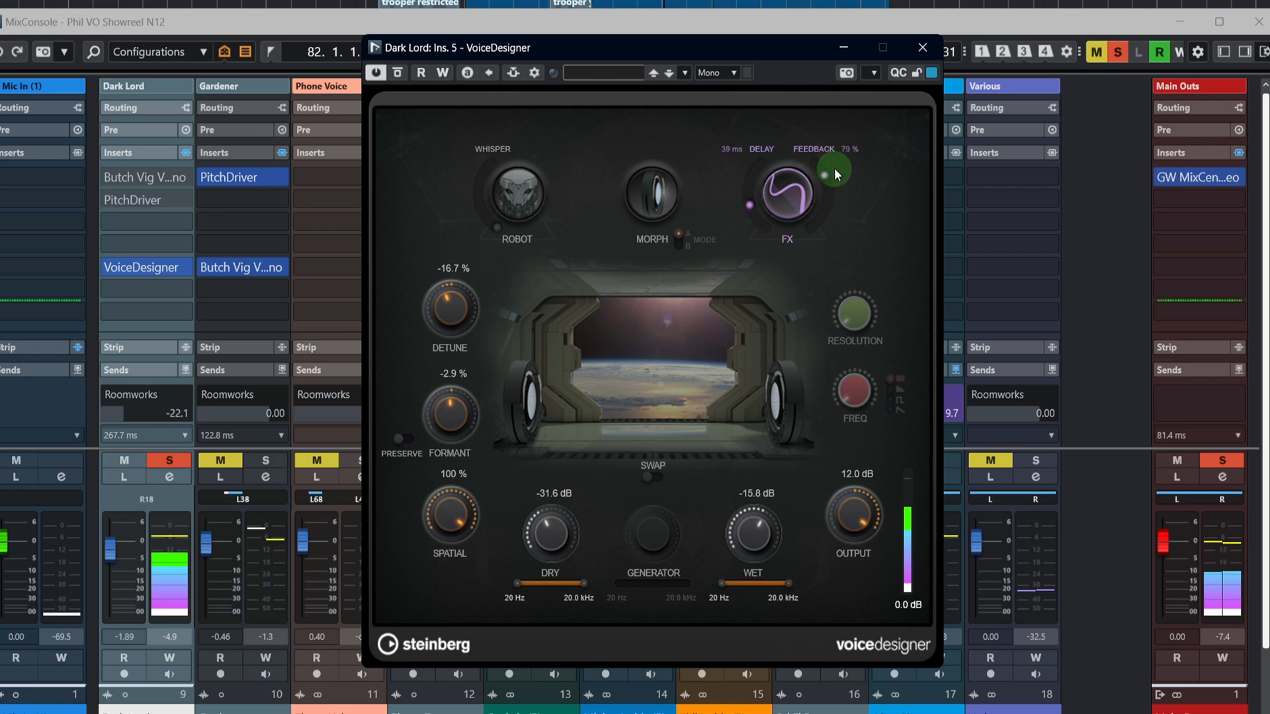
{"action": "left_click_drag", "start_coordinate": [835, 172], "coordinate": [834, 179]}
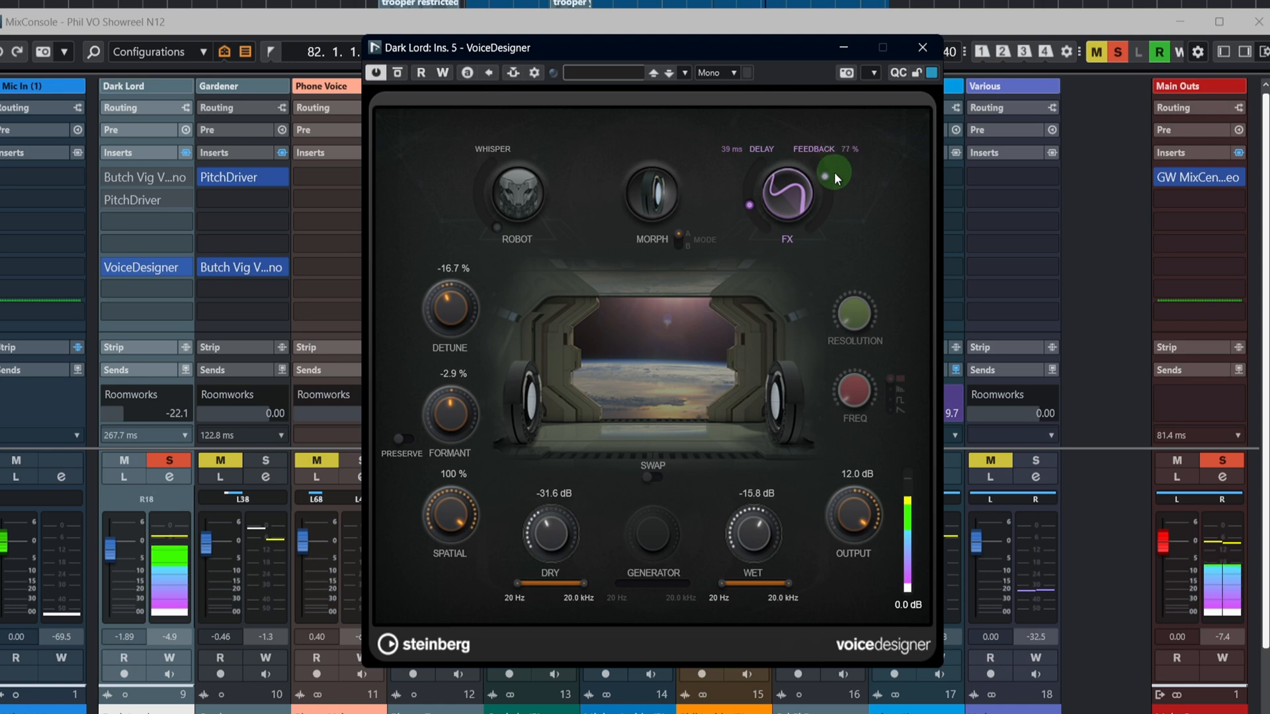
{"action": "left_click_drag", "start_coordinate": [842, 175], "coordinate": [755, 225]}
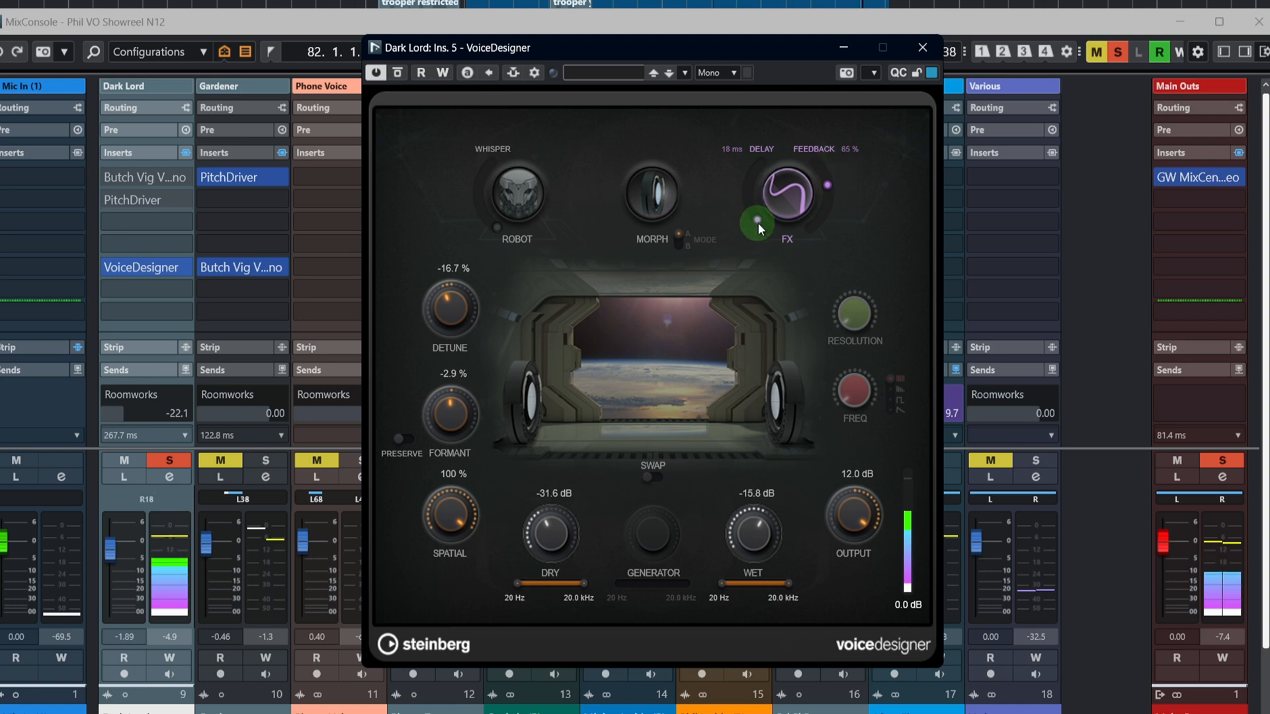
{"action": "left_click_drag", "start_coordinate": [757, 220], "coordinate": [814, 220]}
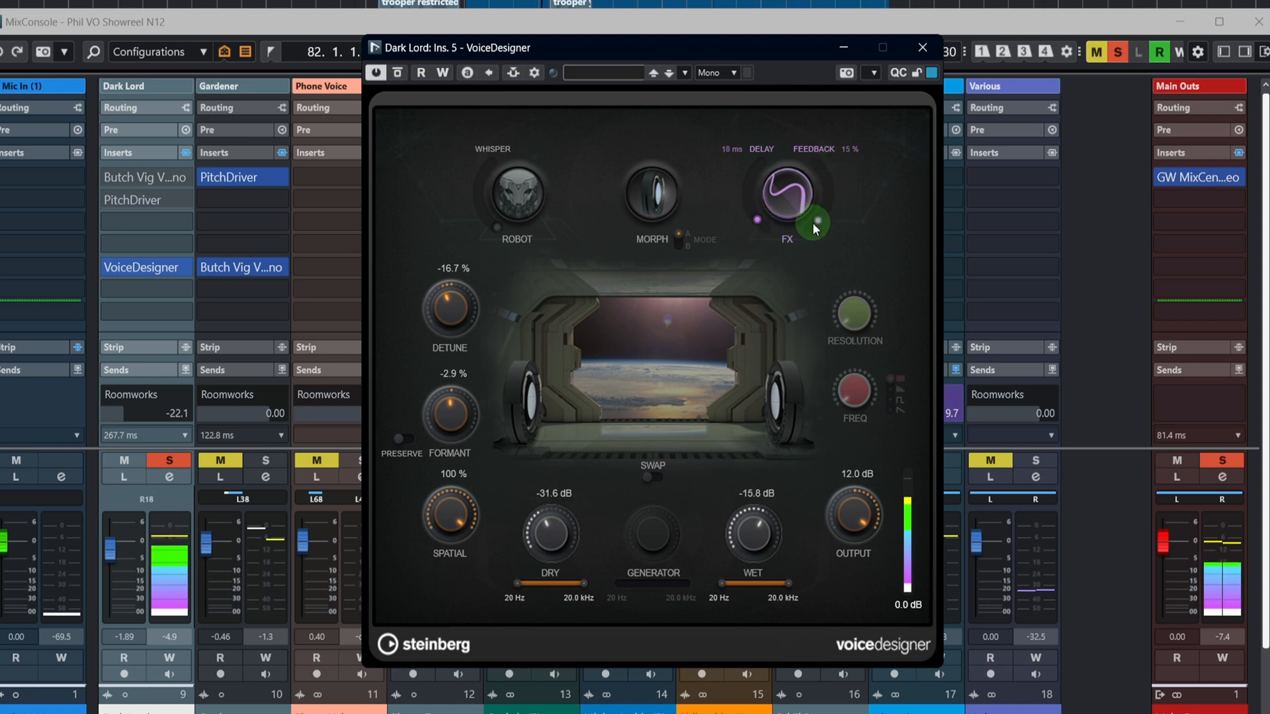
{"action": "left_click_drag", "start_coordinate": [813, 222], "coordinate": [824, 208]}
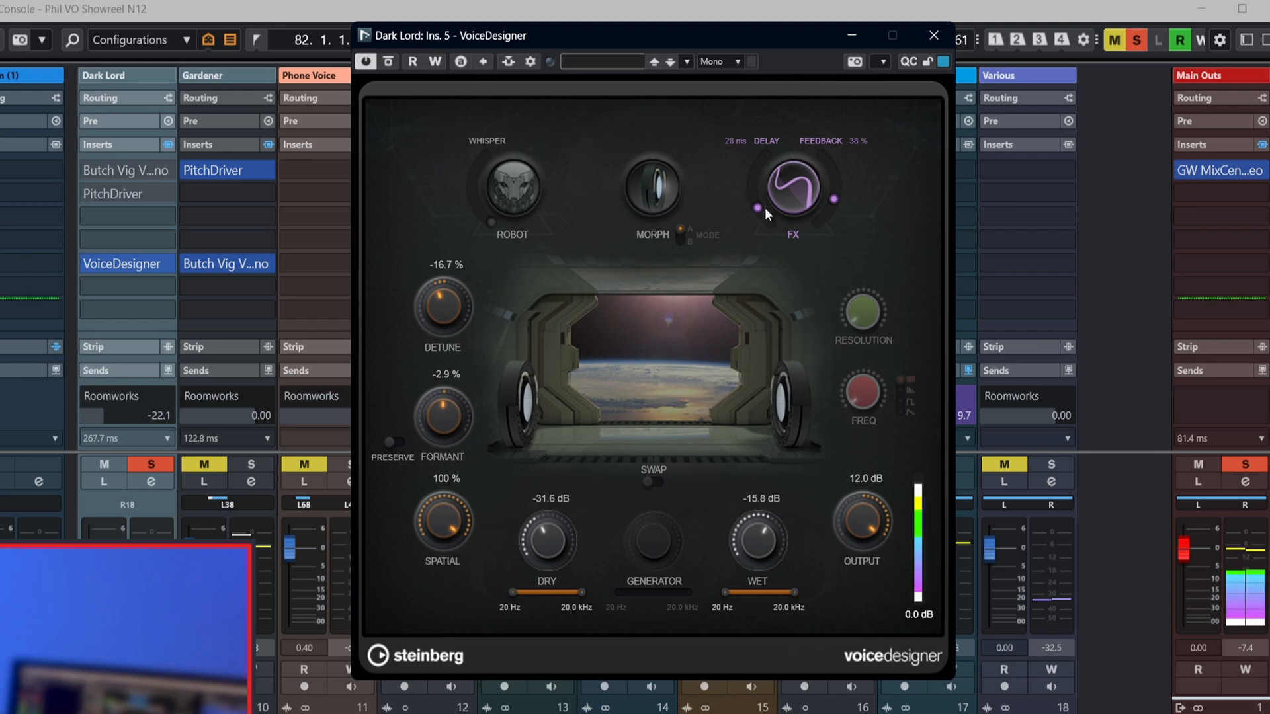
{"action": "left_click_drag", "start_coordinate": [766, 214], "coordinate": [835, 166]}
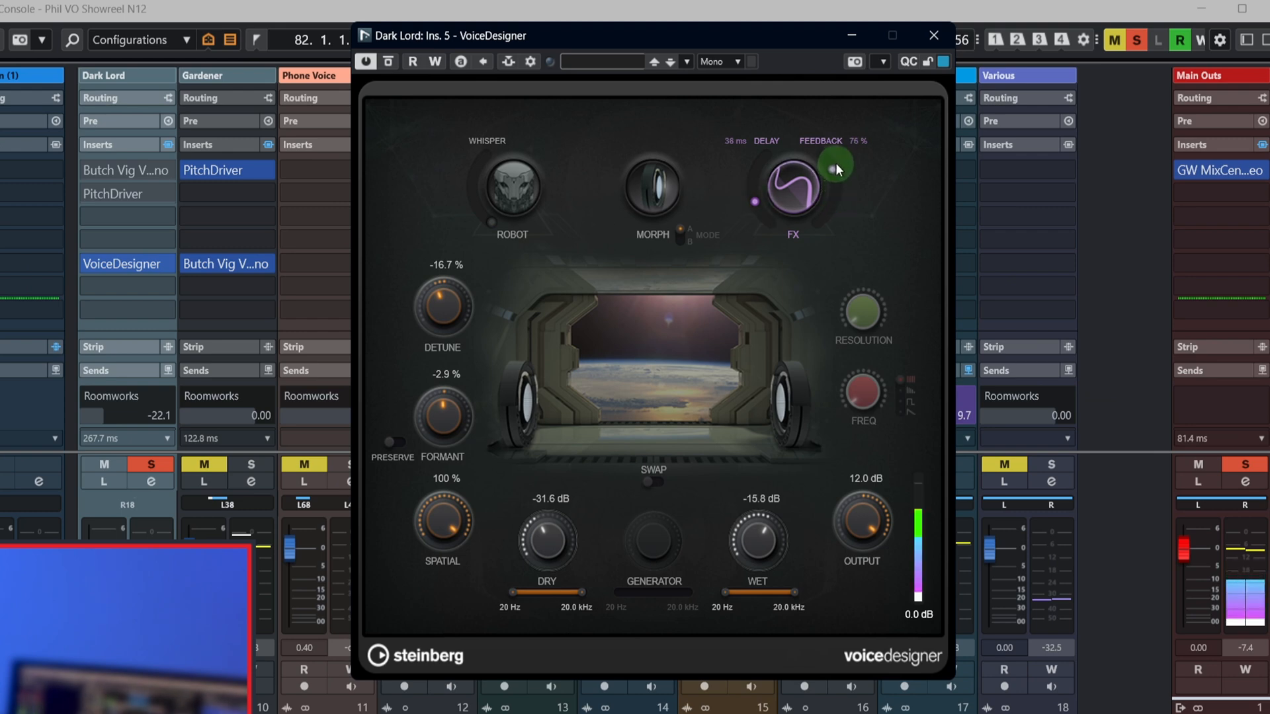
{"action": "left_click_drag", "start_coordinate": [835, 167], "coordinate": [830, 153]}
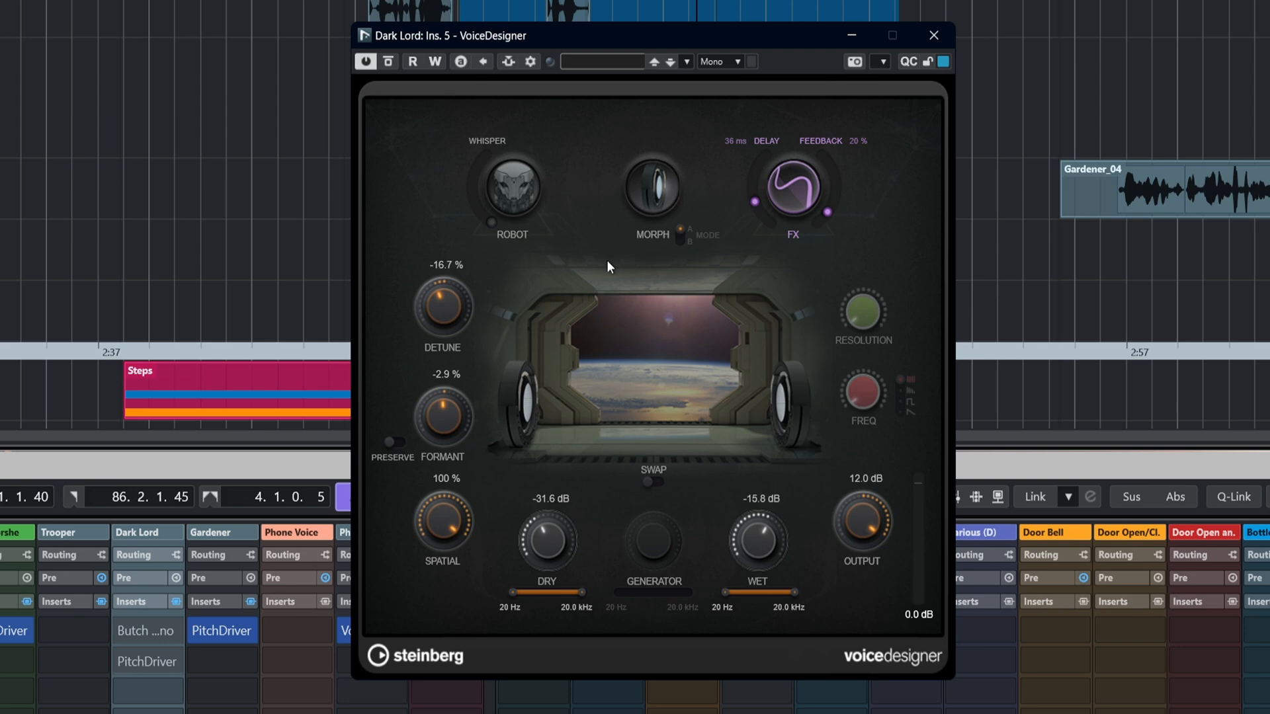
{"action": "mouse_move", "coordinate": [611, 268]}
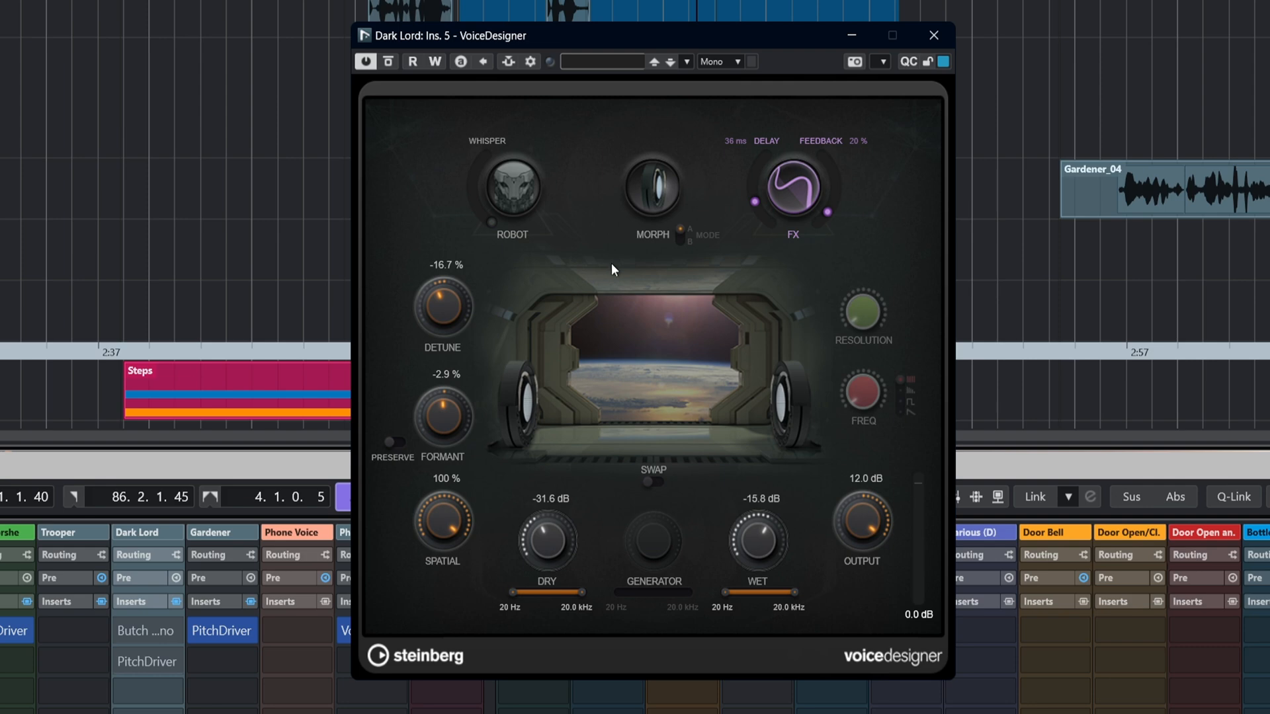
{"action": "mouse_move", "coordinate": [623, 243]}
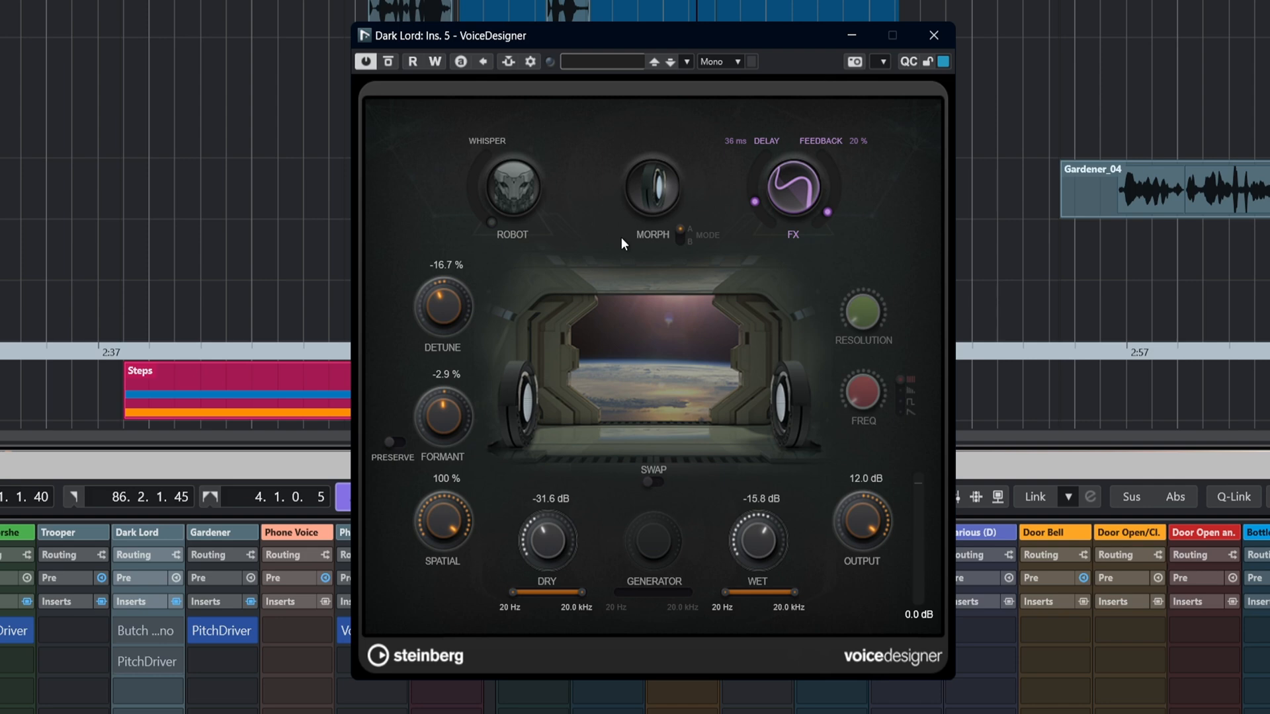
{"action": "mouse_move", "coordinate": [634, 248]}
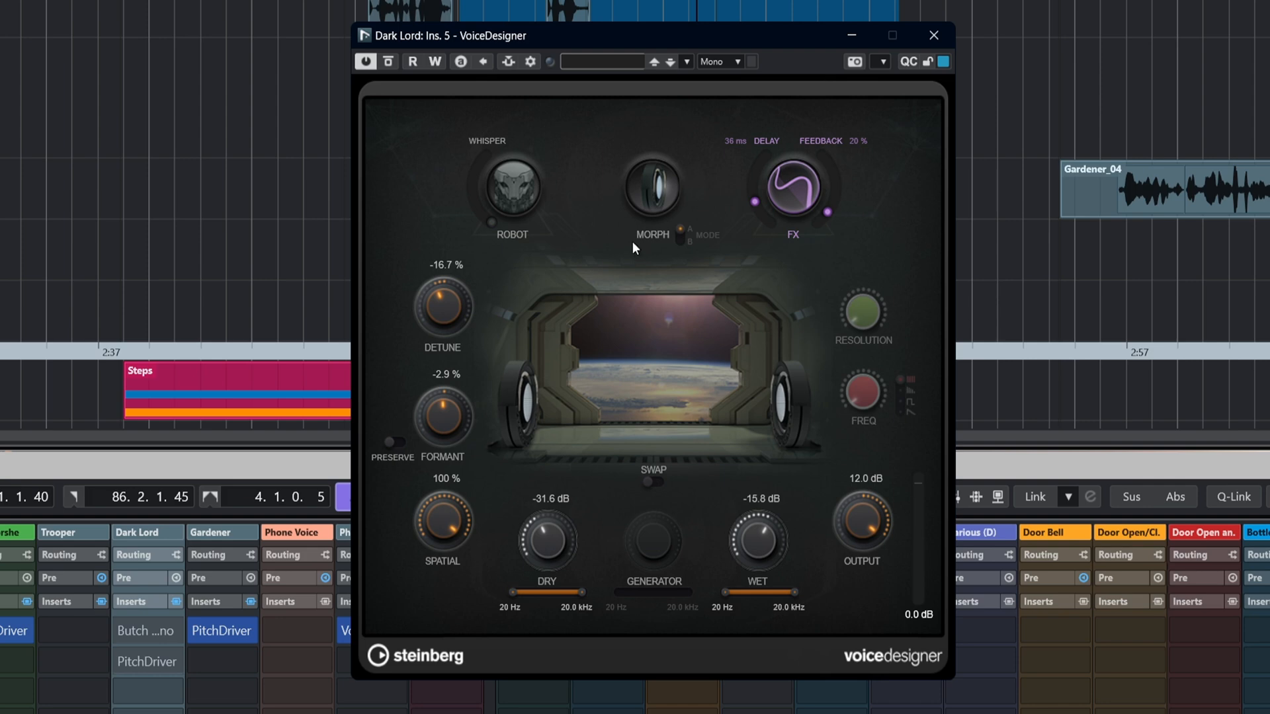
{"action": "mouse_move", "coordinate": [638, 239]}
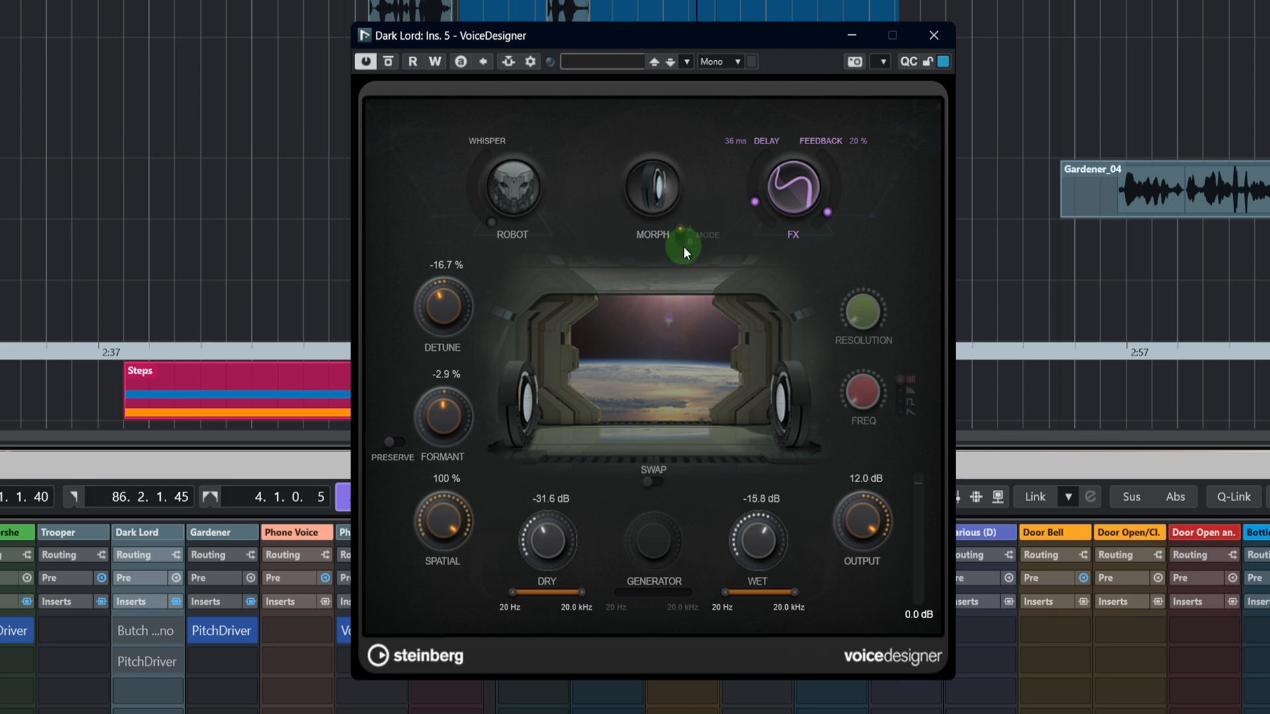
- Switch on Morph Mode A so the Dark Lord input blends 18 % toward the generator
{"action": "left_click", "coordinate": [681, 236]}
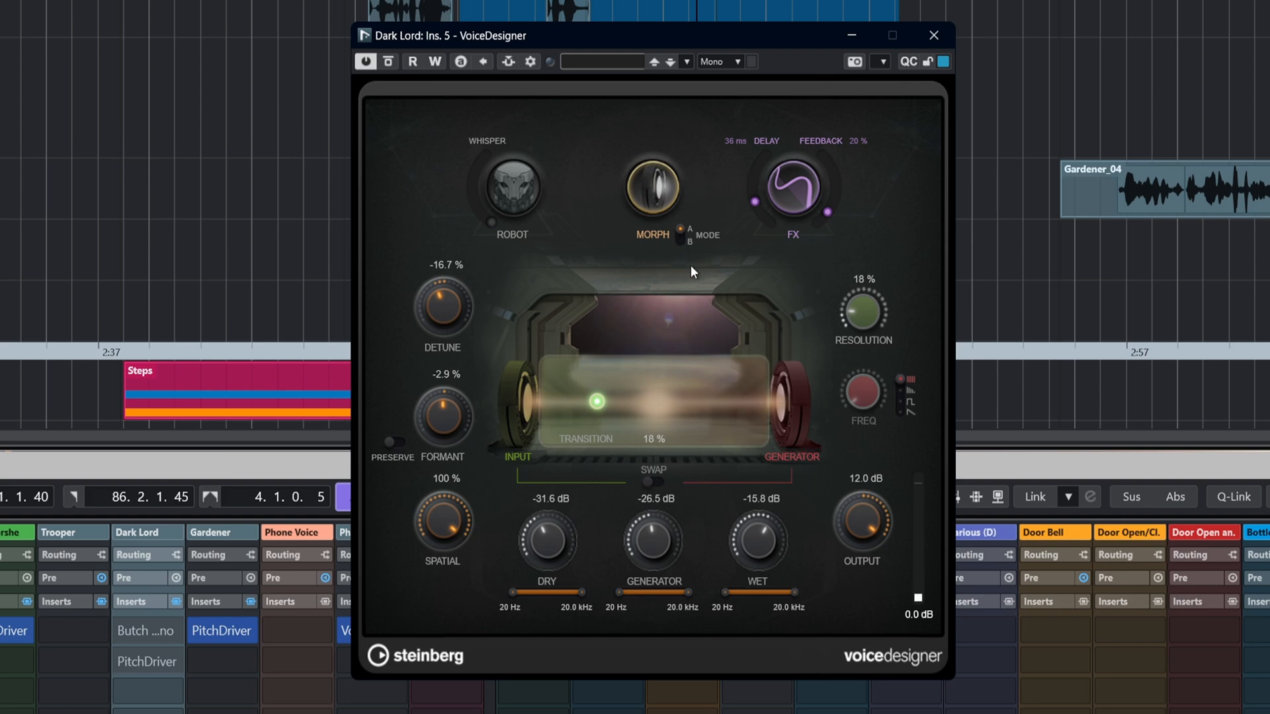
{"action": "mouse_move", "coordinate": [648, 262]}
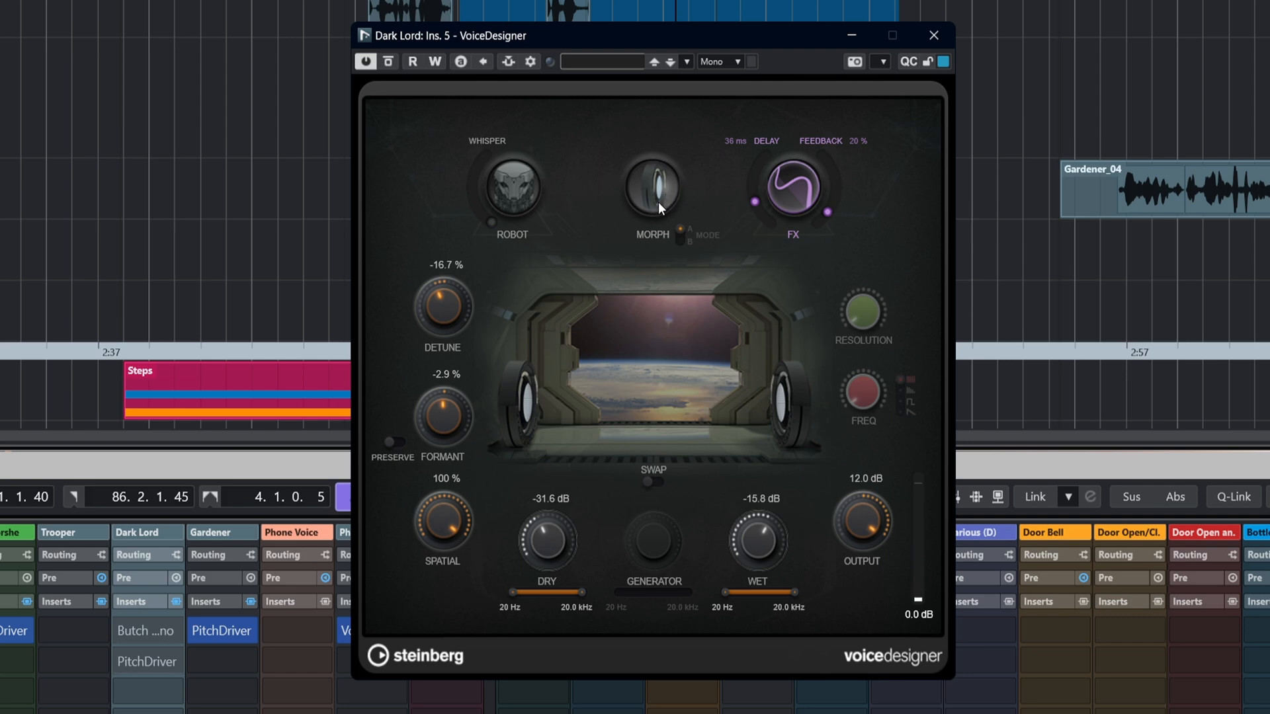
{"action": "mouse_move", "coordinate": [659, 205]}
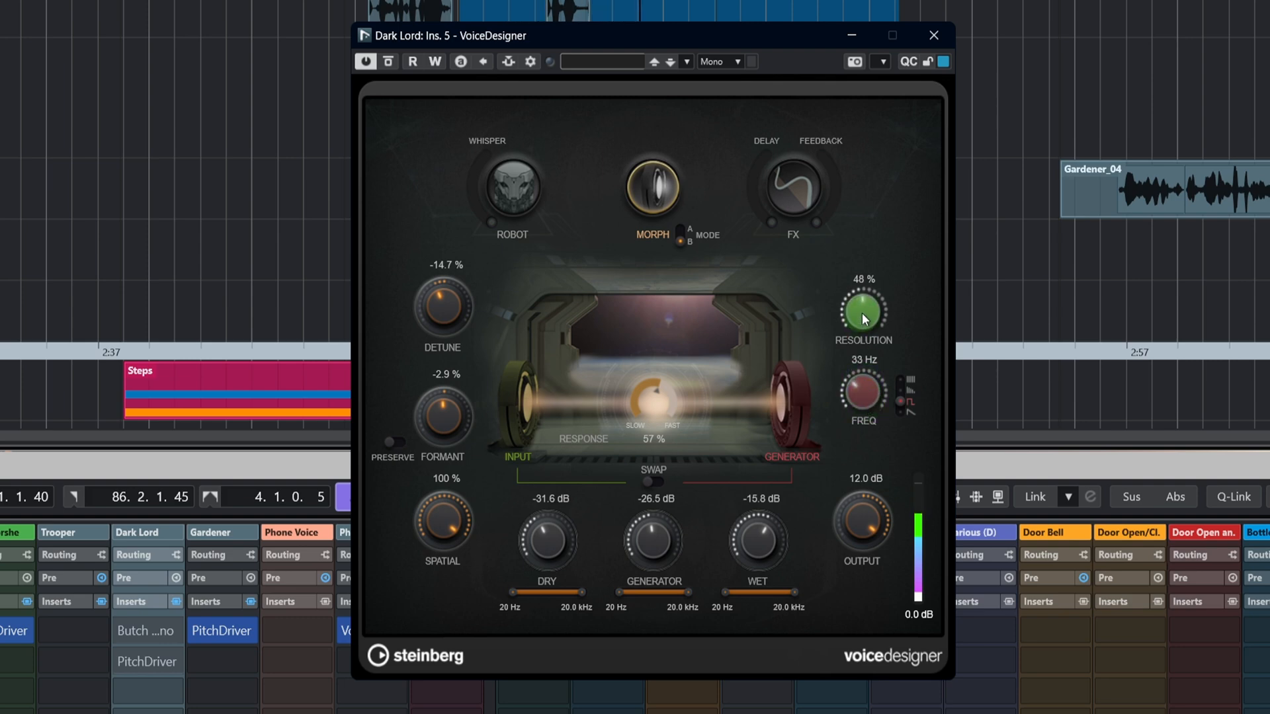
- Raise the generator resolution, level and frequency, bringing frequency near 40 Hz
{"action": "left_click_drag", "start_coordinate": [862, 312], "coordinate": [862, 291]}
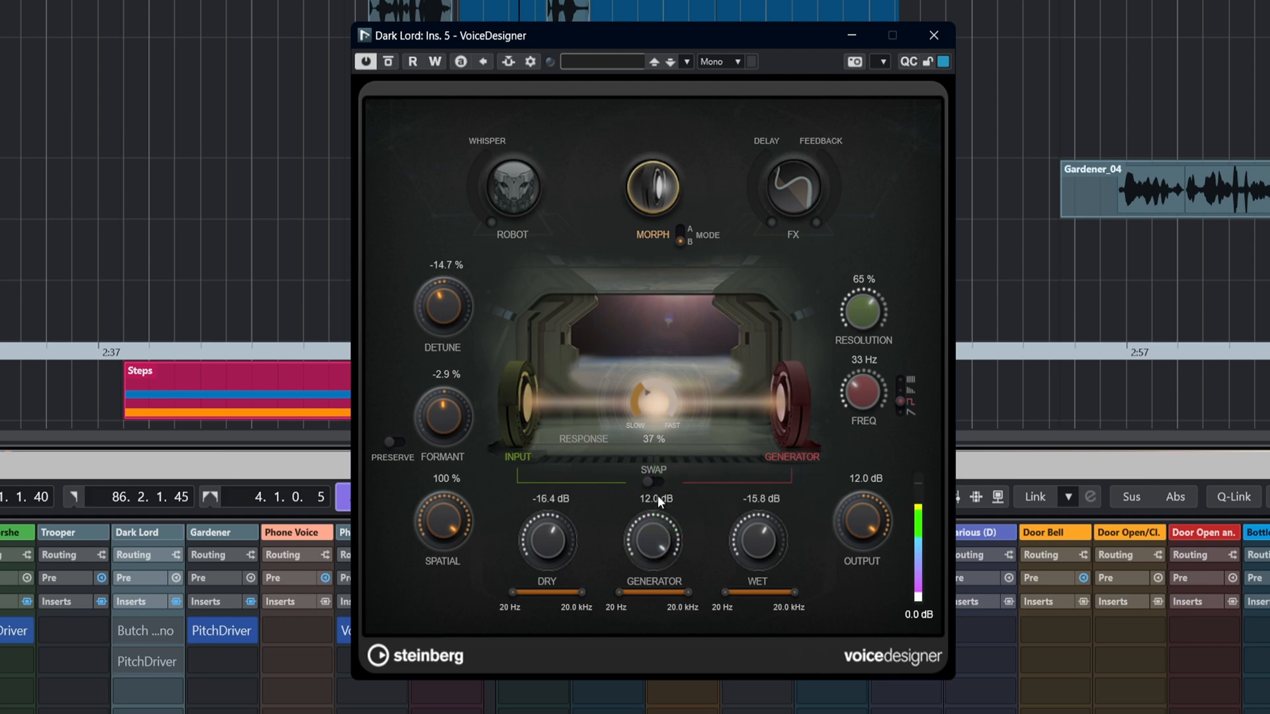
{"action": "left_click_drag", "start_coordinate": [864, 393], "coordinate": [863, 373]}
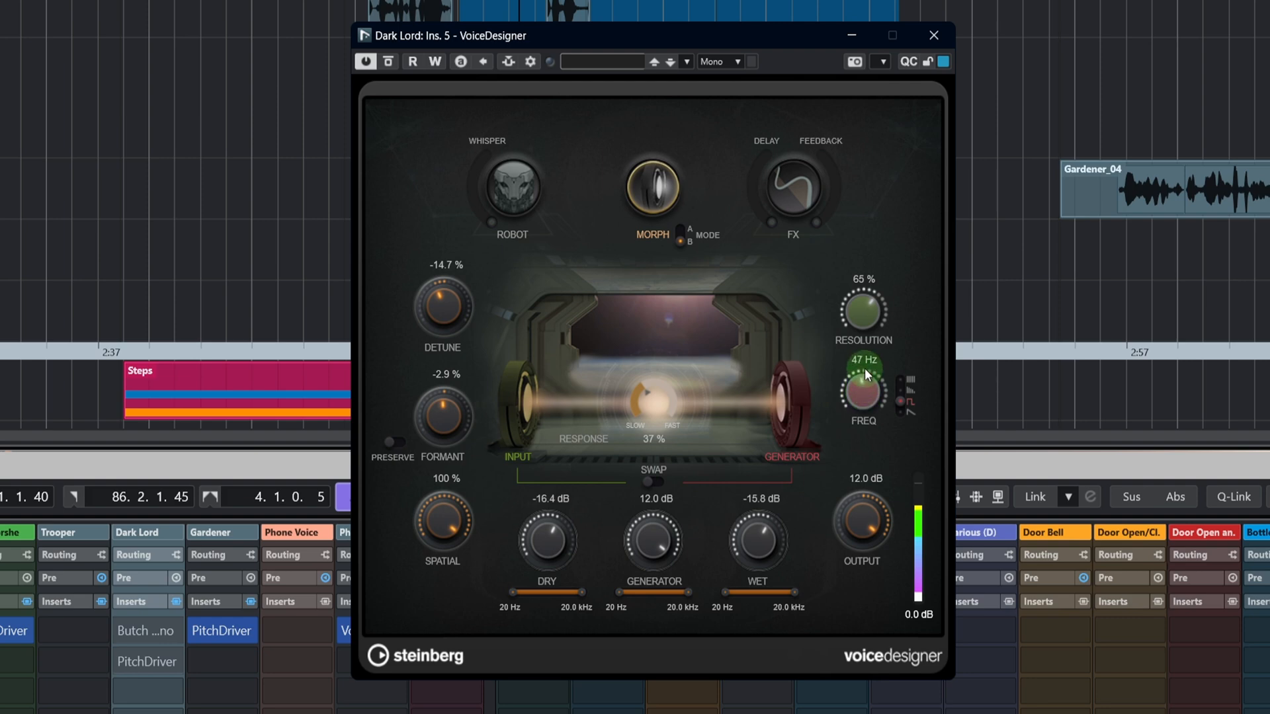
{"action": "left_click_drag", "start_coordinate": [862, 389], "coordinate": [862, 340]}
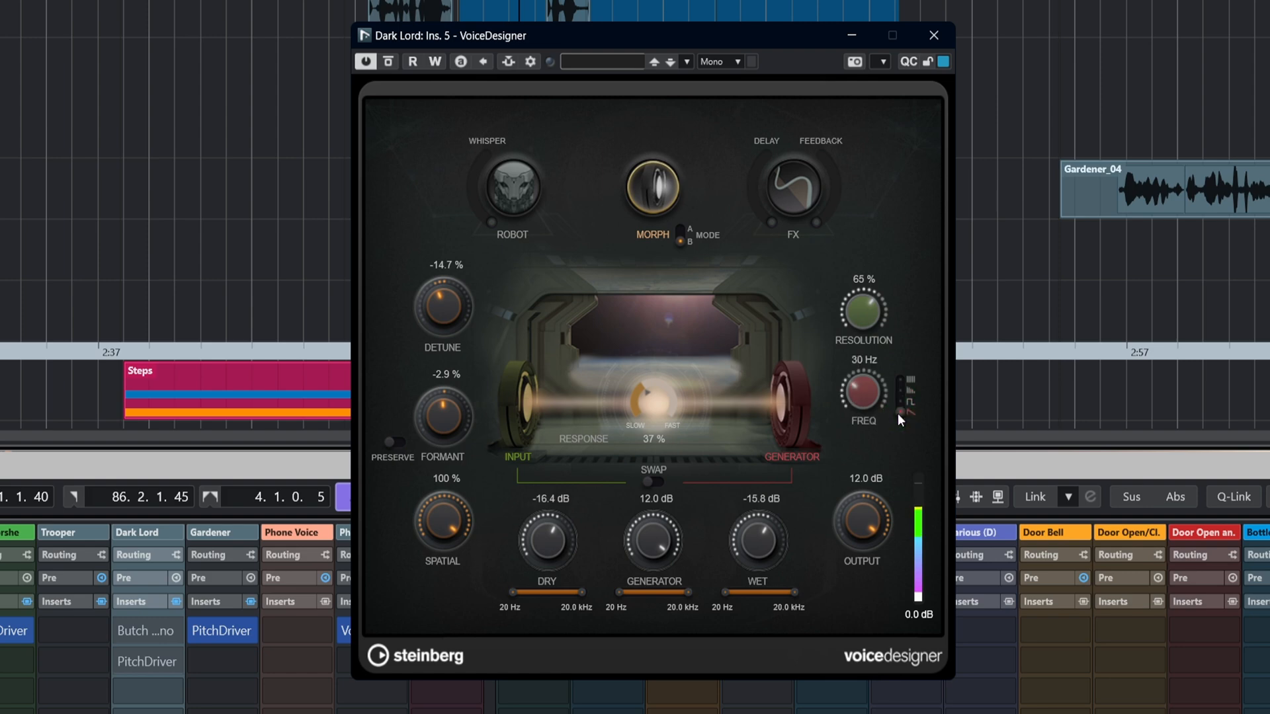
{"action": "left_click_drag", "start_coordinate": [863, 393], "coordinate": [863, 373]}
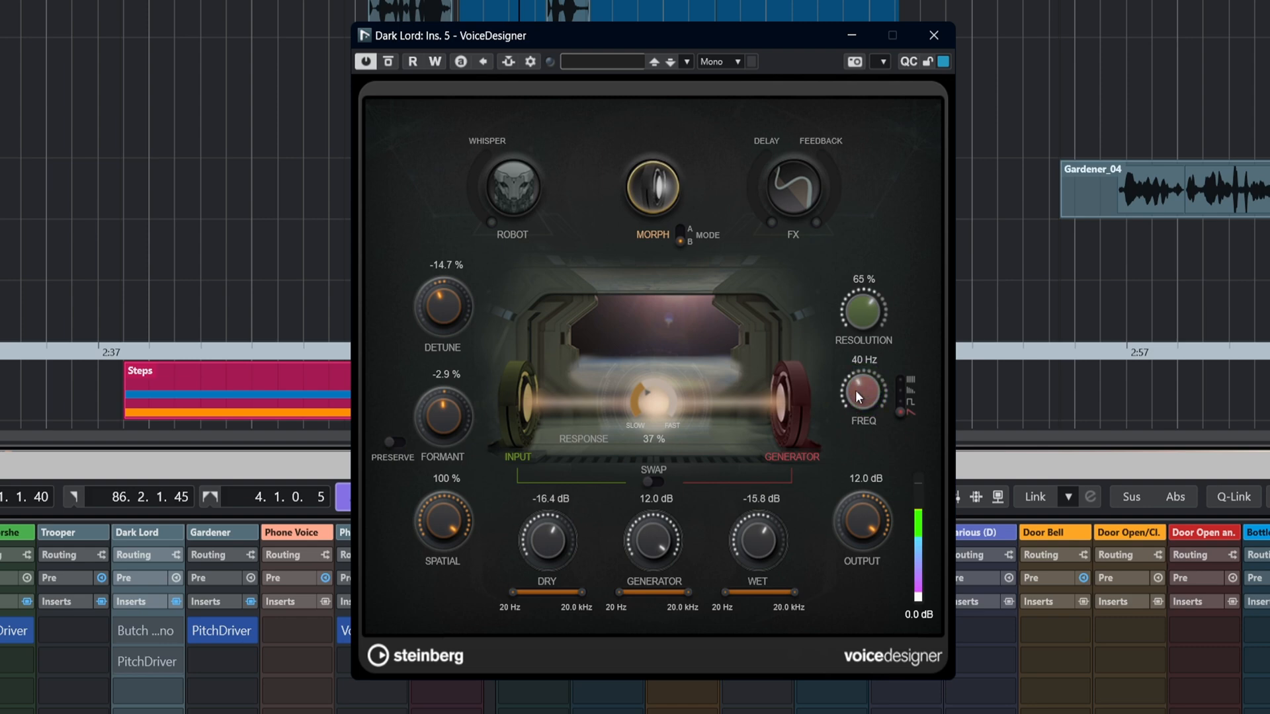
{"action": "mouse_move", "coordinate": [684, 390]}
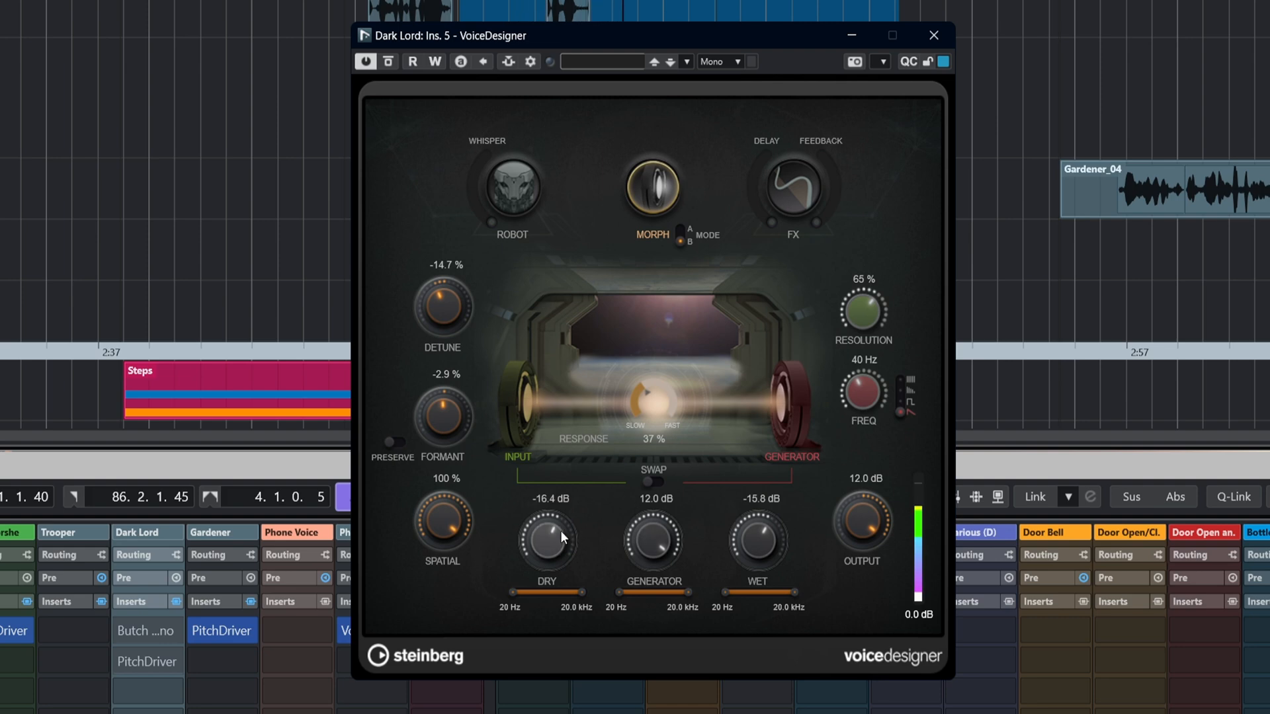
- Turn the dry signal almost off, lower the generator level and make the morph response much faster
{"action": "left_click_drag", "start_coordinate": [547, 538], "coordinate": [539, 611]}
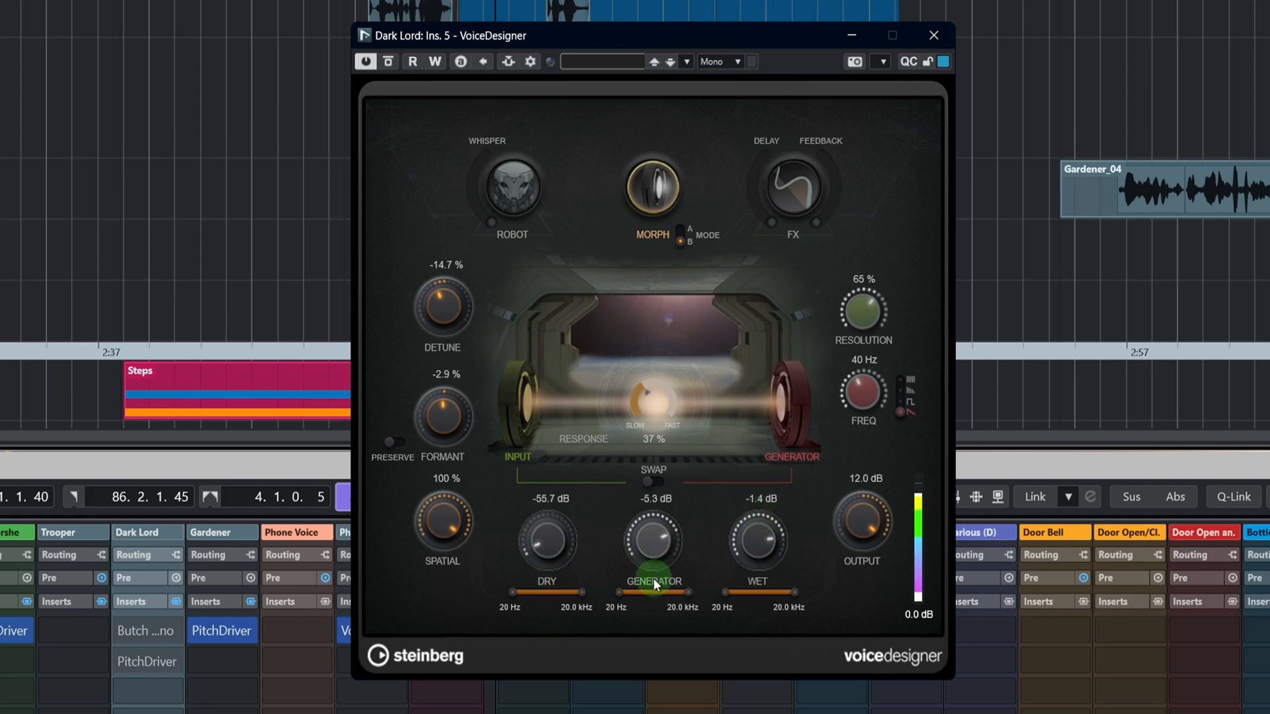
{"action": "left_click_drag", "start_coordinate": [652, 538], "coordinate": [652, 598]}
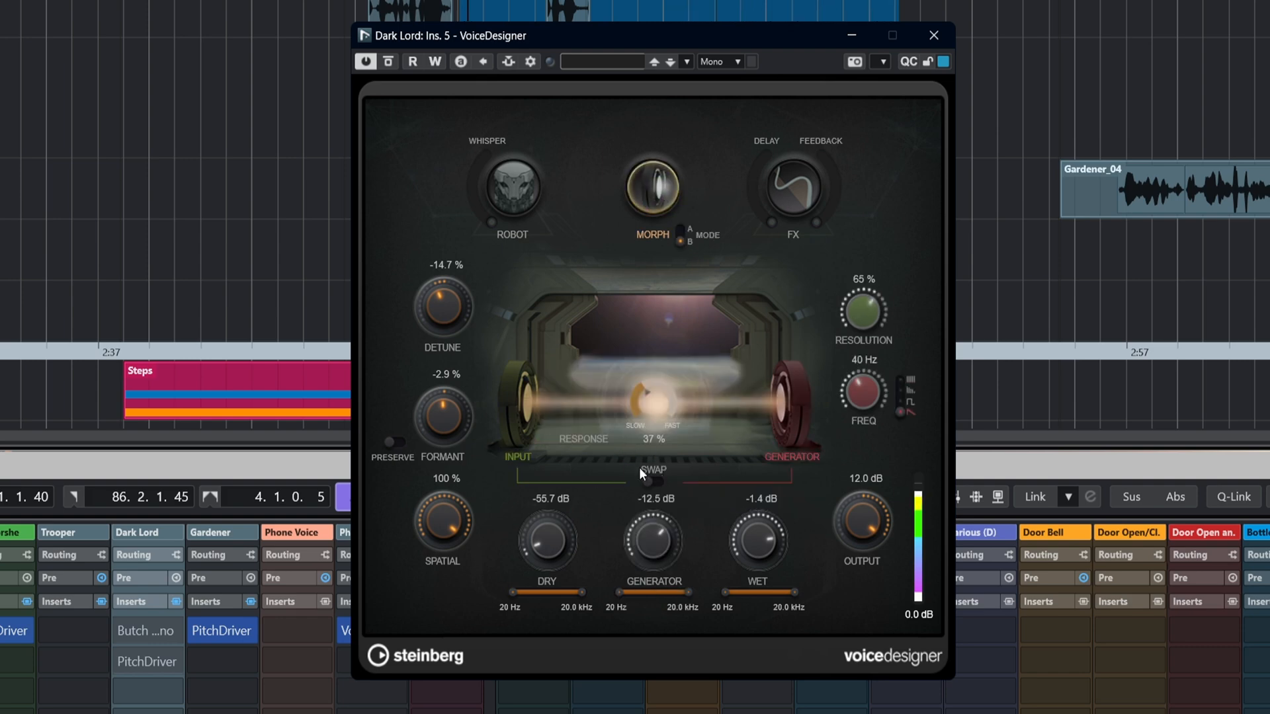
{"action": "left_click_drag", "start_coordinate": [647, 477], "coordinate": [659, 348]}
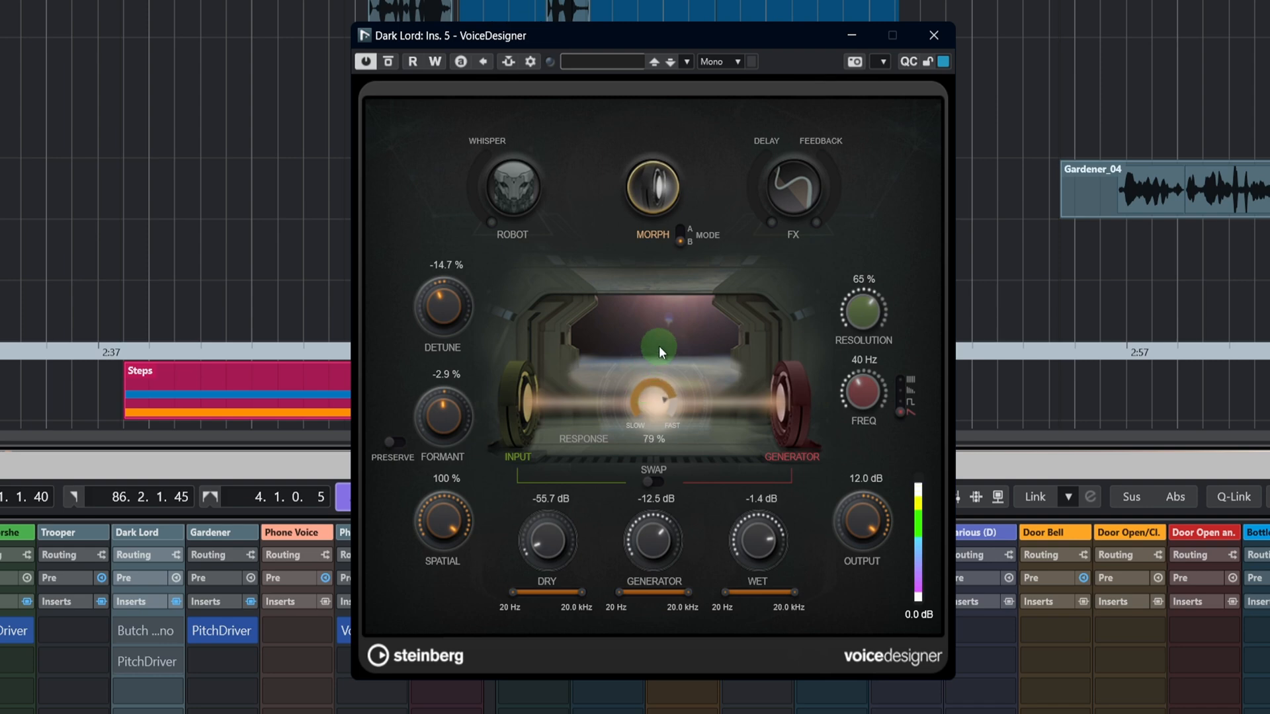
{"action": "left_click_drag", "start_coordinate": [657, 347], "coordinate": [661, 334]}
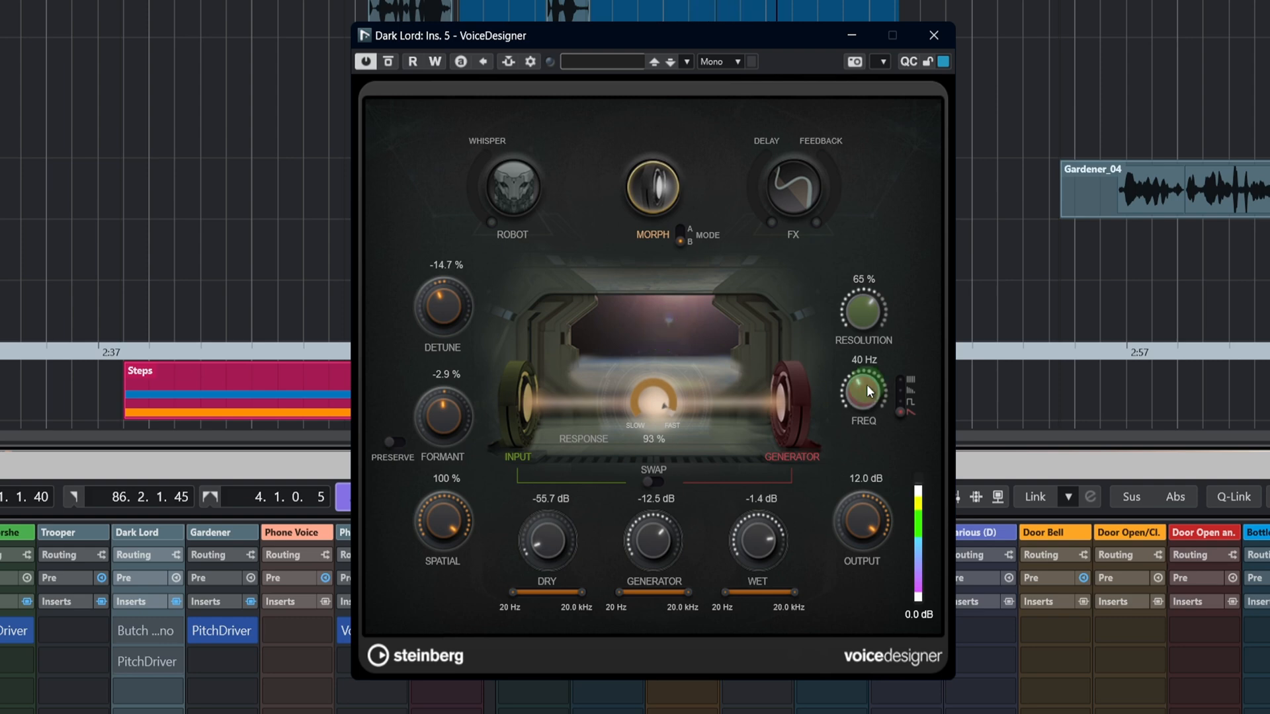
- Push the generator frequency to 50 Hz and settle resolution at about 78 % after touching 82 %
{"action": "left_click_drag", "start_coordinate": [862, 389], "coordinate": [875, 405]}
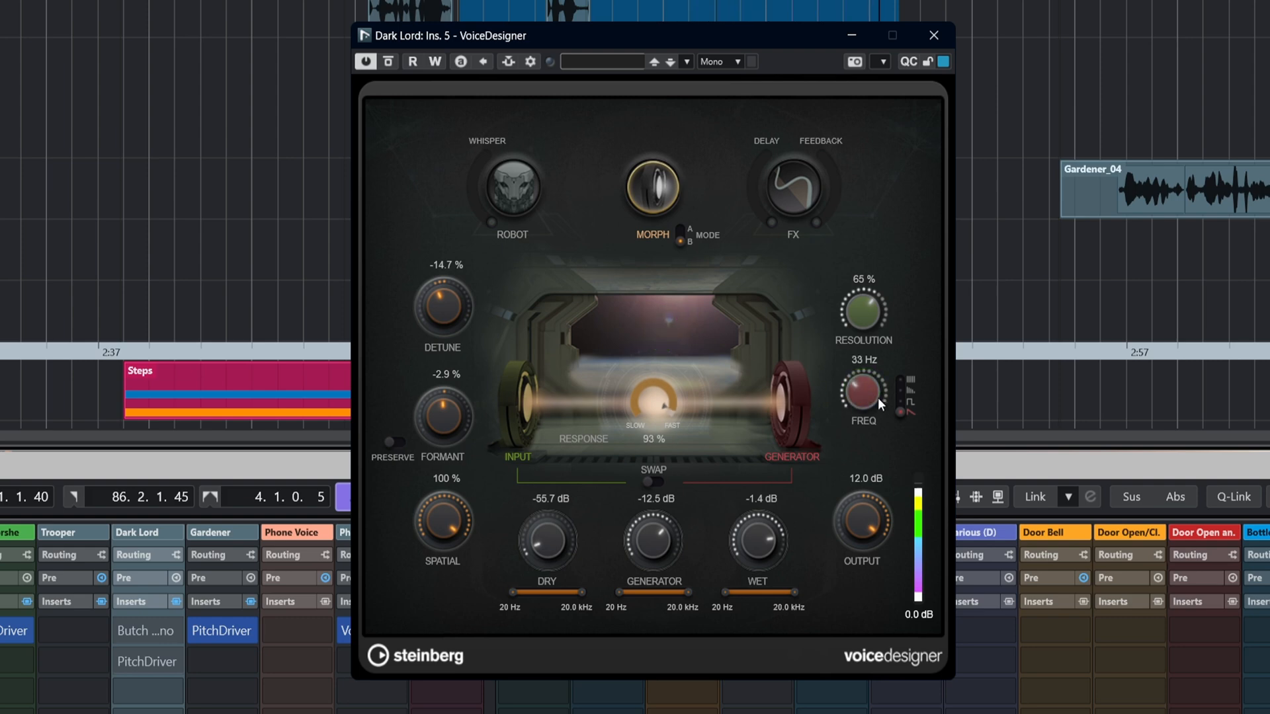
{"action": "left_click_drag", "start_coordinate": [863, 392], "coordinate": [863, 381]}
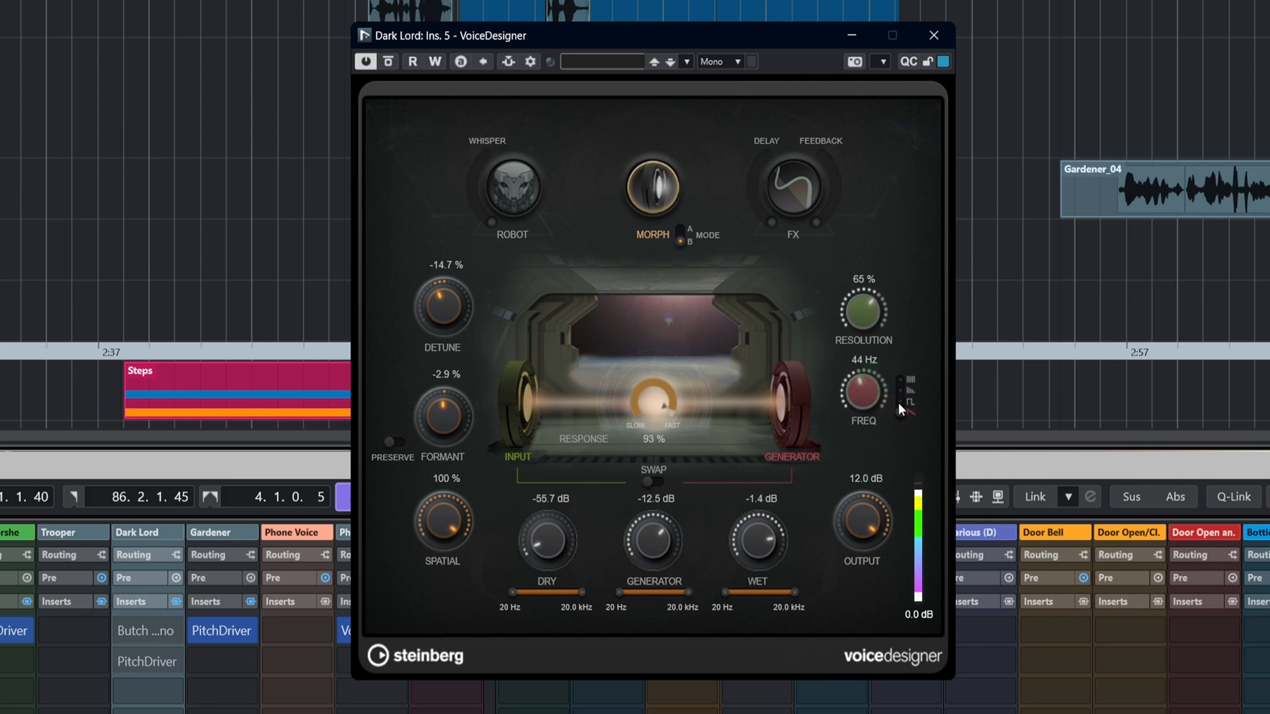
{"action": "left_click_drag", "start_coordinate": [862, 308], "coordinate": [863, 290]}
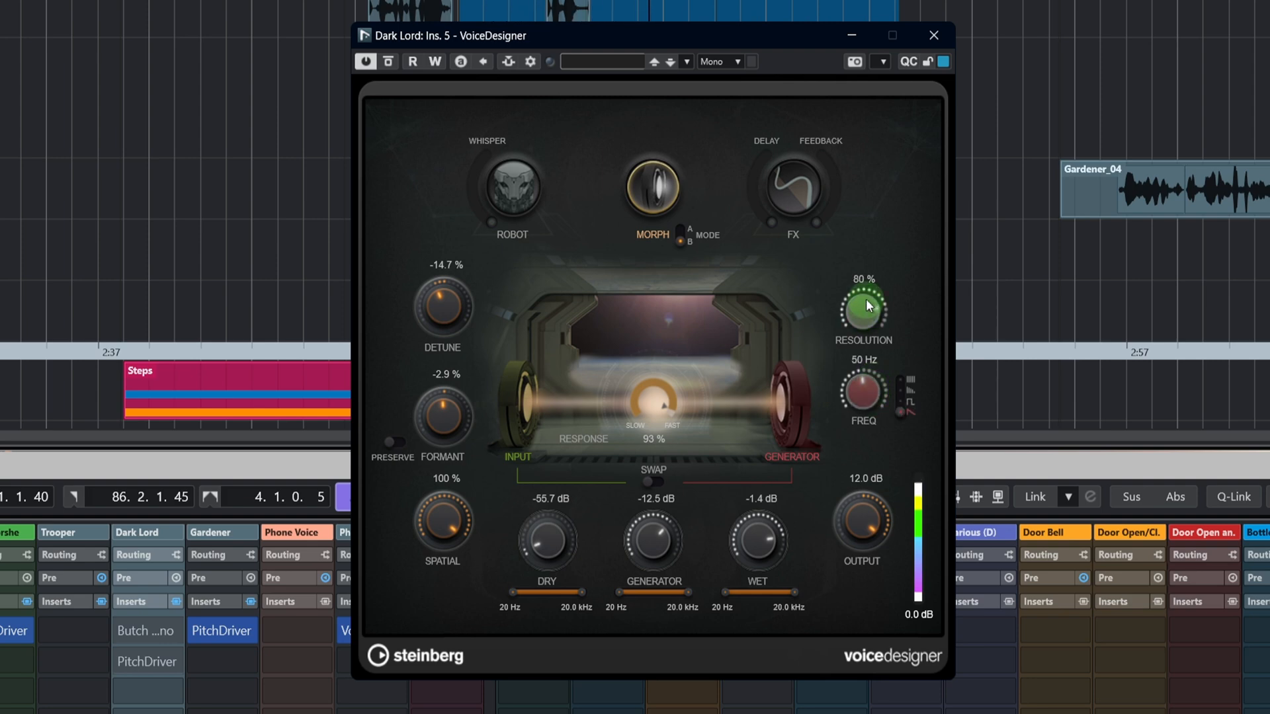
{"action": "left_click_drag", "start_coordinate": [862, 306], "coordinate": [865, 302]}
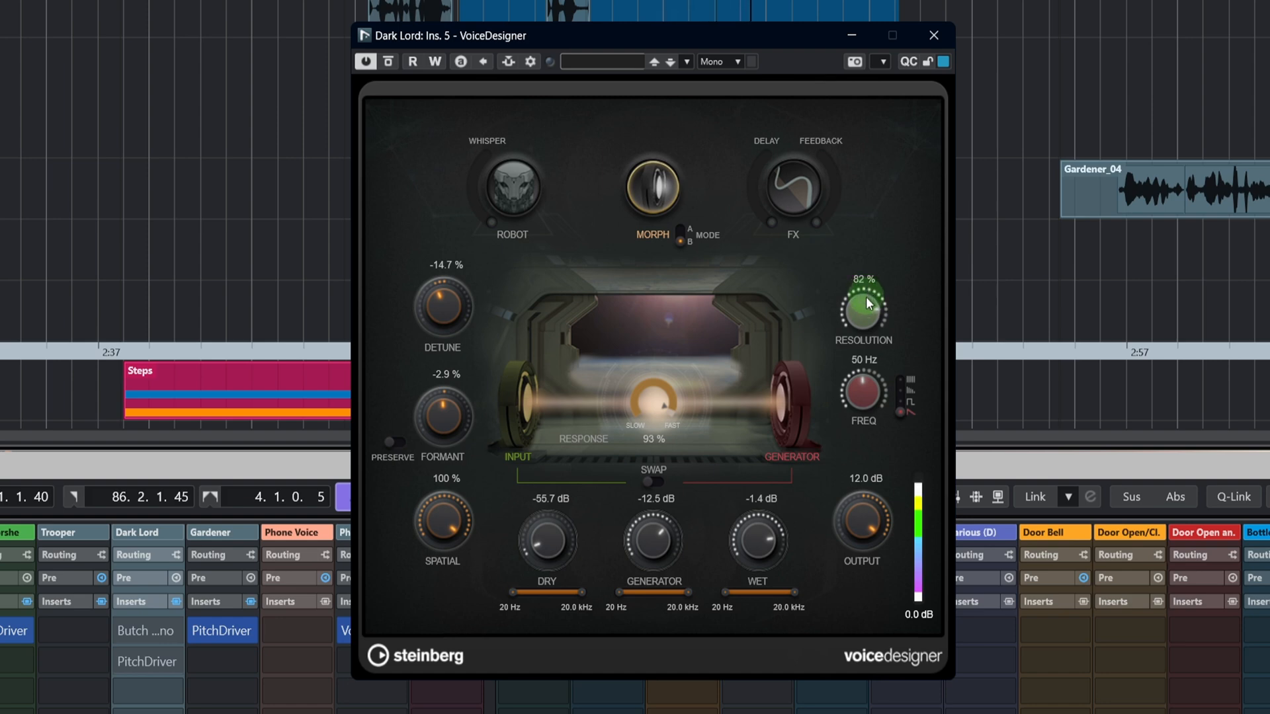
{"action": "left_click_drag", "start_coordinate": [862, 305], "coordinate": [886, 404]}
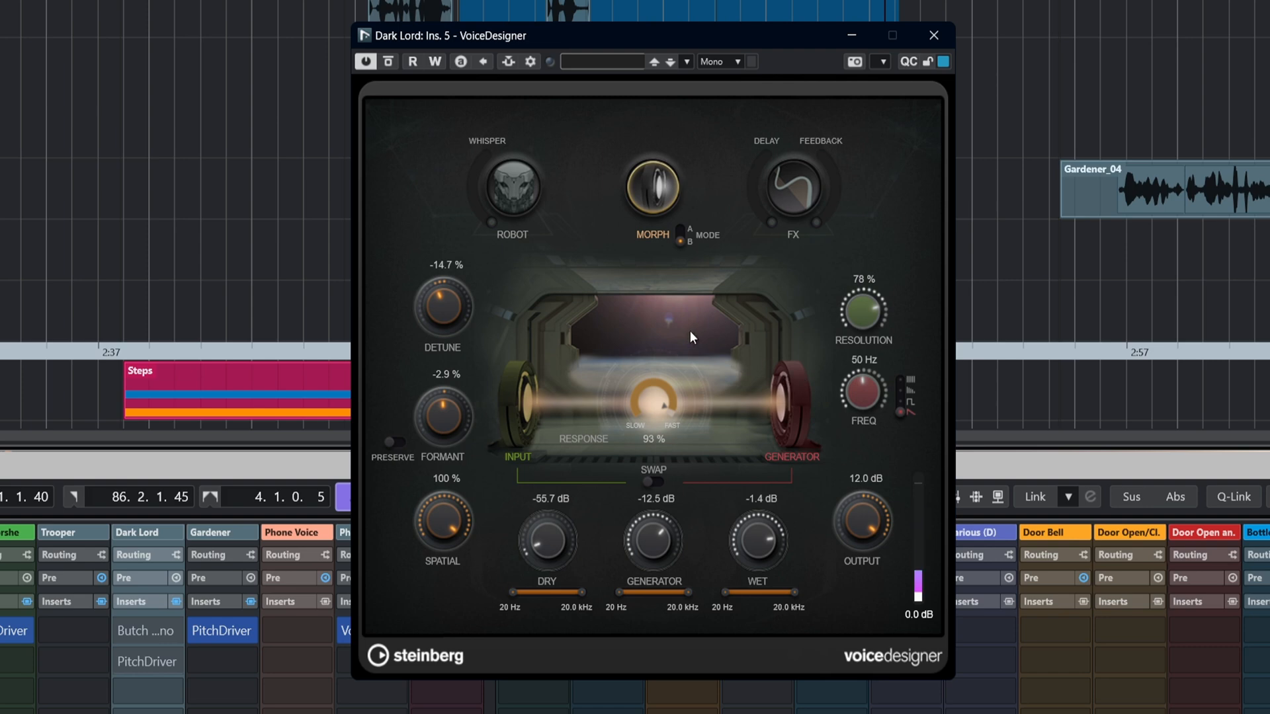
{"action": "mouse_move", "coordinate": [705, 334]}
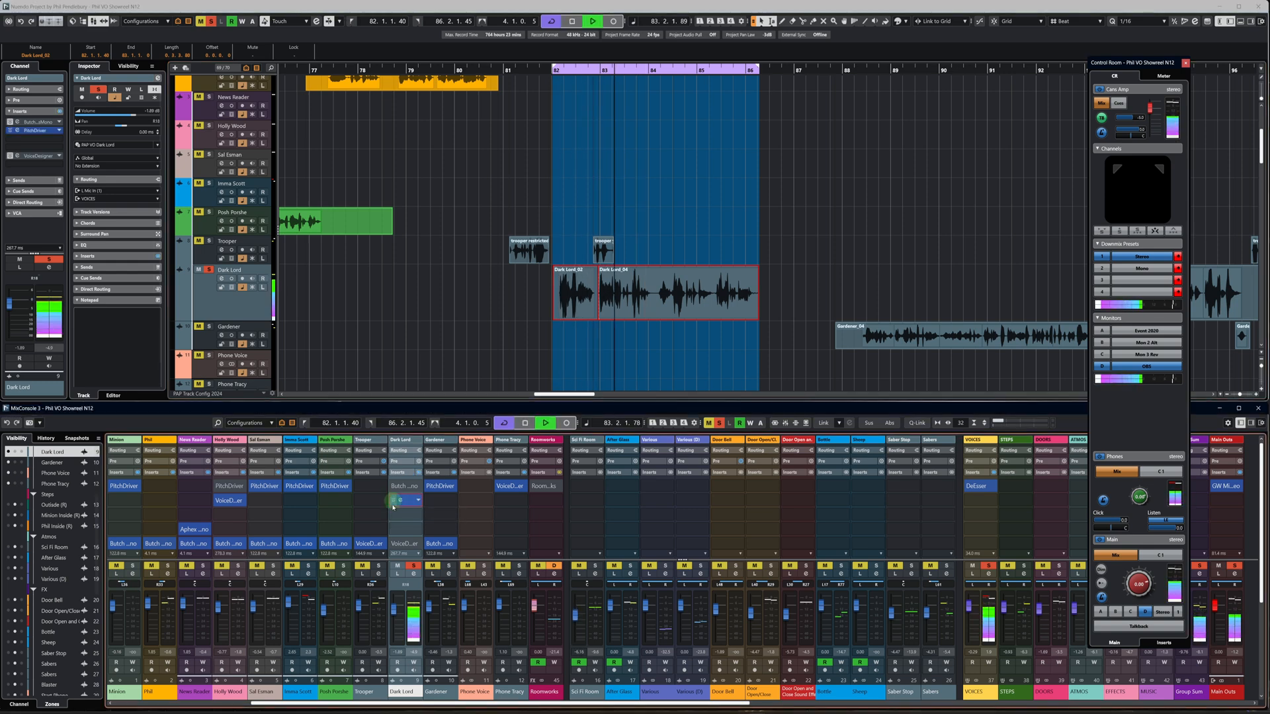
- Bring up the PitchDriver insert editor on the Dark Lord channel, showing -14.7 % detune at 100 % mix
{"action": "left_click", "coordinate": [405, 500]}
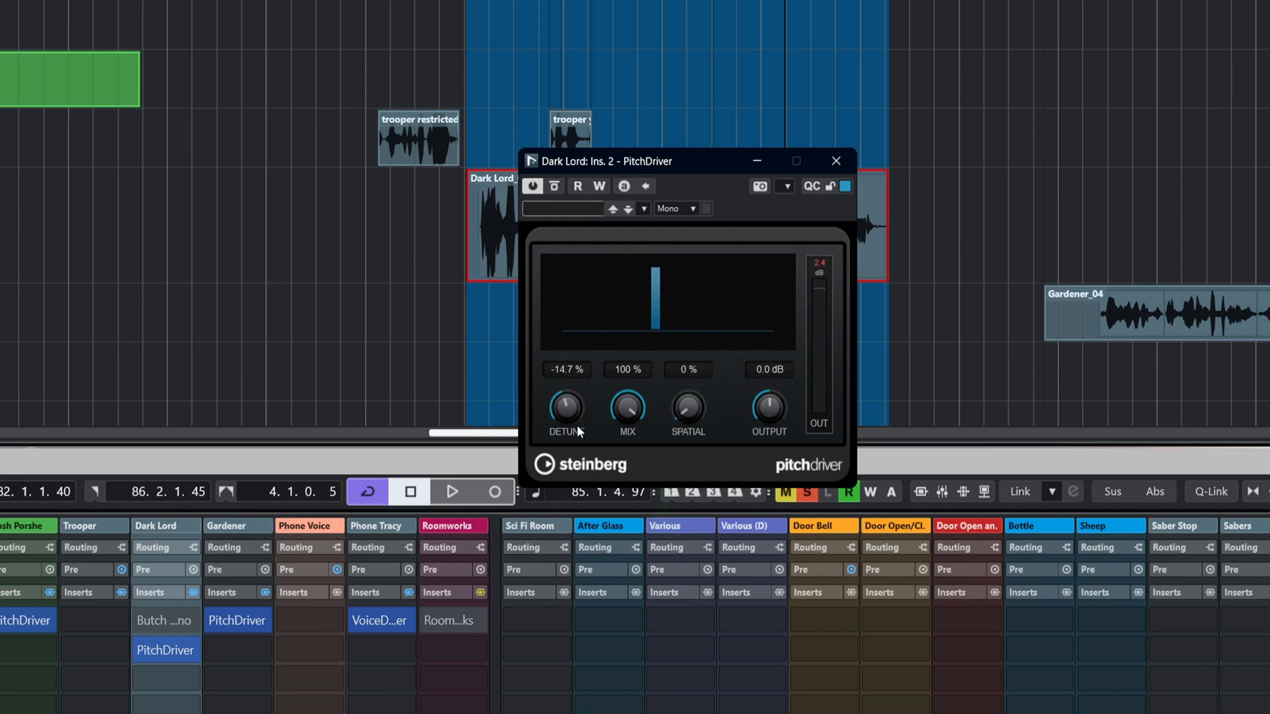
- Audition PitchDriver Detune up to 25 % and Spatial to 73 %, returning to -14.7 % detune and 0 % spread
{"action": "left_click", "coordinate": [451, 492]}
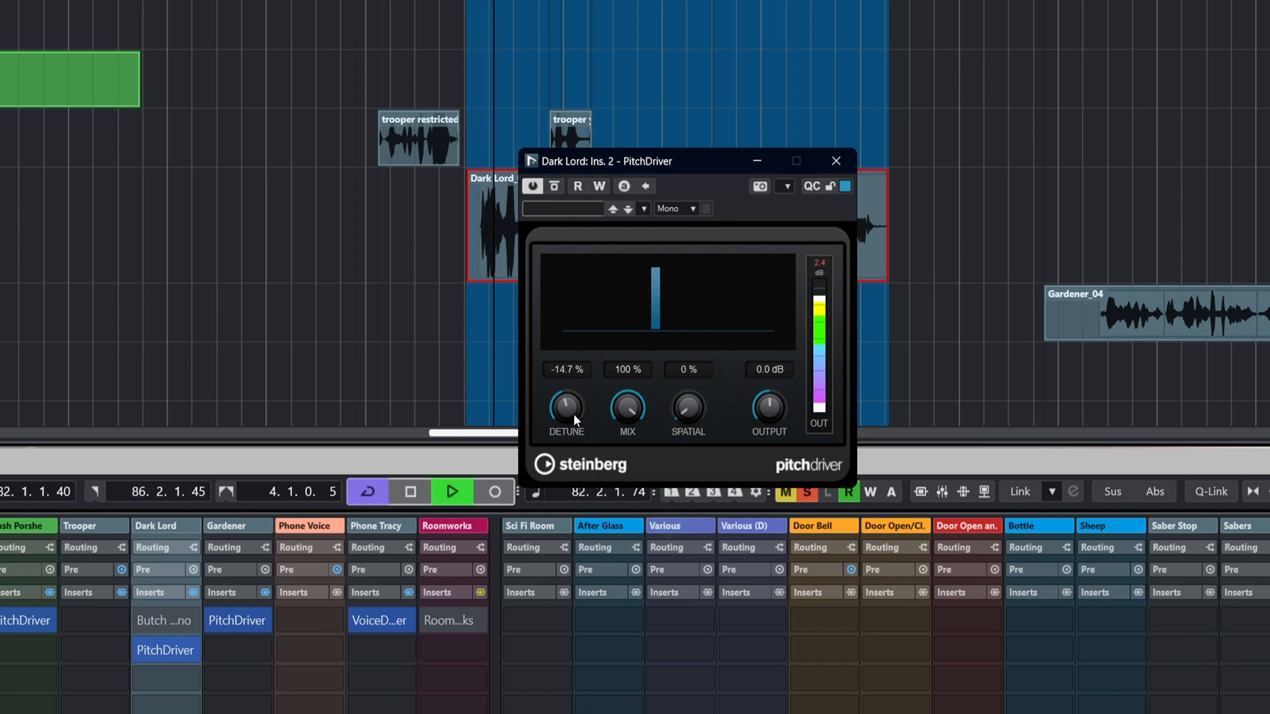
{"action": "left_click_drag", "start_coordinate": [565, 406], "coordinate": [564, 373]}
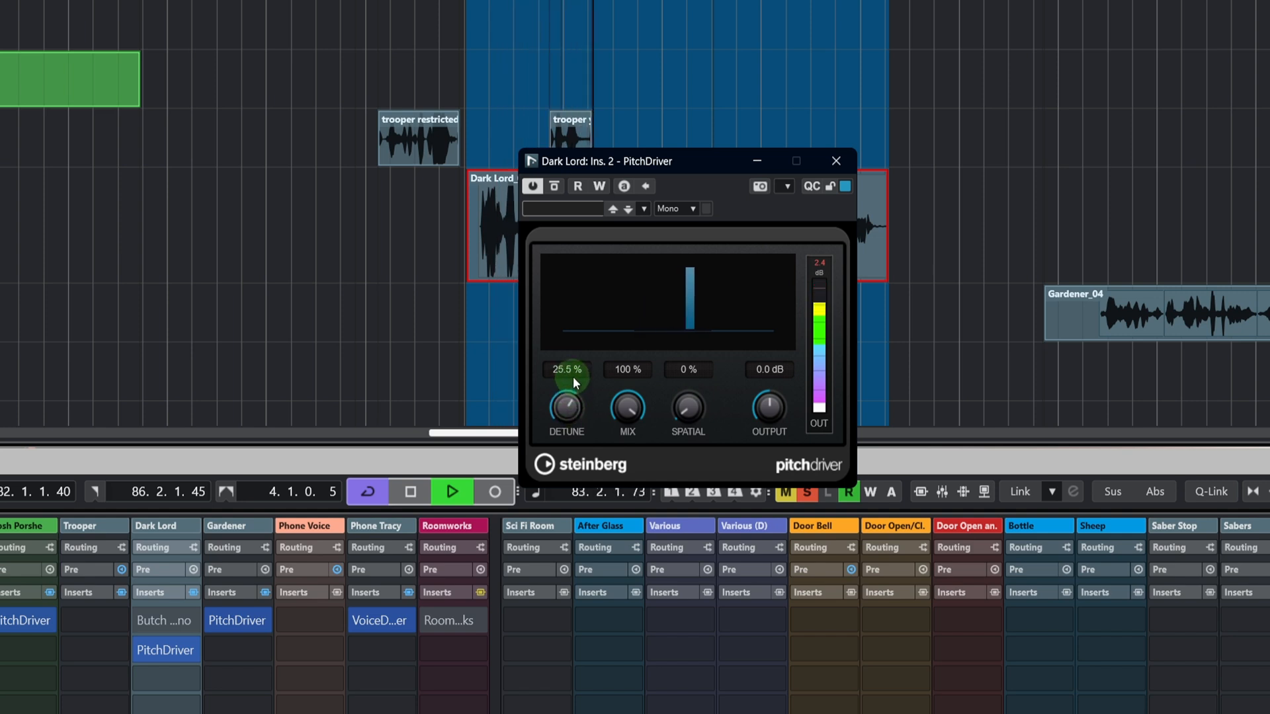
{"action": "left_click_drag", "start_coordinate": [572, 382], "coordinate": [691, 271]}
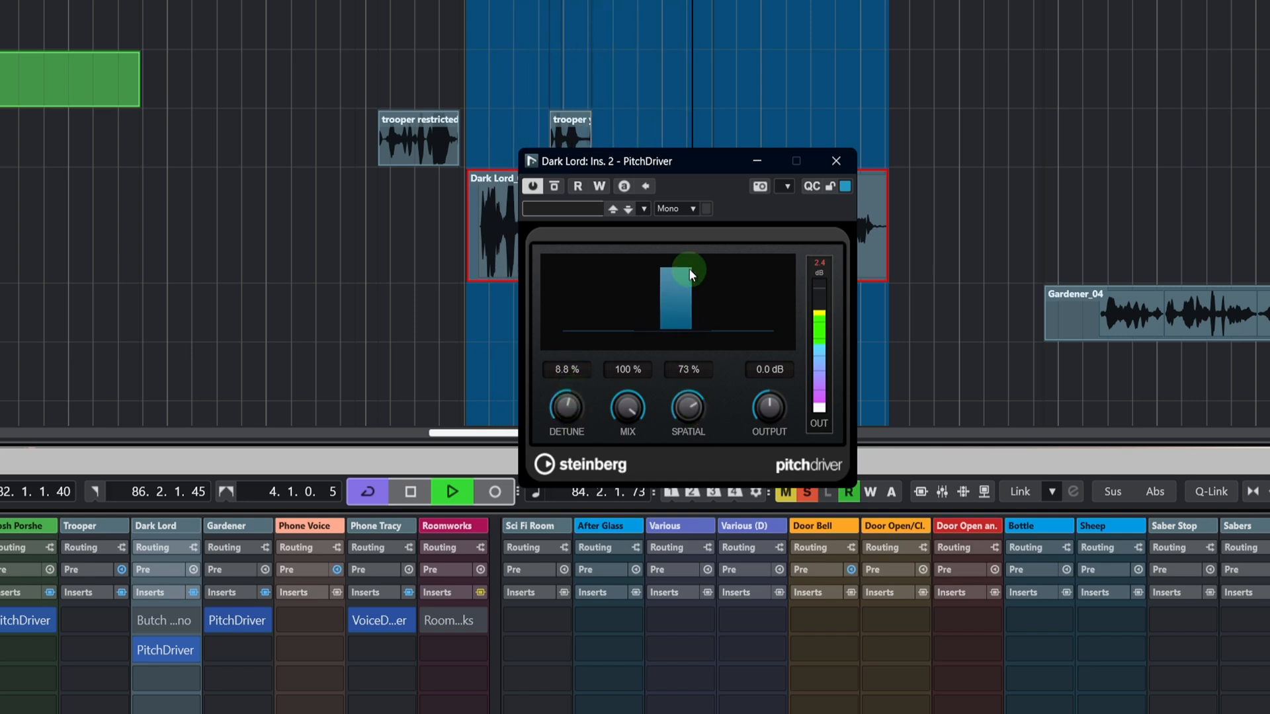
{"action": "left_click_drag", "start_coordinate": [687, 409], "coordinate": [684, 424]}
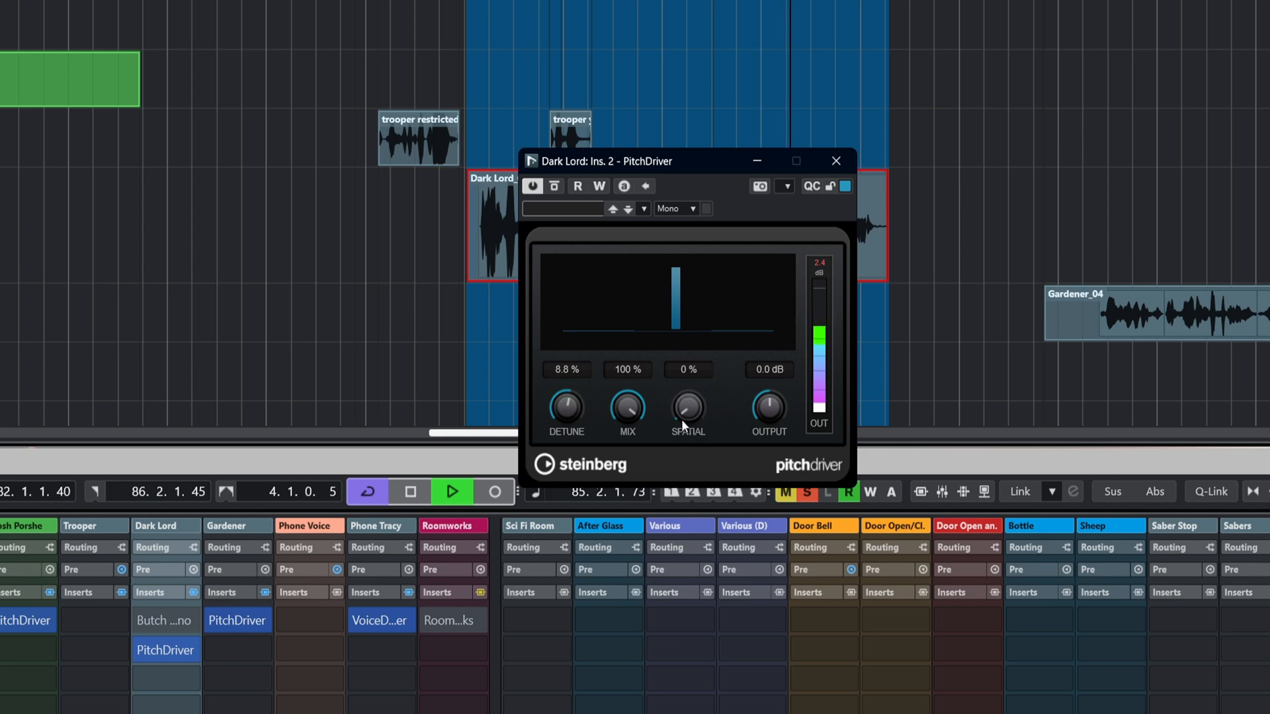
{"action": "left_click_drag", "start_coordinate": [565, 406], "coordinate": [565, 421]}
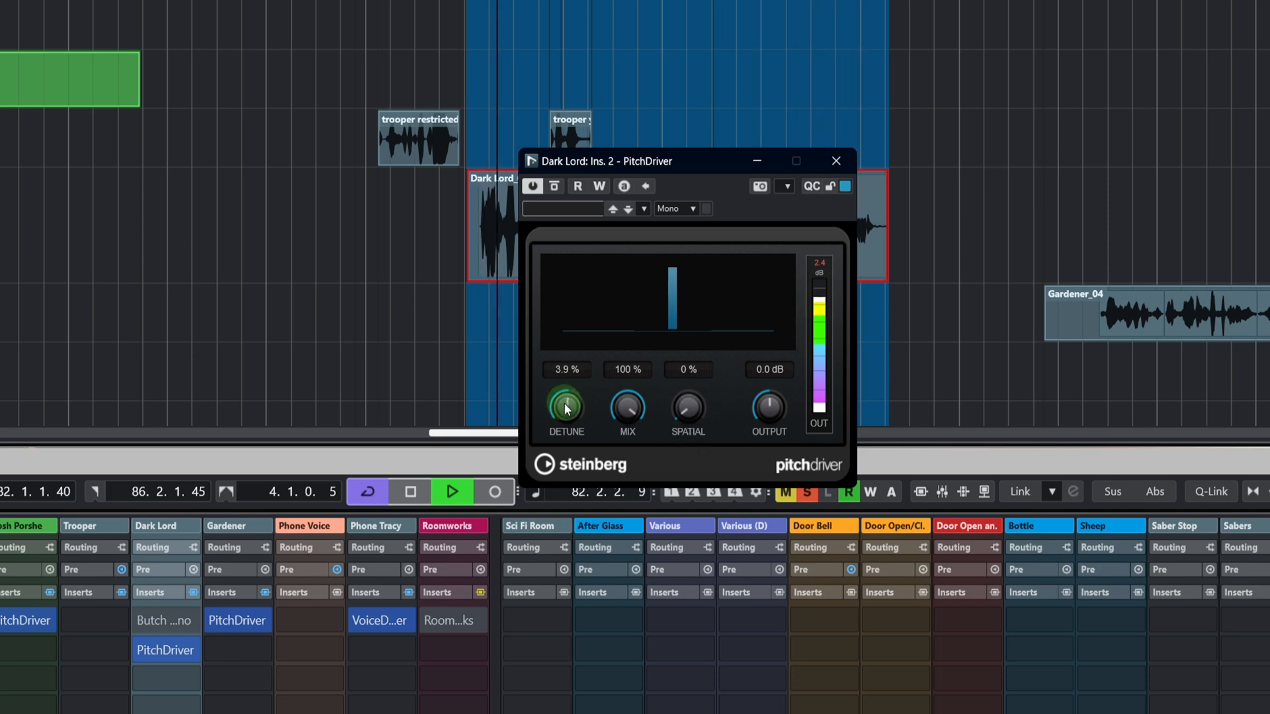
{"action": "left_click_drag", "start_coordinate": [565, 408], "coordinate": [565, 424]}
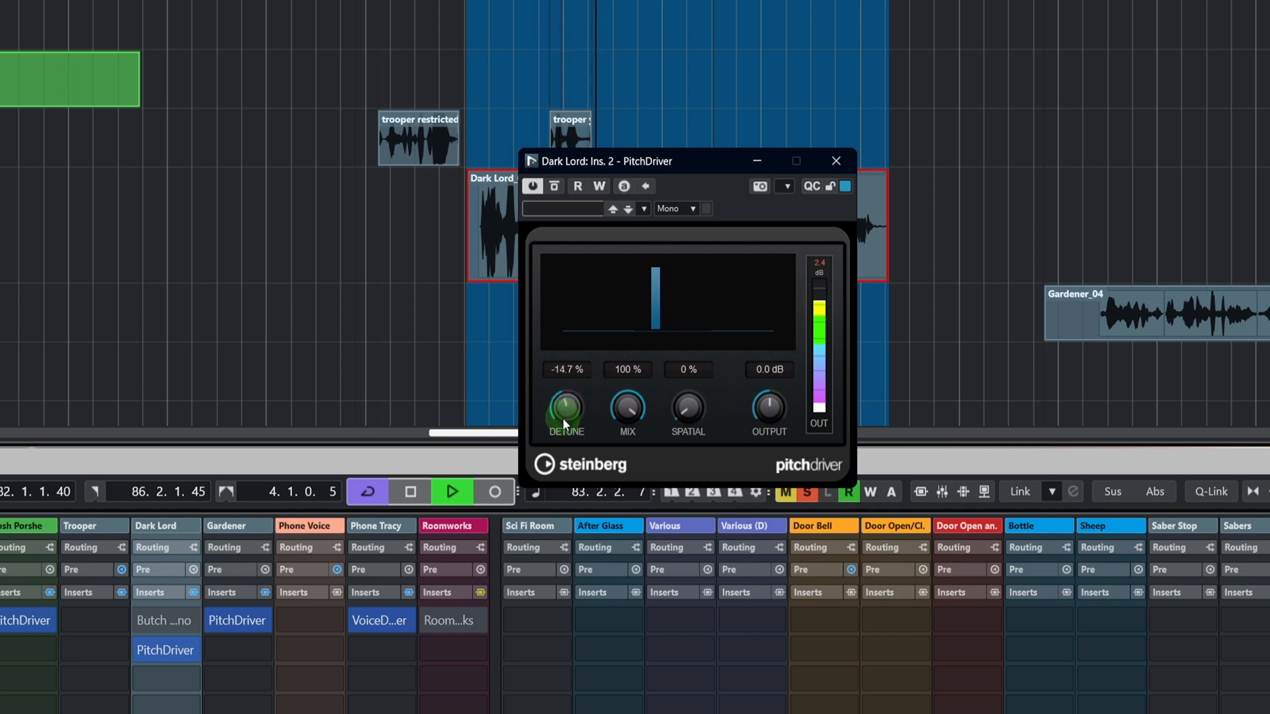
- Try the wet Mix at about half and 57 %, then restore 100 % wet with detune near -14 %
{"action": "left_click_drag", "start_coordinate": [626, 408], "coordinate": [615, 446]}
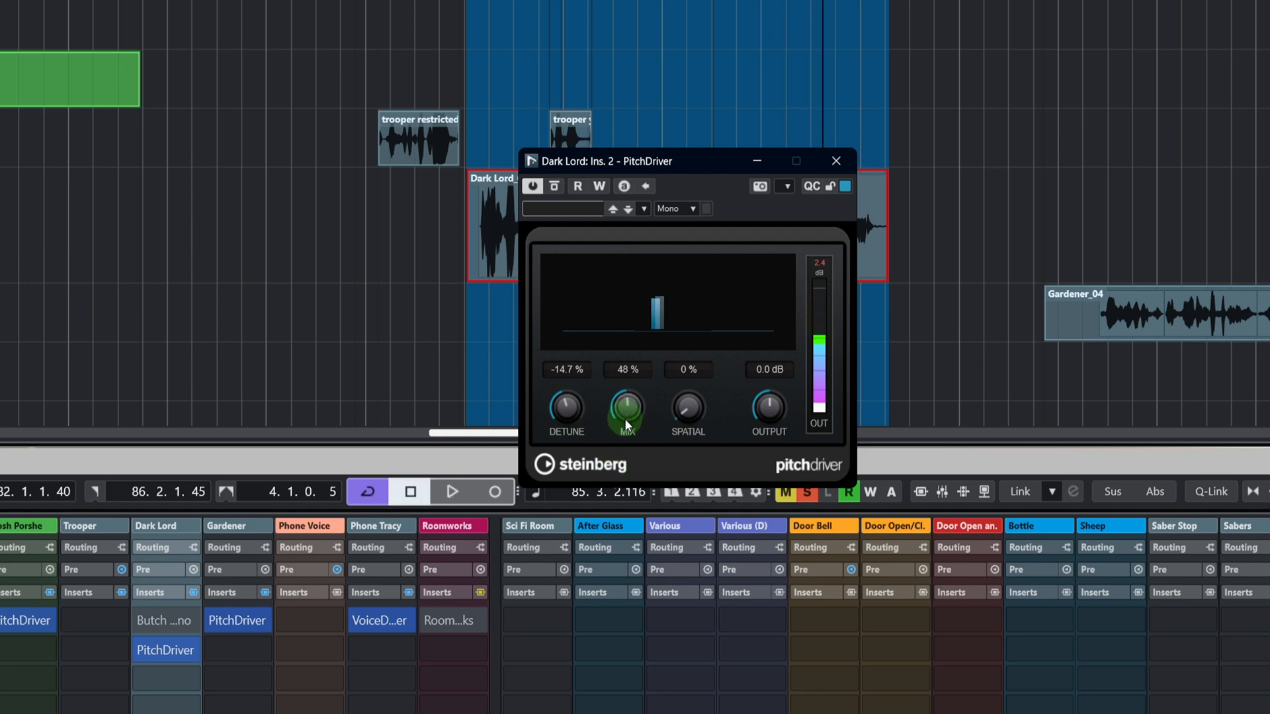
{"action": "left_click_drag", "start_coordinate": [626, 411], "coordinate": [626, 396]}
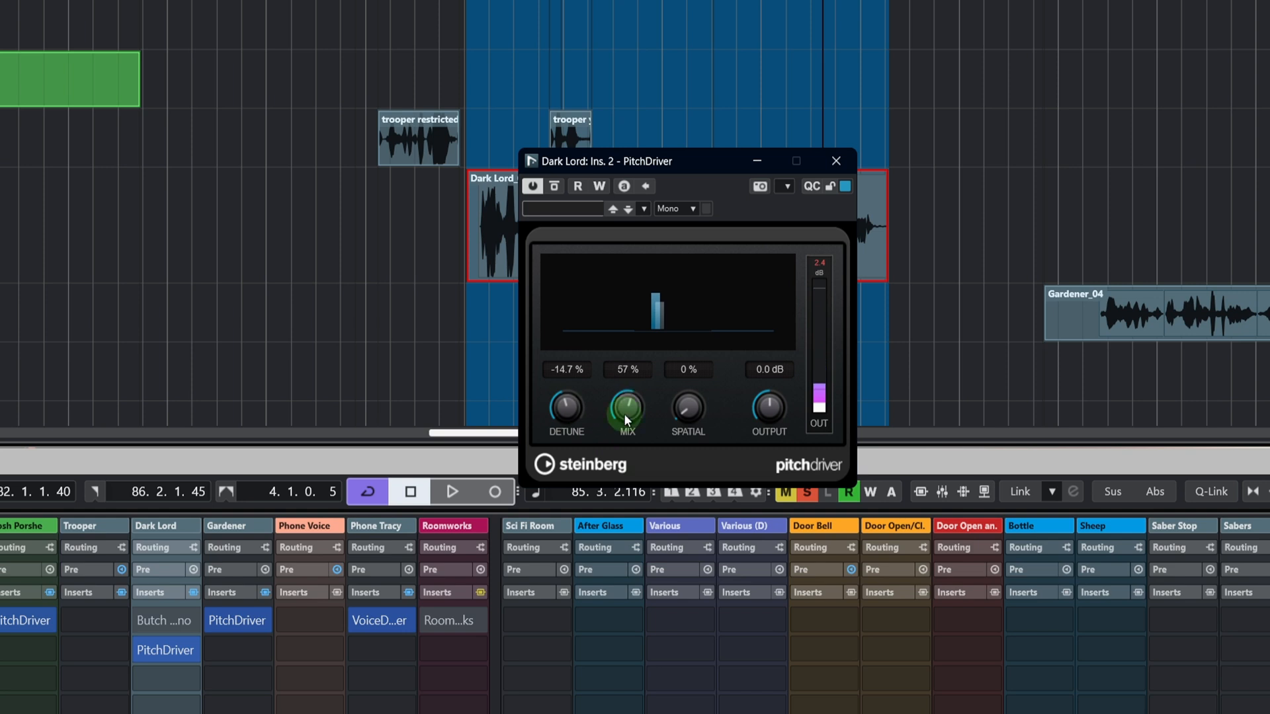
{"action": "left_click_drag", "start_coordinate": [626, 411], "coordinate": [625, 381]}
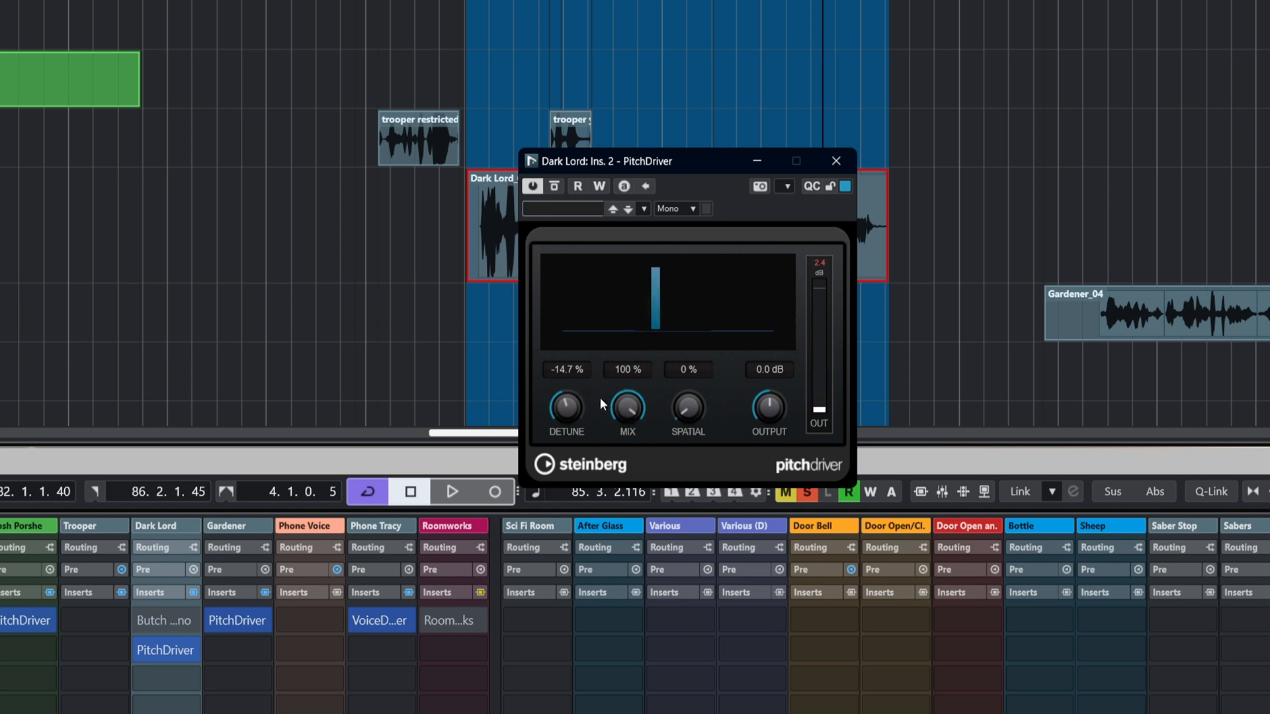
{"action": "left_click_drag", "start_coordinate": [565, 407], "coordinate": [565, 404]}
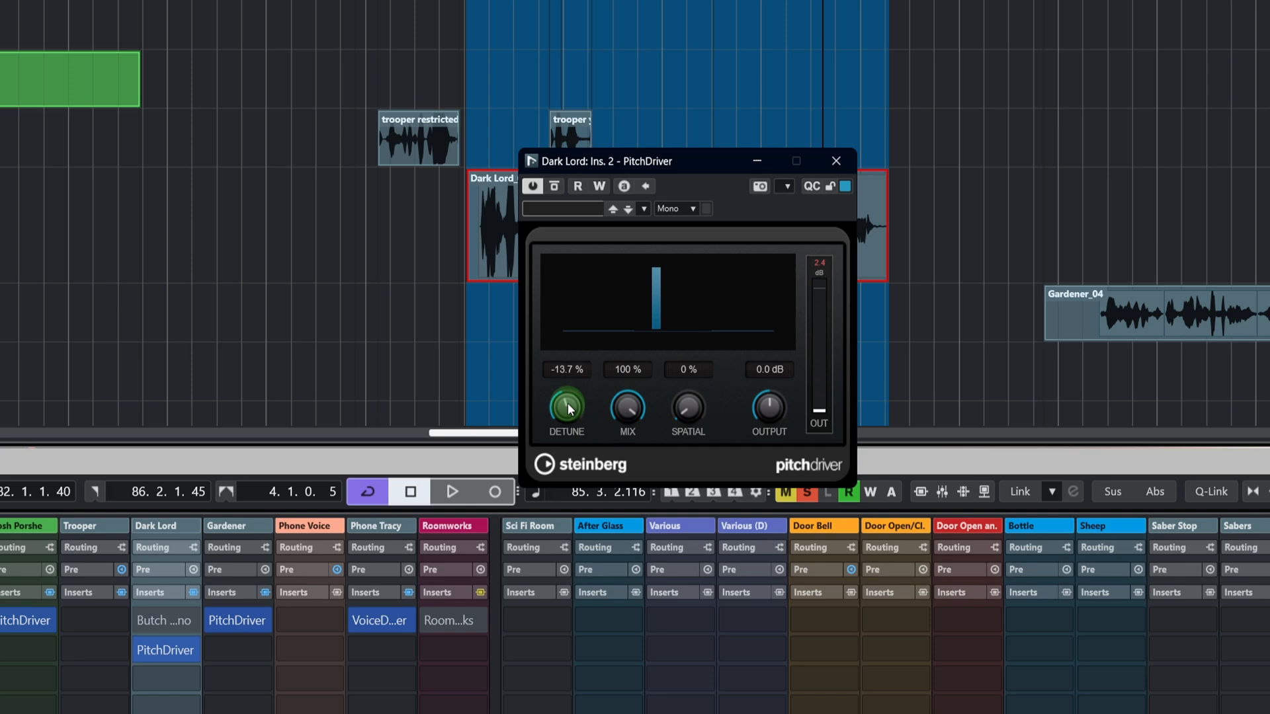
{"action": "left_click", "coordinate": [451, 492]}
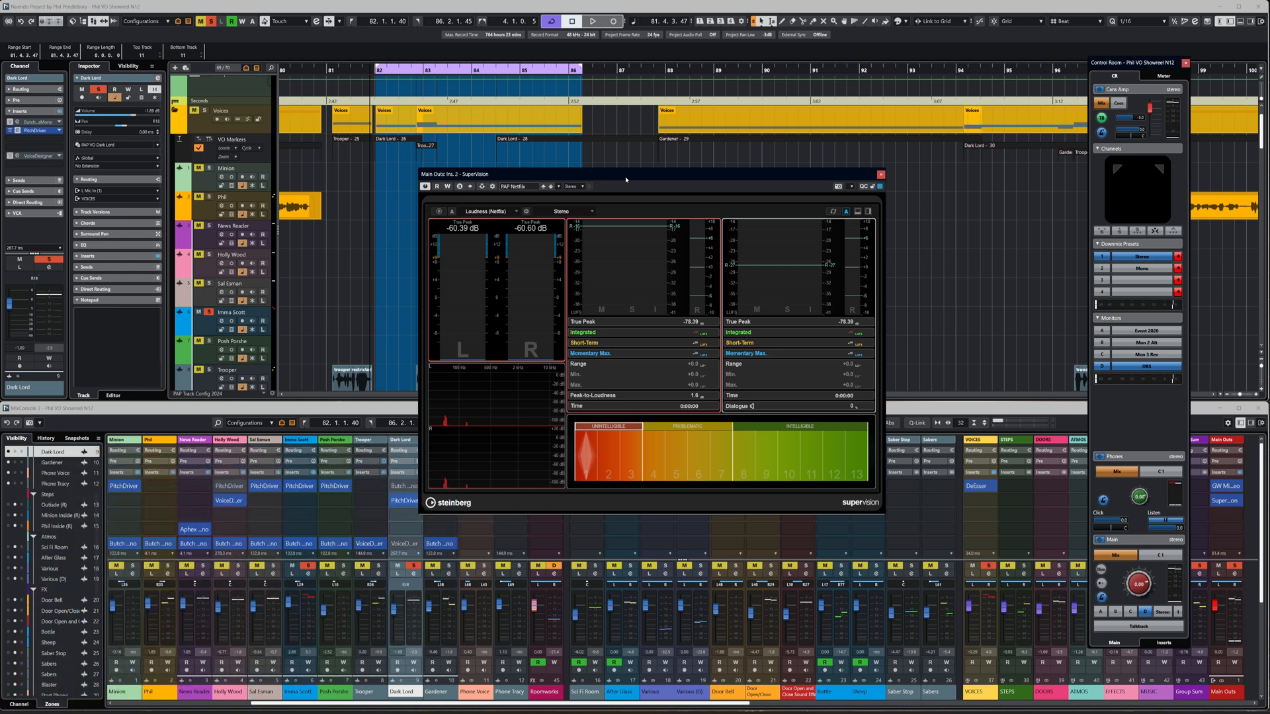
{"action": "mouse_move", "coordinate": [672, 219]}
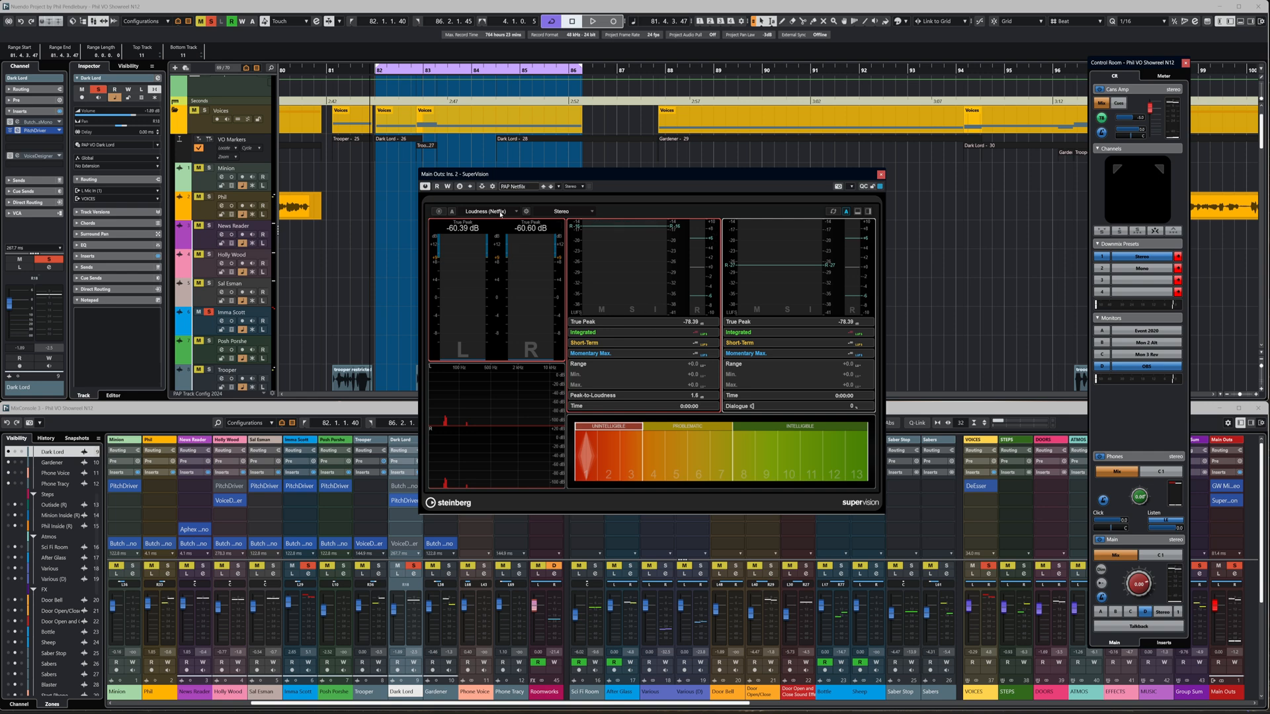
- Show the SuperVision meter on Main Outs large with the PAP Netflix loudness, level and intelligibility modules
{"action": "left_click", "coordinate": [468, 226]}
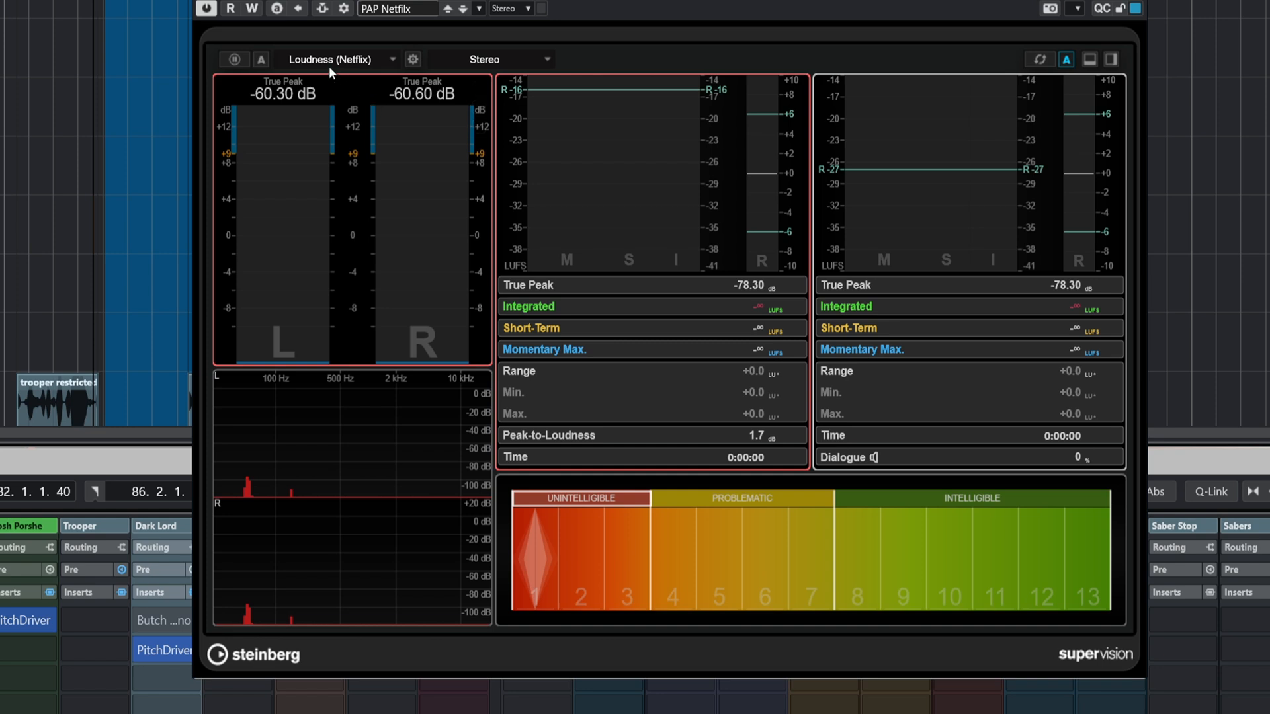
{"action": "mouse_move", "coordinate": [355, 67]}
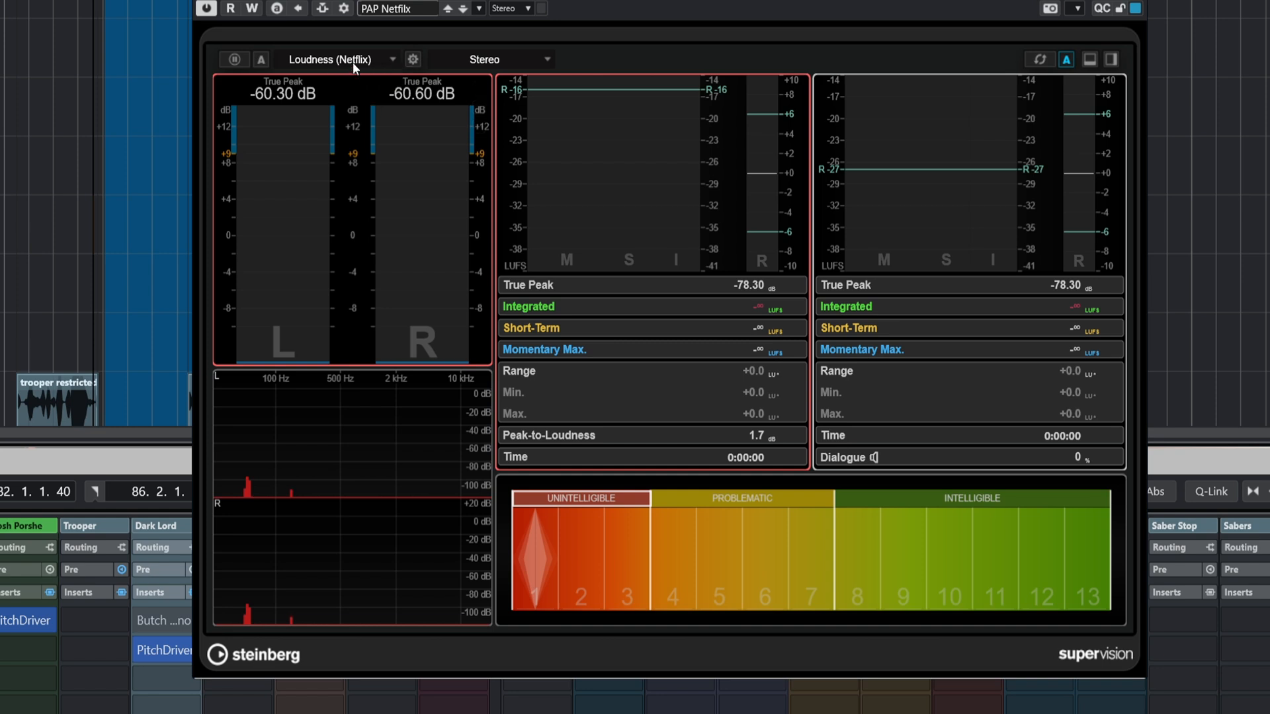
{"action": "mouse_move", "coordinate": [351, 67]}
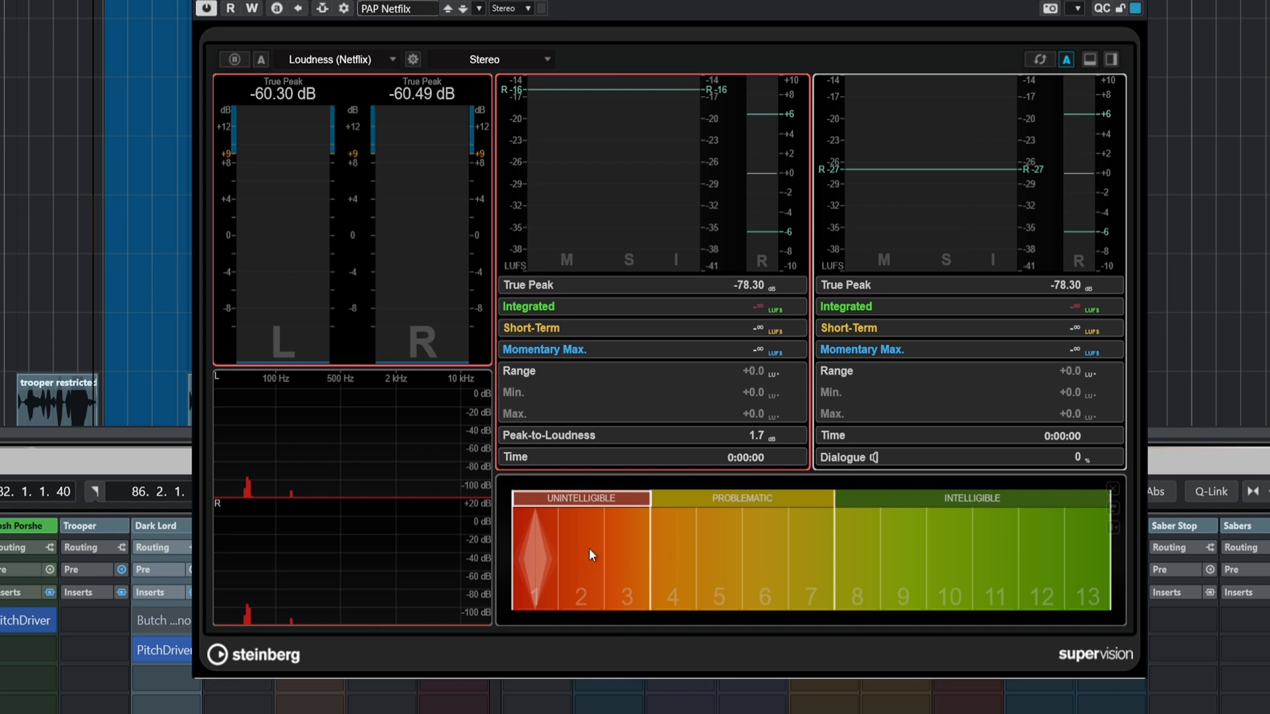
{"action": "mouse_move", "coordinate": [922, 538]}
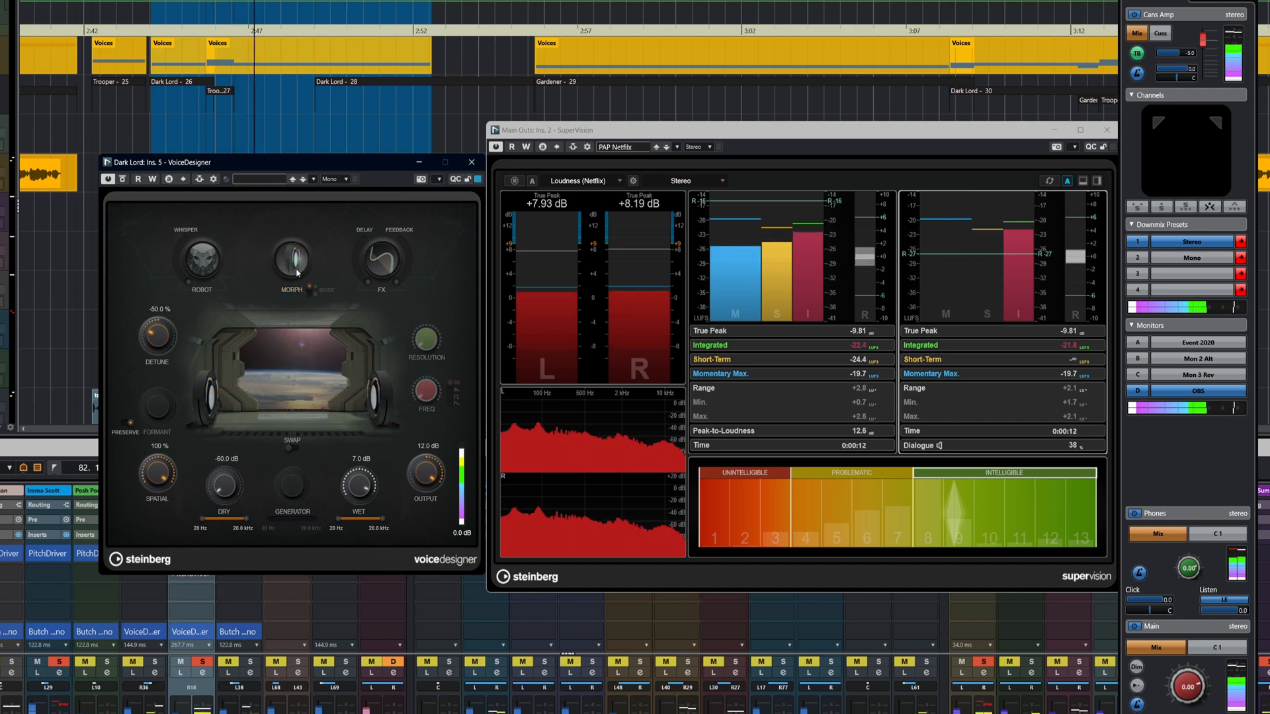
- Shift the Dark Lord morph blend in VoiceDesigner while the showreel plays through the SuperVision meters
{"action": "left_click_drag", "start_coordinate": [156, 336], "coordinate": [161, 352]}
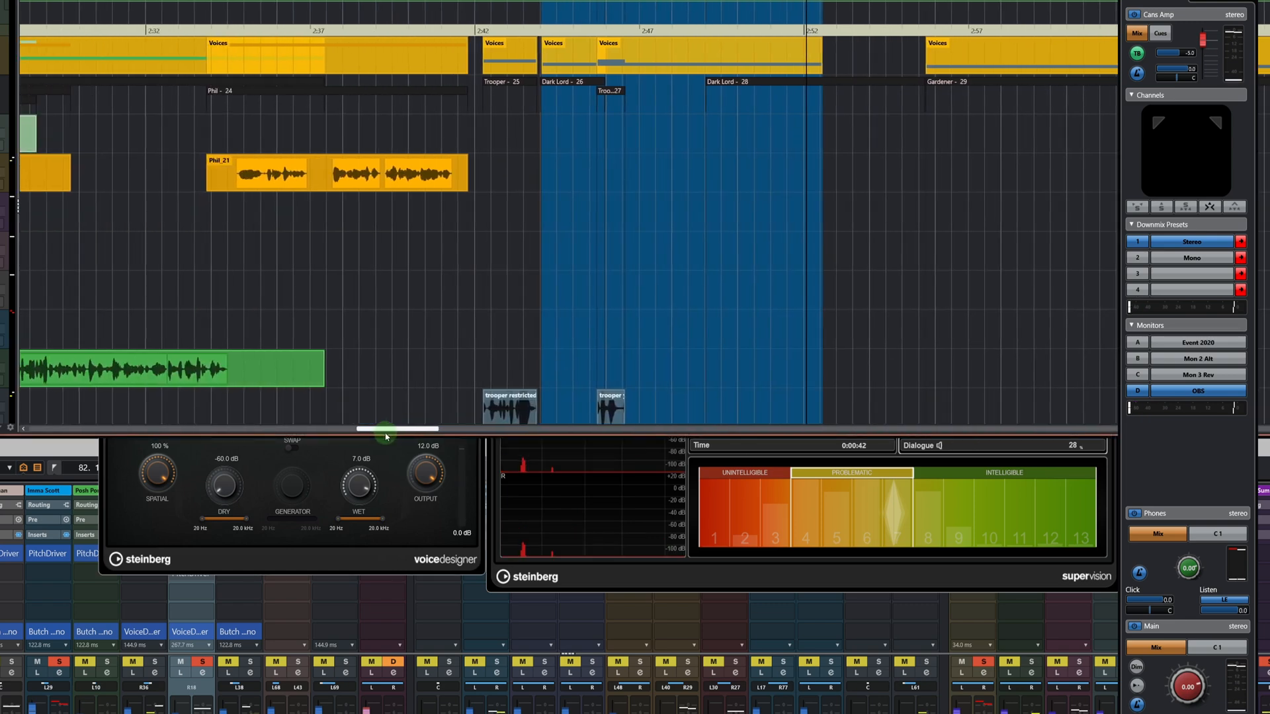
- Meter a new stretch of the showreel, reading about -27 LUFS integrated with dialogue rated intelligible
{"action": "left_click_drag", "start_coordinate": [385, 429], "coordinate": [333, 428]}
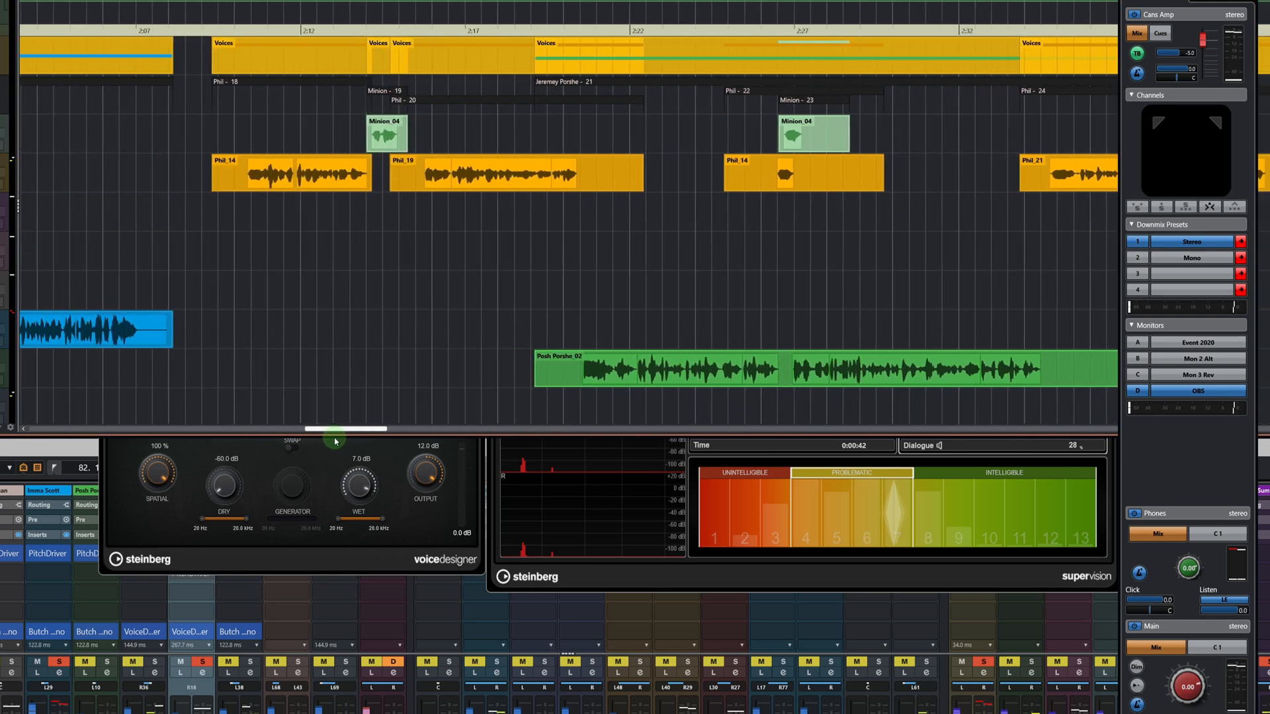
{"action": "scroll", "scroll_direction": "right", "scroll_amount": 3}
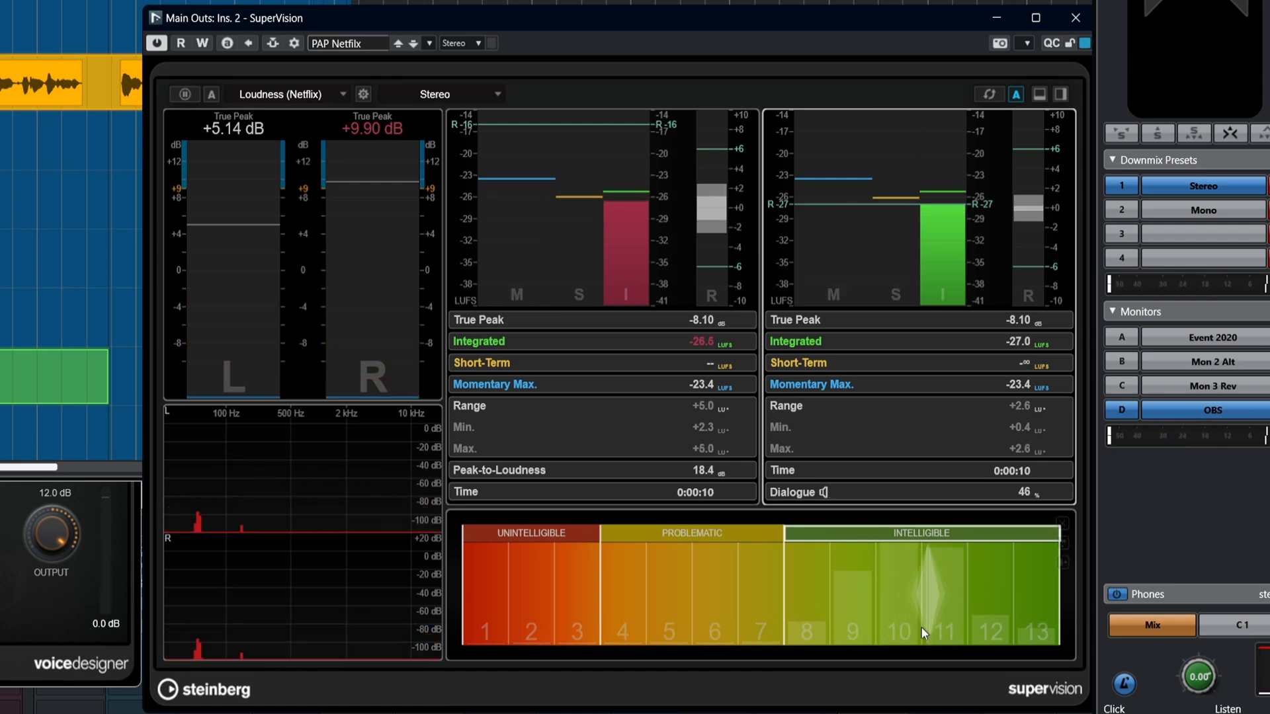
{"action": "mouse_move", "coordinate": [915, 587]}
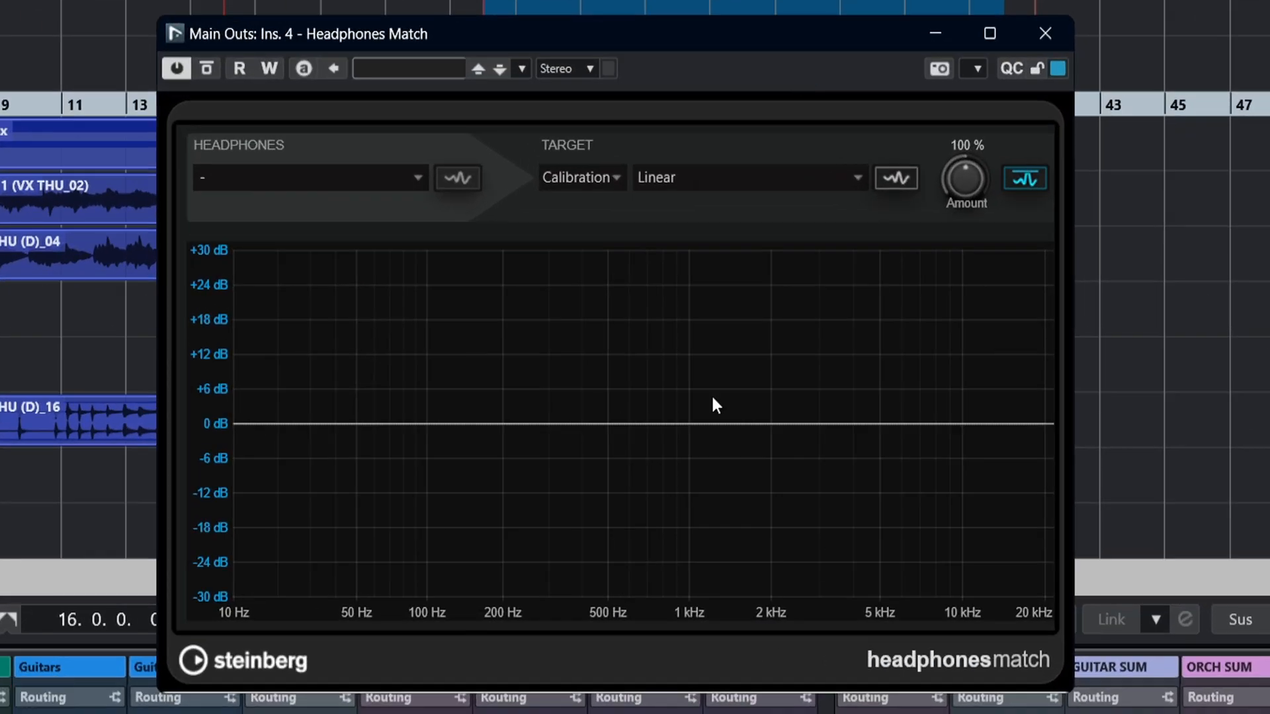
{"action": "mouse_move", "coordinate": [728, 402]}
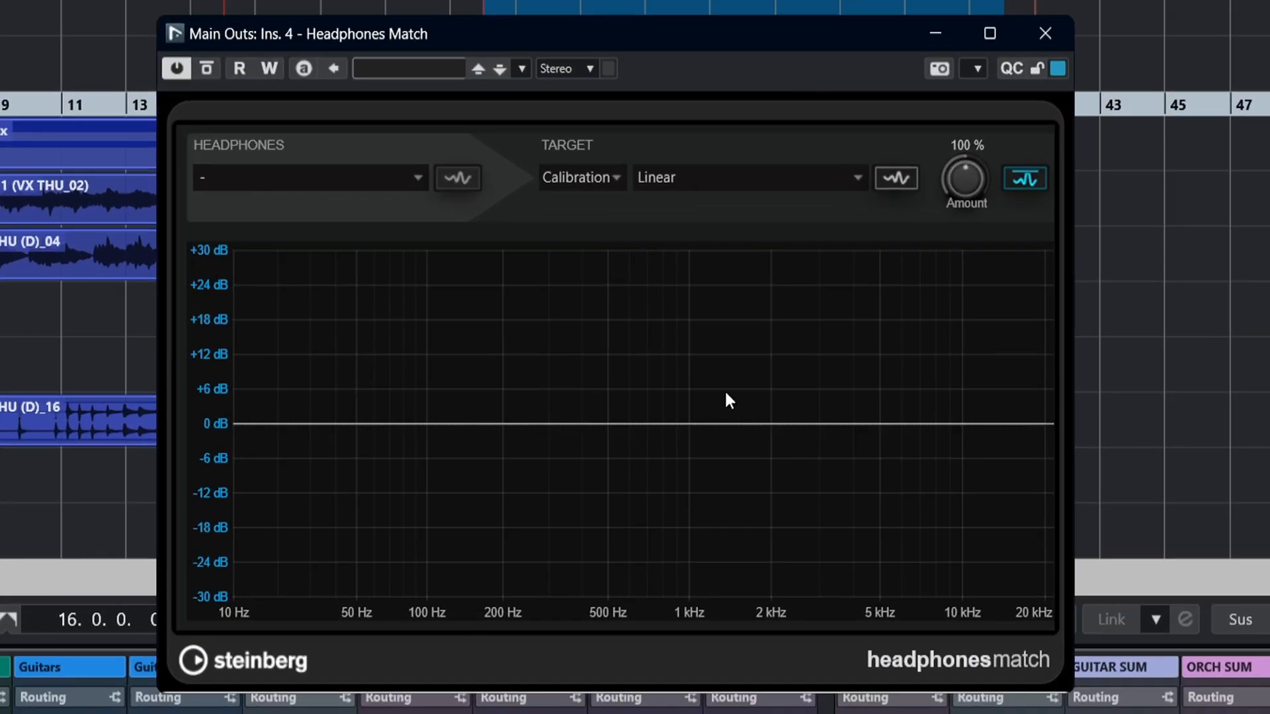
{"action": "mouse_move", "coordinate": [419, 244]}
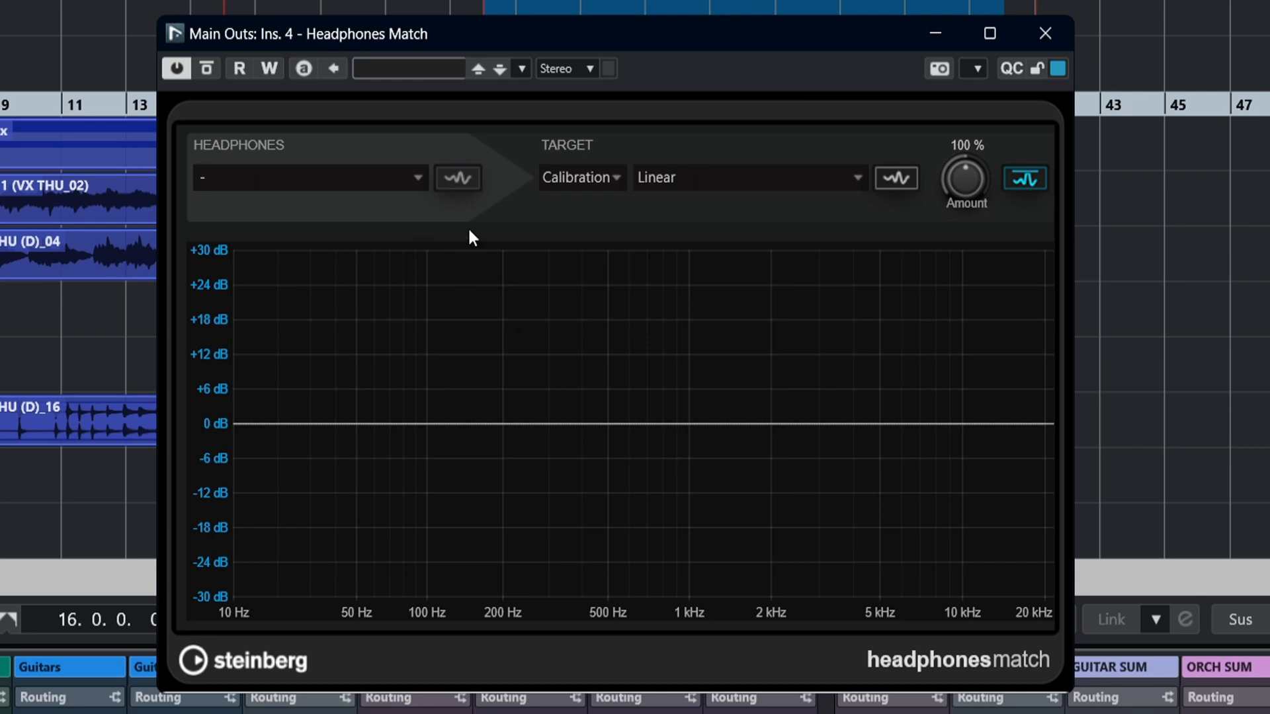
{"action": "mouse_move", "coordinate": [373, 202]}
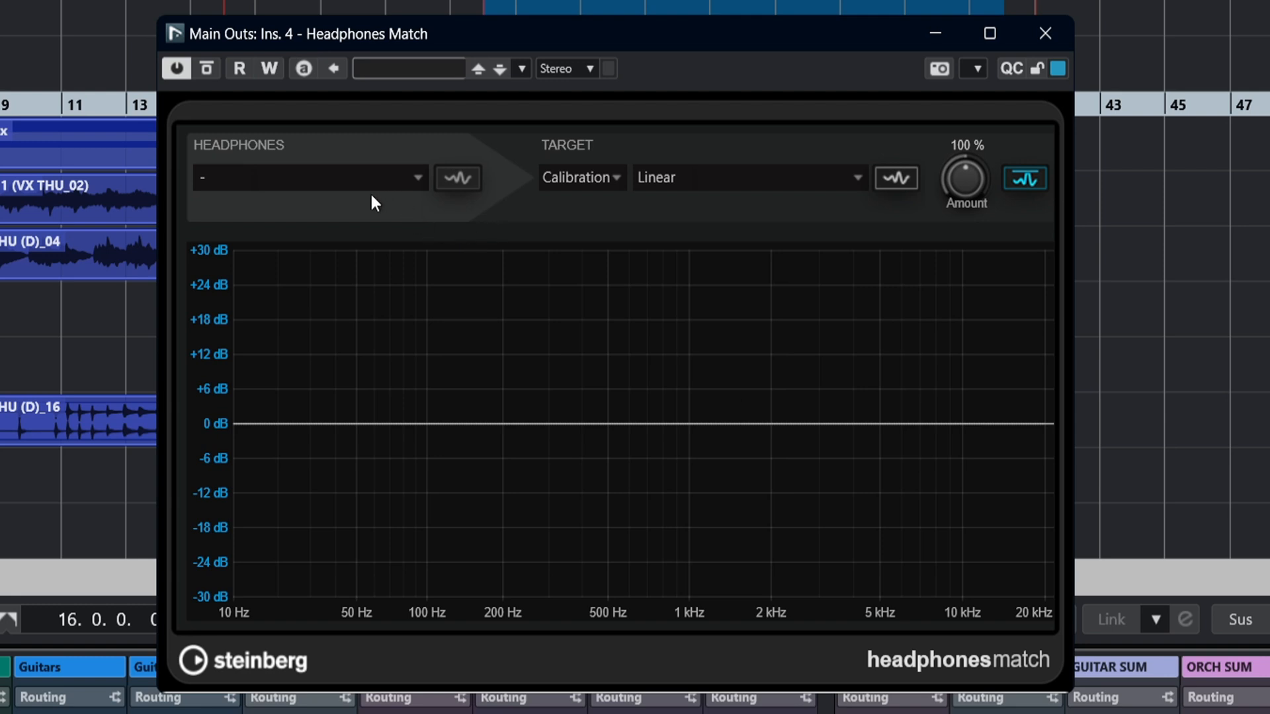
{"action": "mouse_move", "coordinate": [370, 226]}
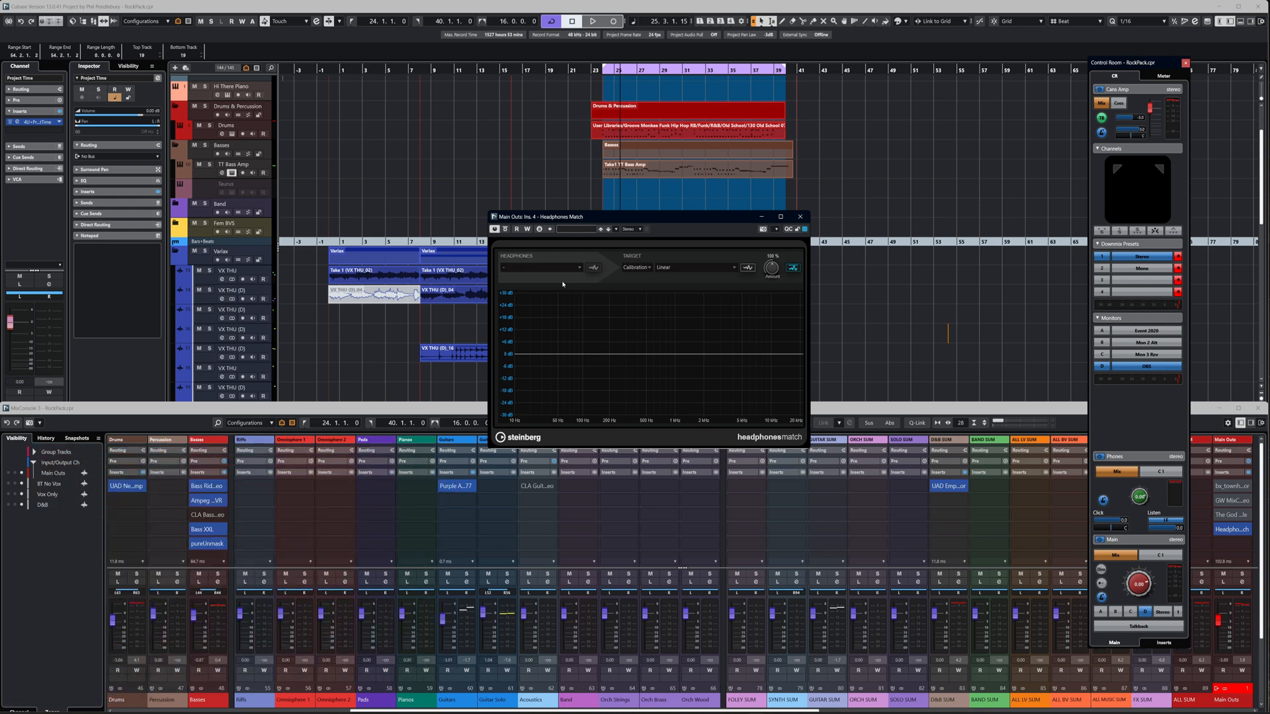
{"action": "mouse_move", "coordinate": [590, 289]}
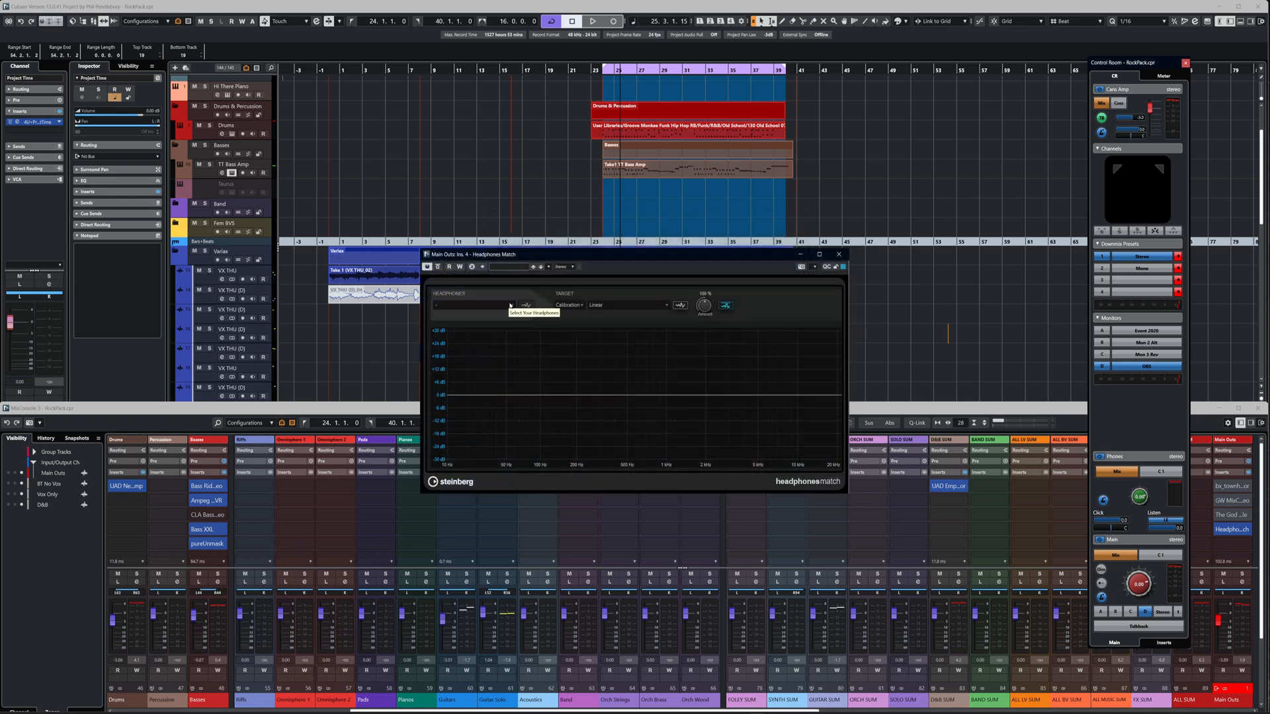
- Choose Beyerdynamic DT880 (fresh earpads) as the headphones to correct in Headphones Match
{"action": "left_click", "coordinate": [481, 306]}
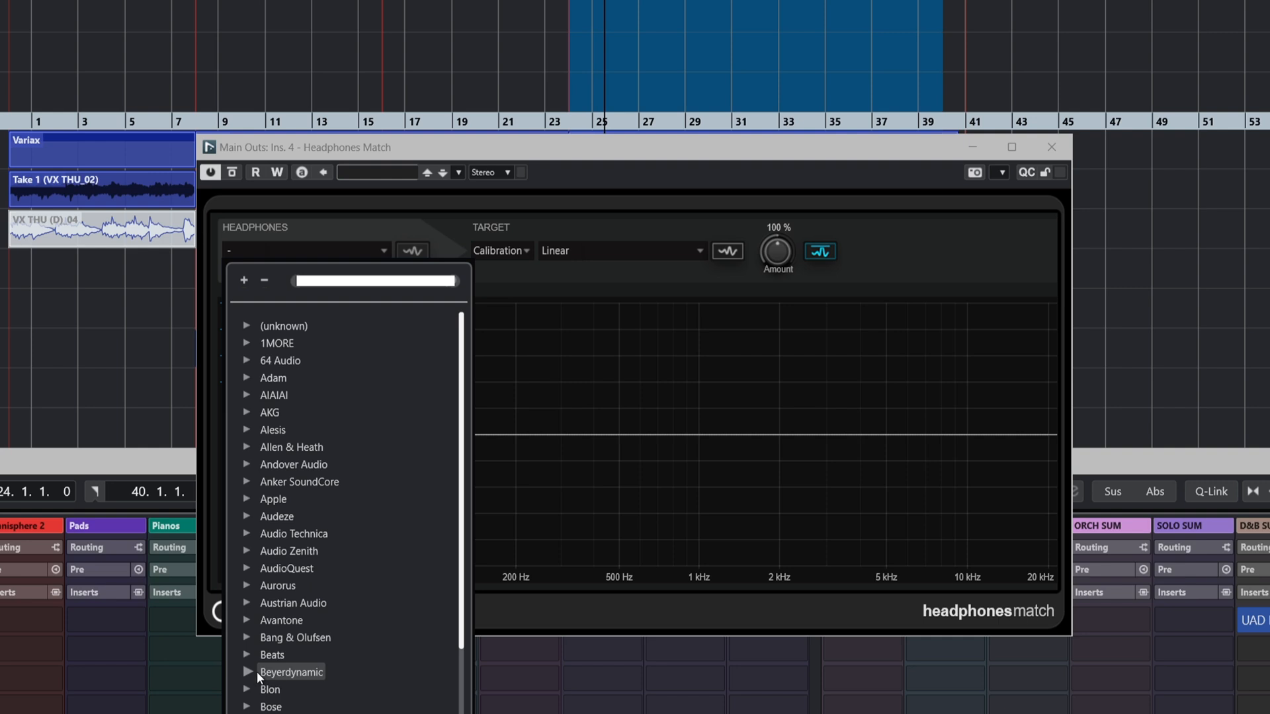
{"action": "left_click", "coordinate": [291, 671]}
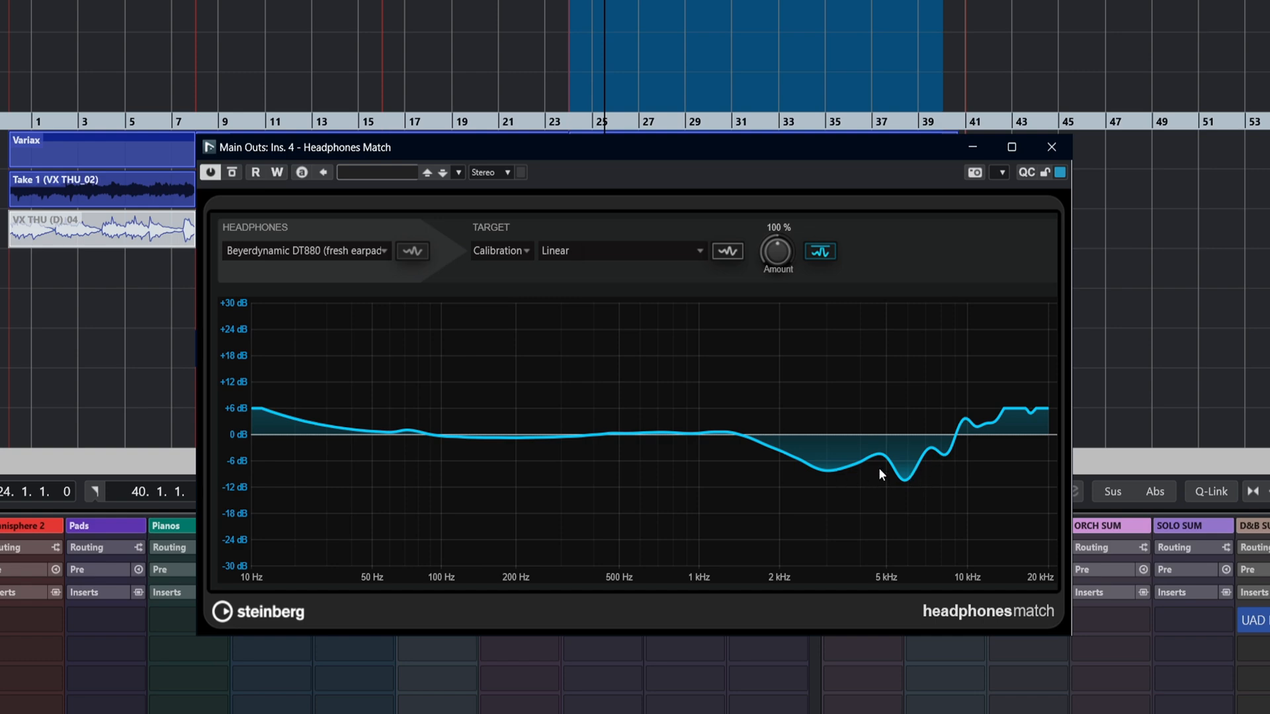
{"action": "mouse_move", "coordinate": [874, 473]}
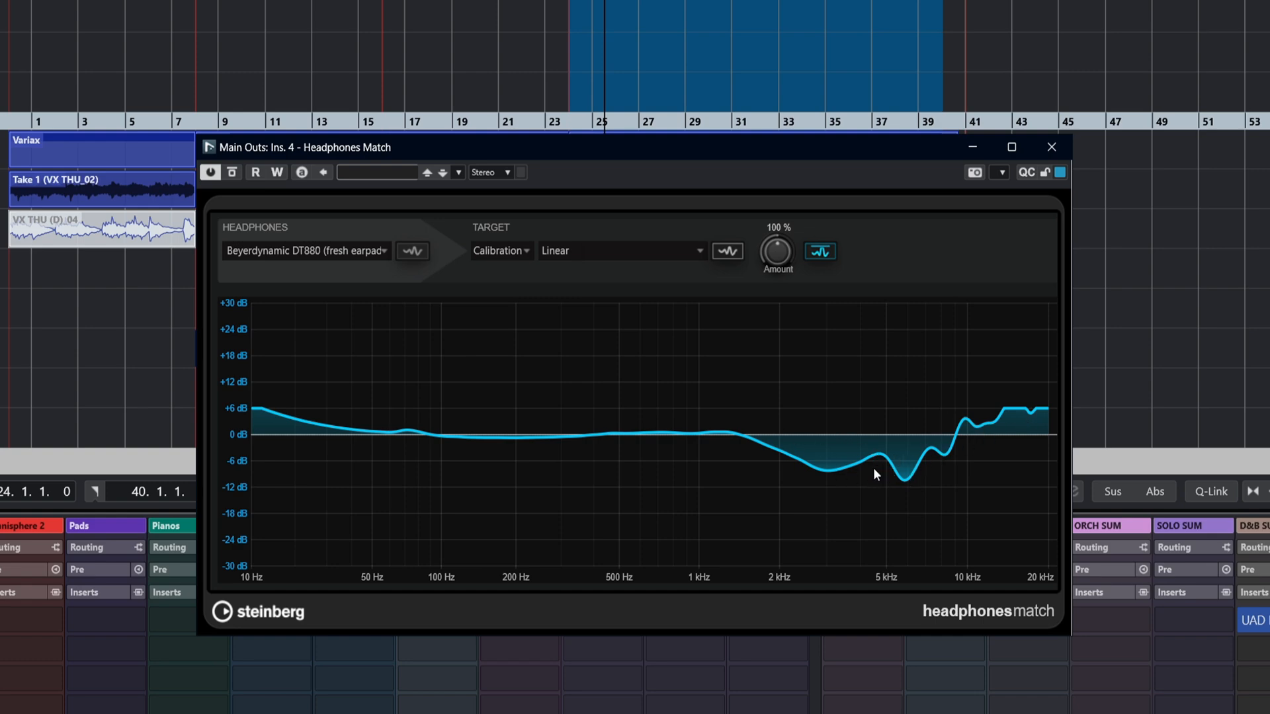
{"action": "mouse_move", "coordinate": [466, 455]}
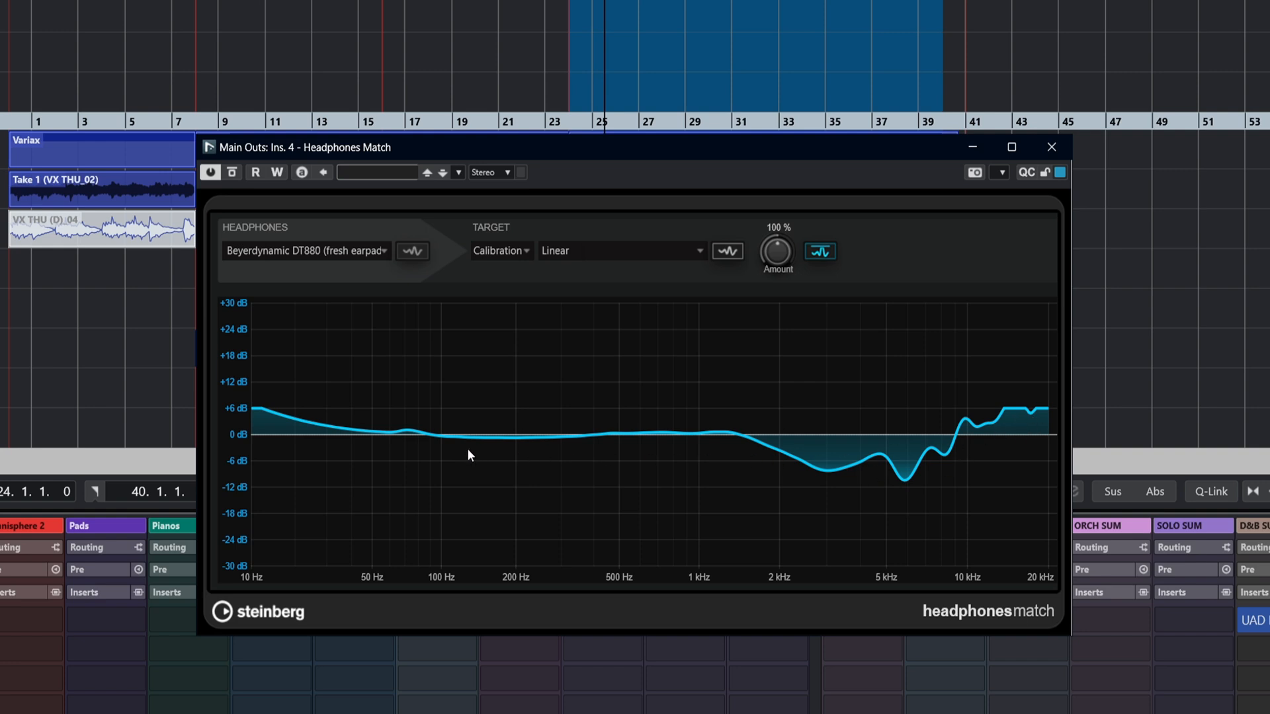
{"action": "mouse_move", "coordinate": [775, 252]}
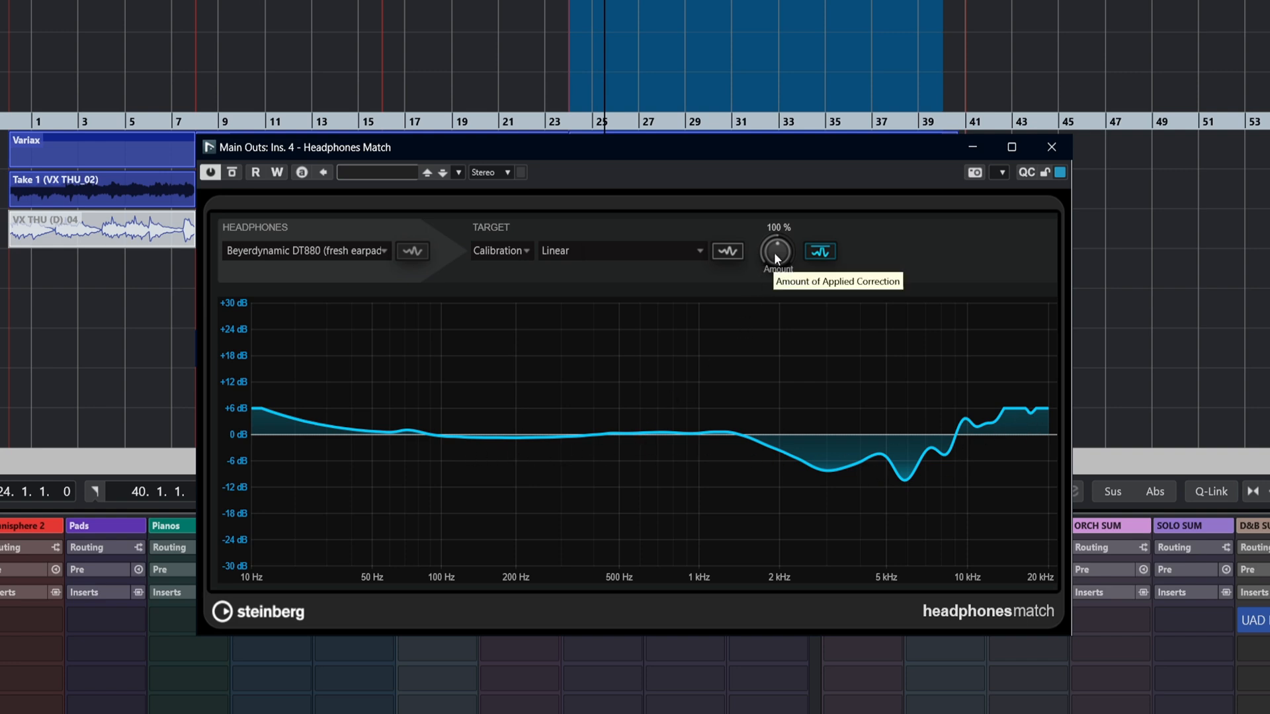
{"action": "mouse_move", "coordinate": [413, 268]}
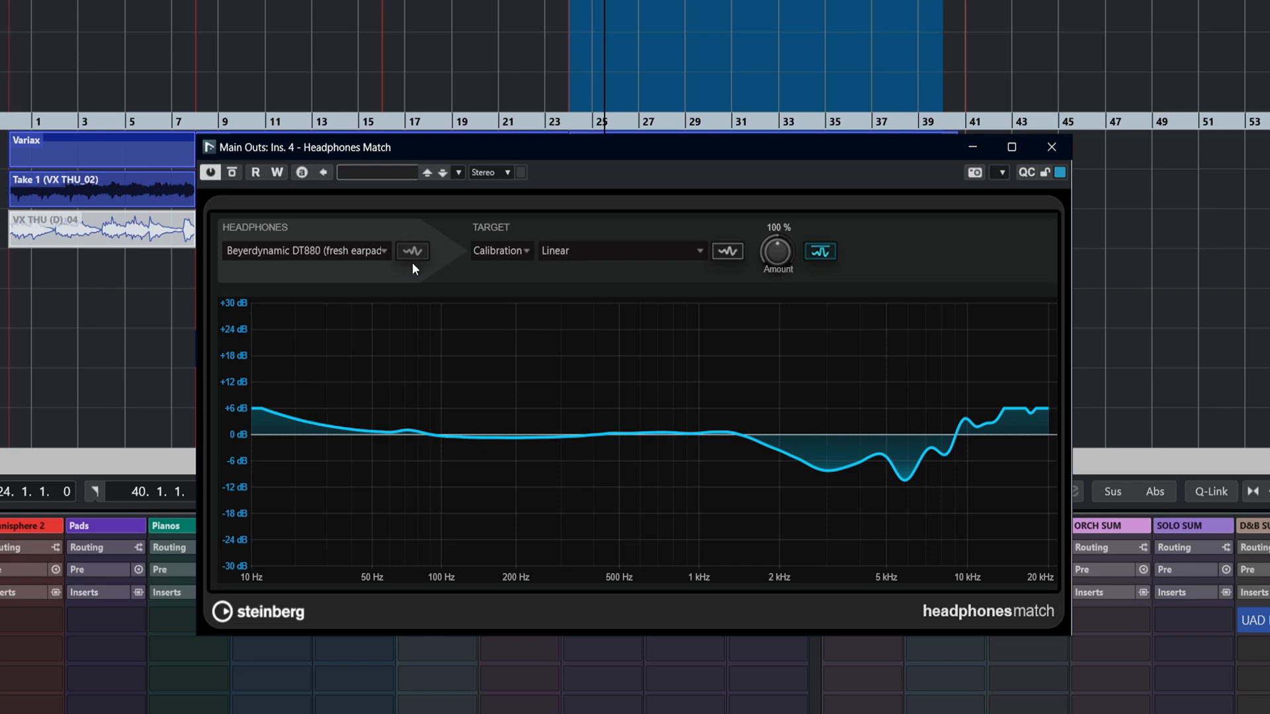
- Show the DT880 response curve and sweep the correction amount from zero back up near full
{"action": "left_click", "coordinate": [412, 251]}
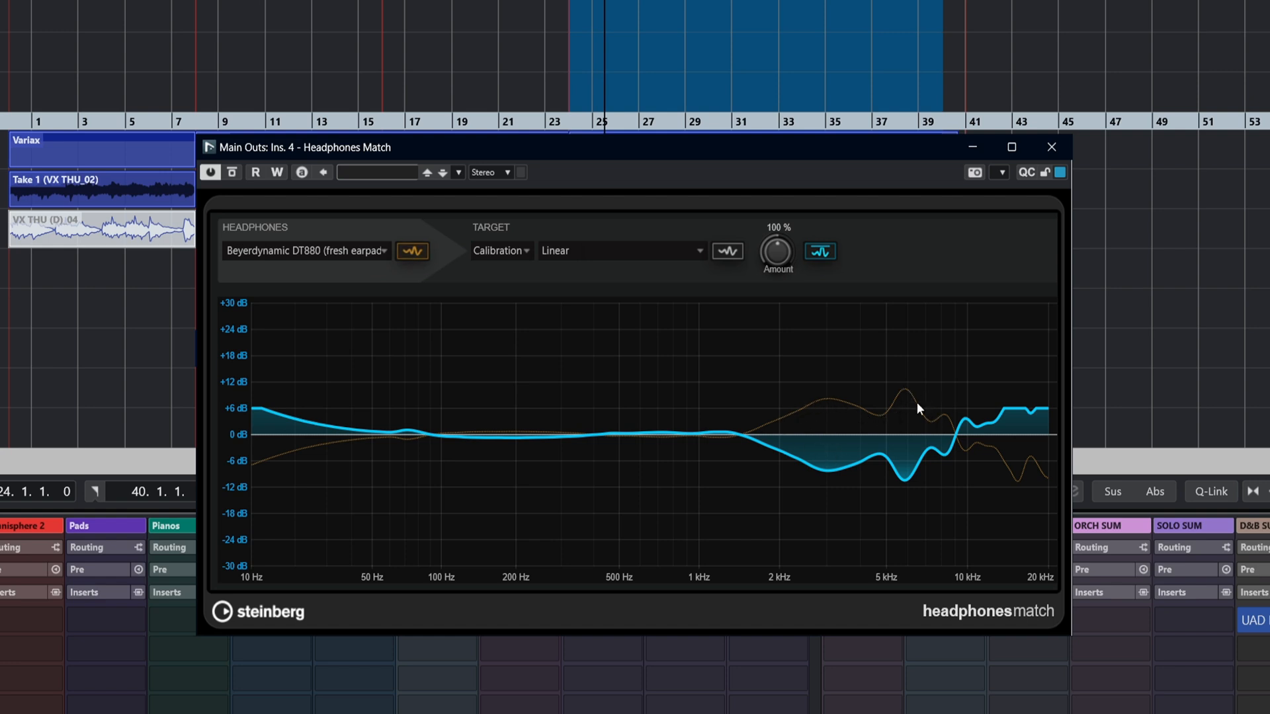
{"action": "mouse_move", "coordinate": [924, 417]}
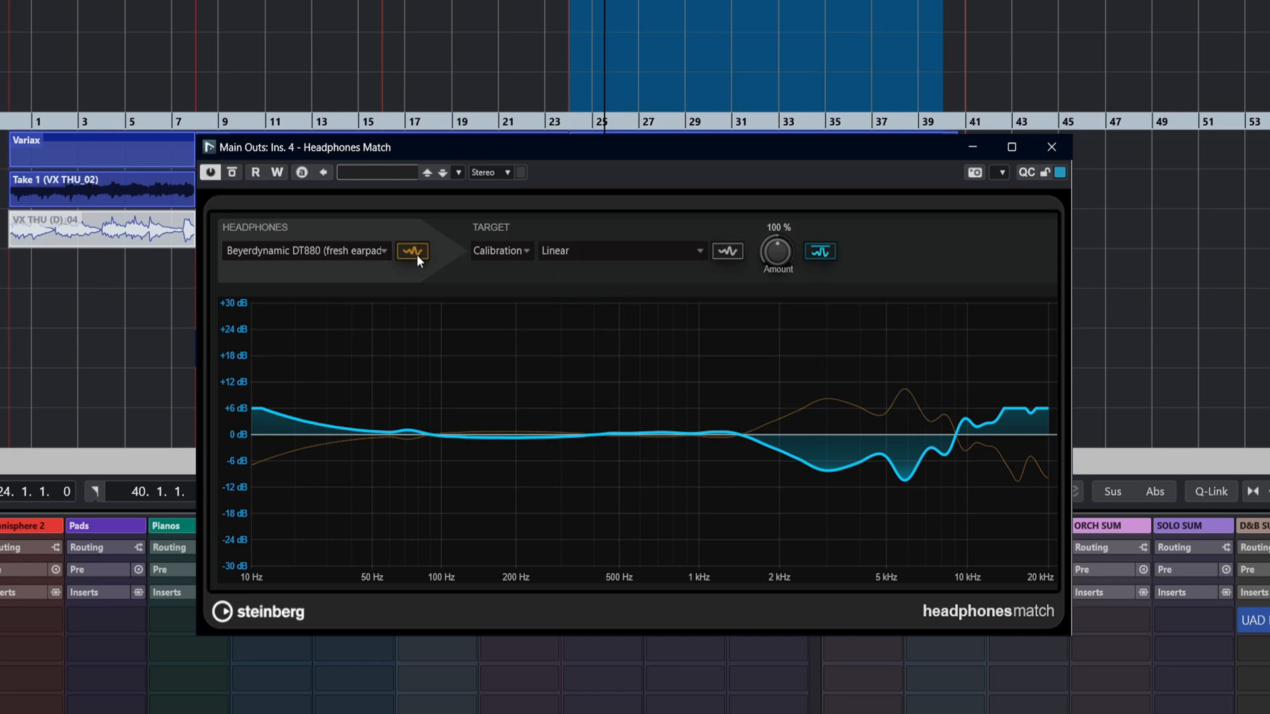
{"action": "mouse_move", "coordinate": [721, 269]}
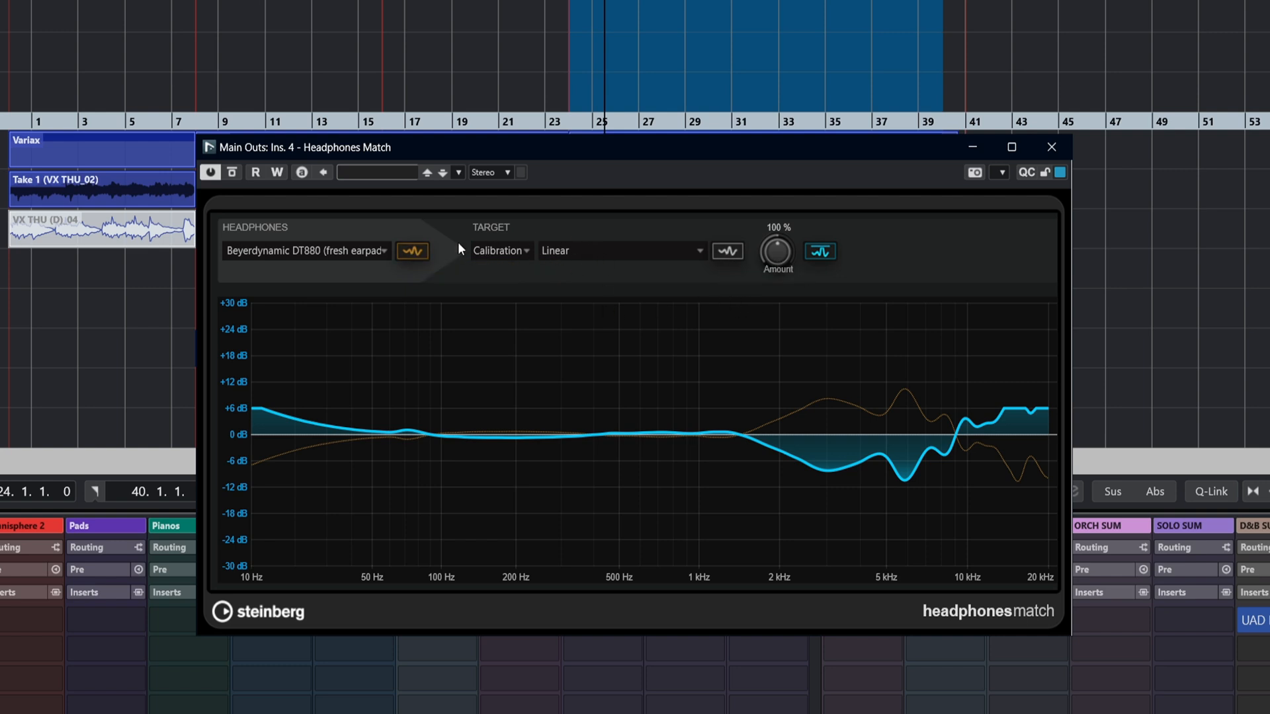
{"action": "mouse_move", "coordinate": [820, 252]}
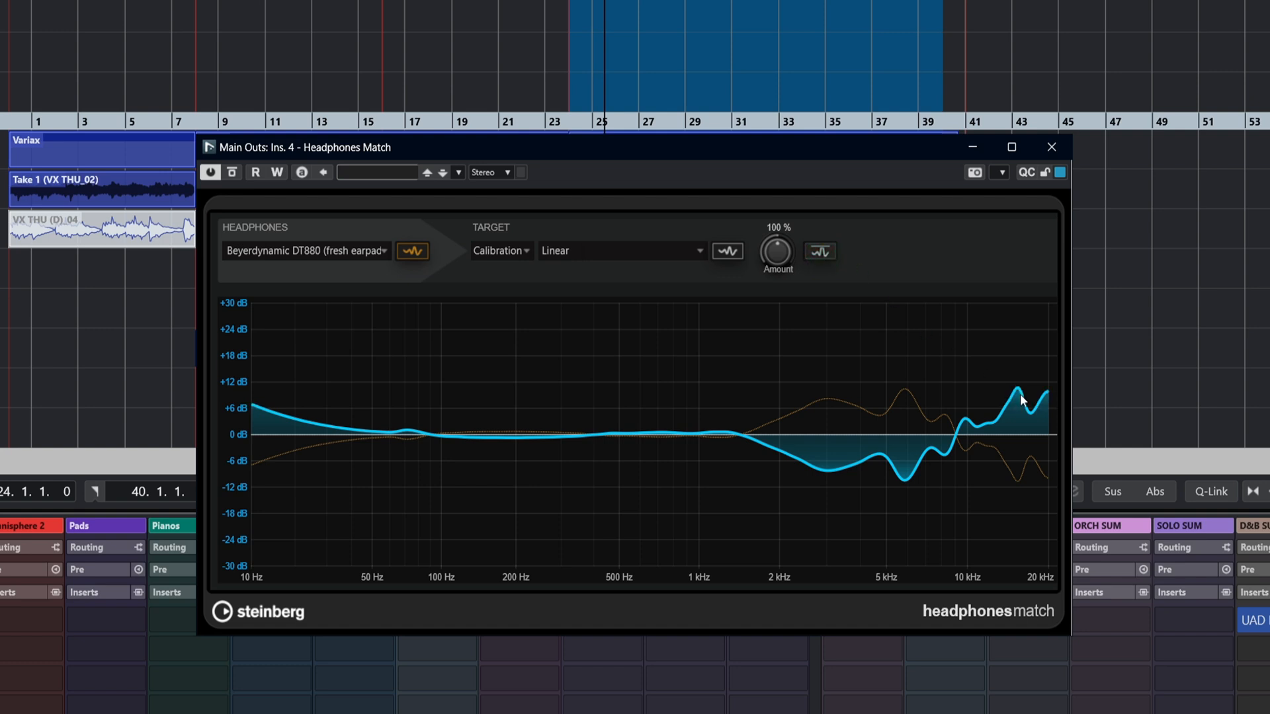
{"action": "mouse_move", "coordinate": [1007, 468]}
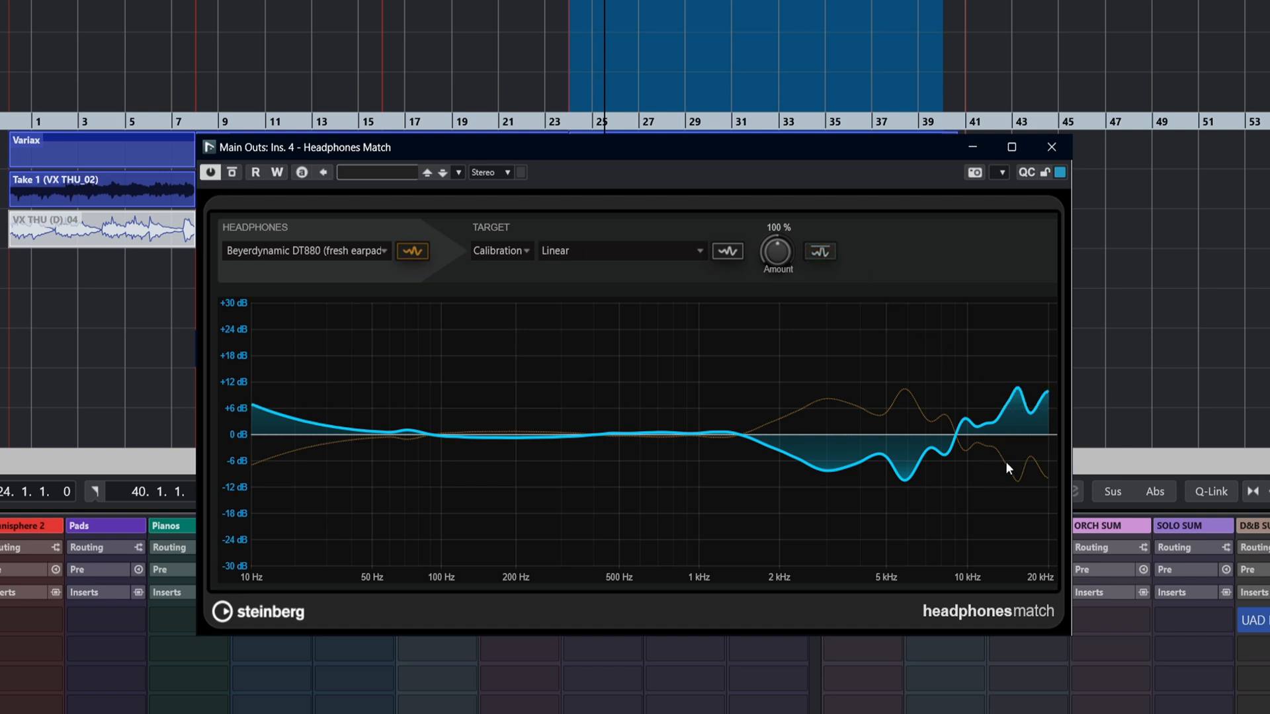
{"action": "mouse_move", "coordinate": [1041, 479]}
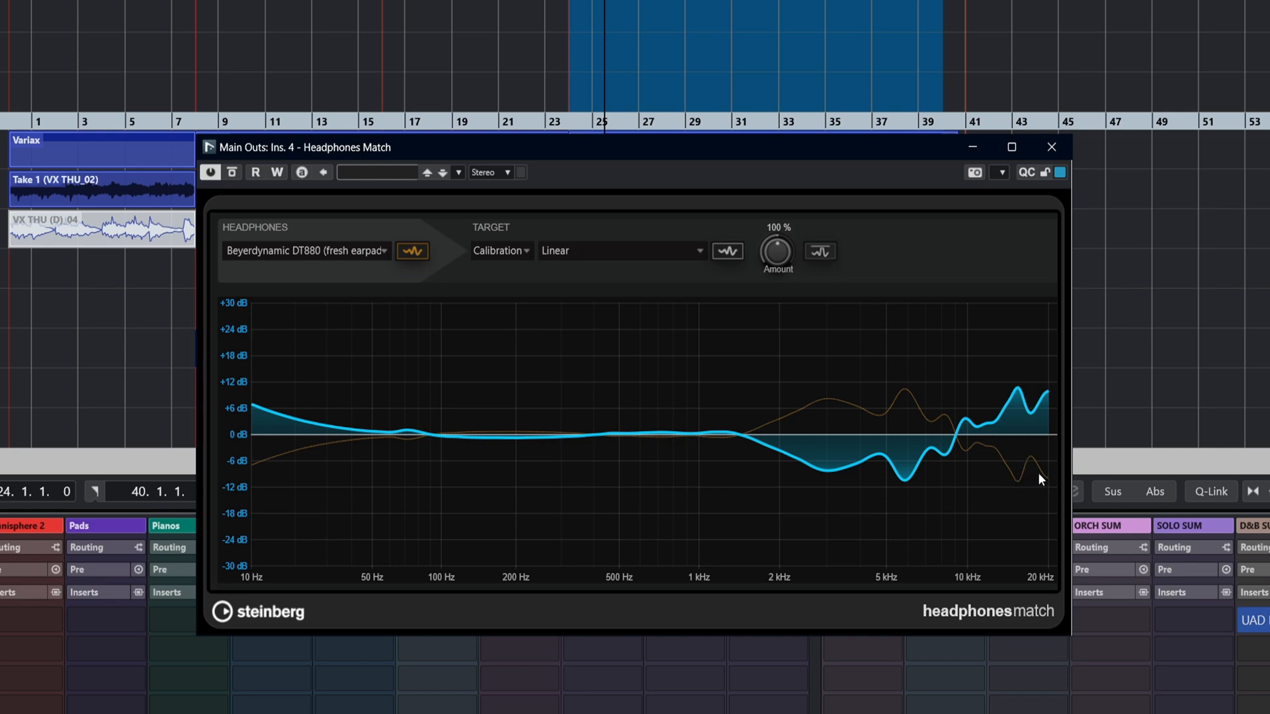
{"action": "mouse_move", "coordinate": [852, 264]}
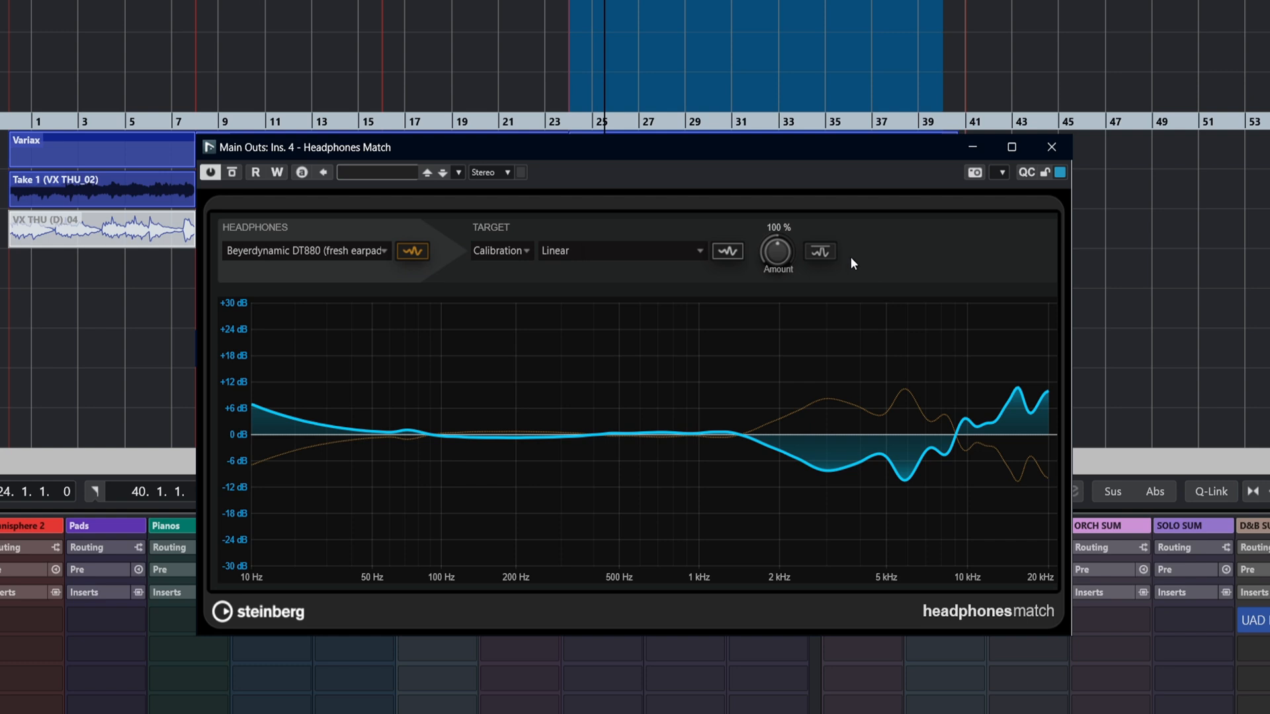
{"action": "left_click_drag", "start_coordinate": [776, 251], "coordinate": [796, 259]}
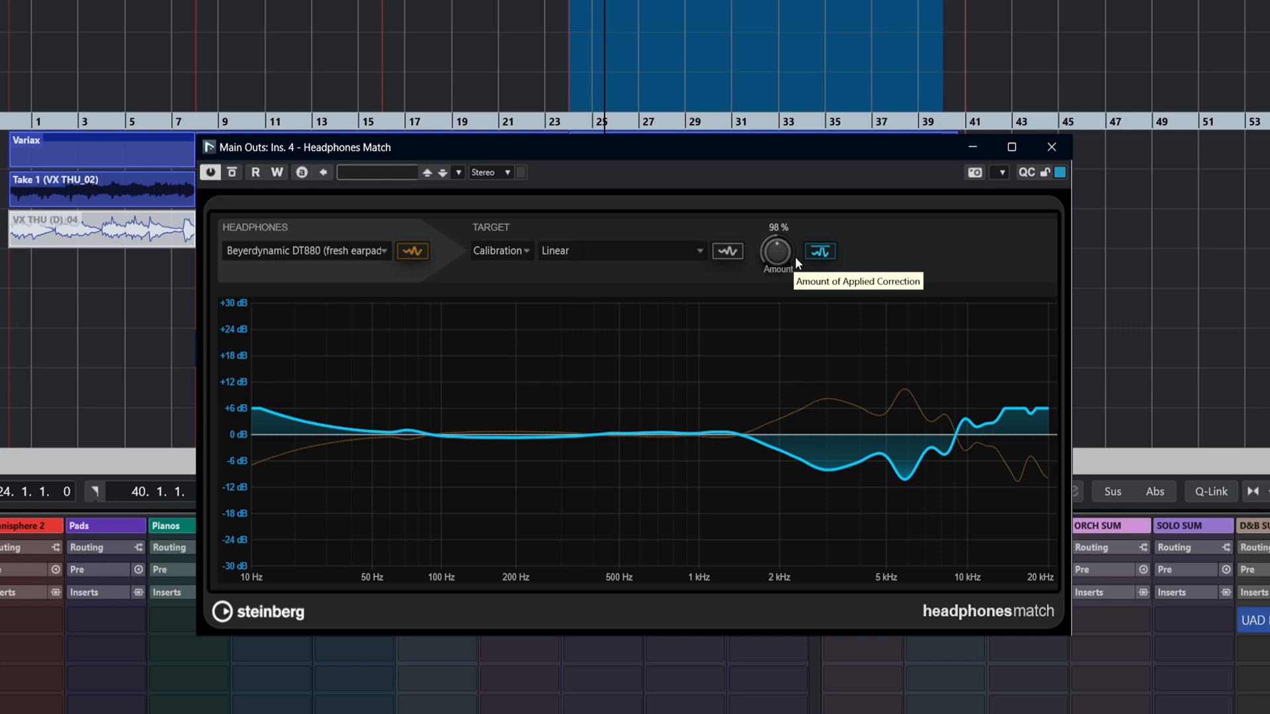
{"action": "mouse_move", "coordinate": [777, 283]}
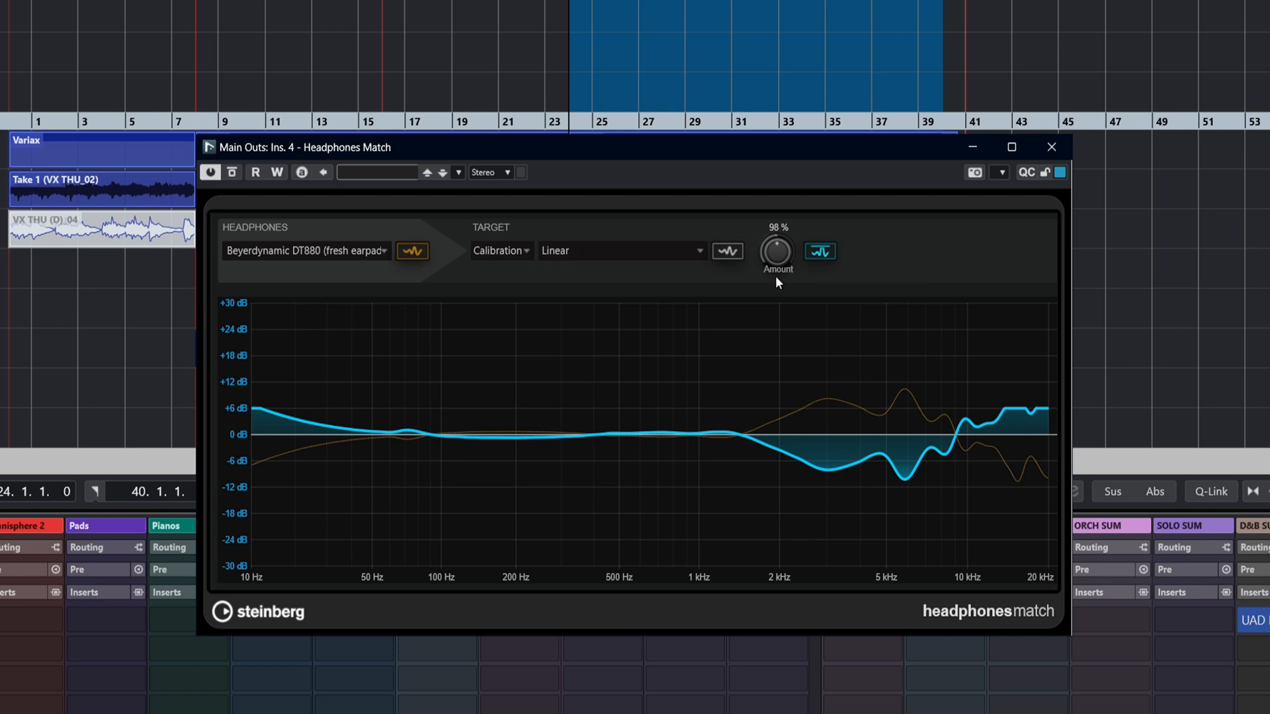
{"action": "mouse_move", "coordinate": [781, 290]}
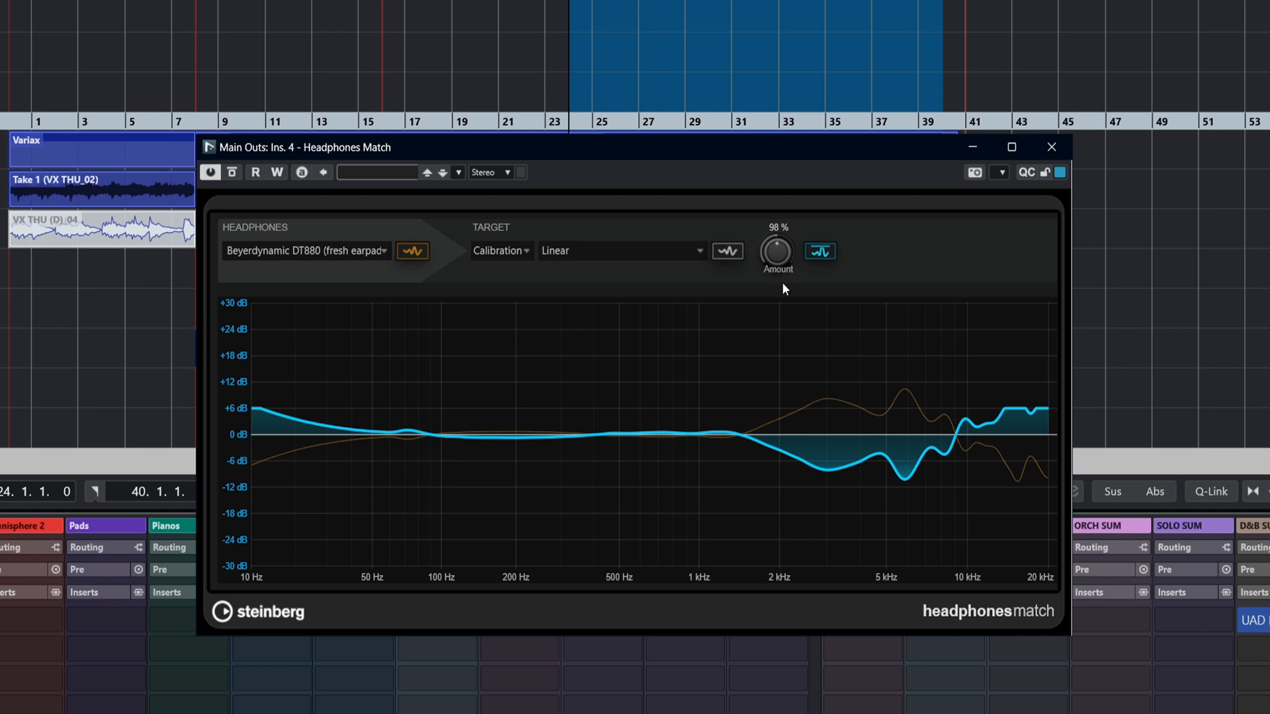
{"action": "left_click_drag", "start_coordinate": [776, 251], "coordinate": [776, 377]}
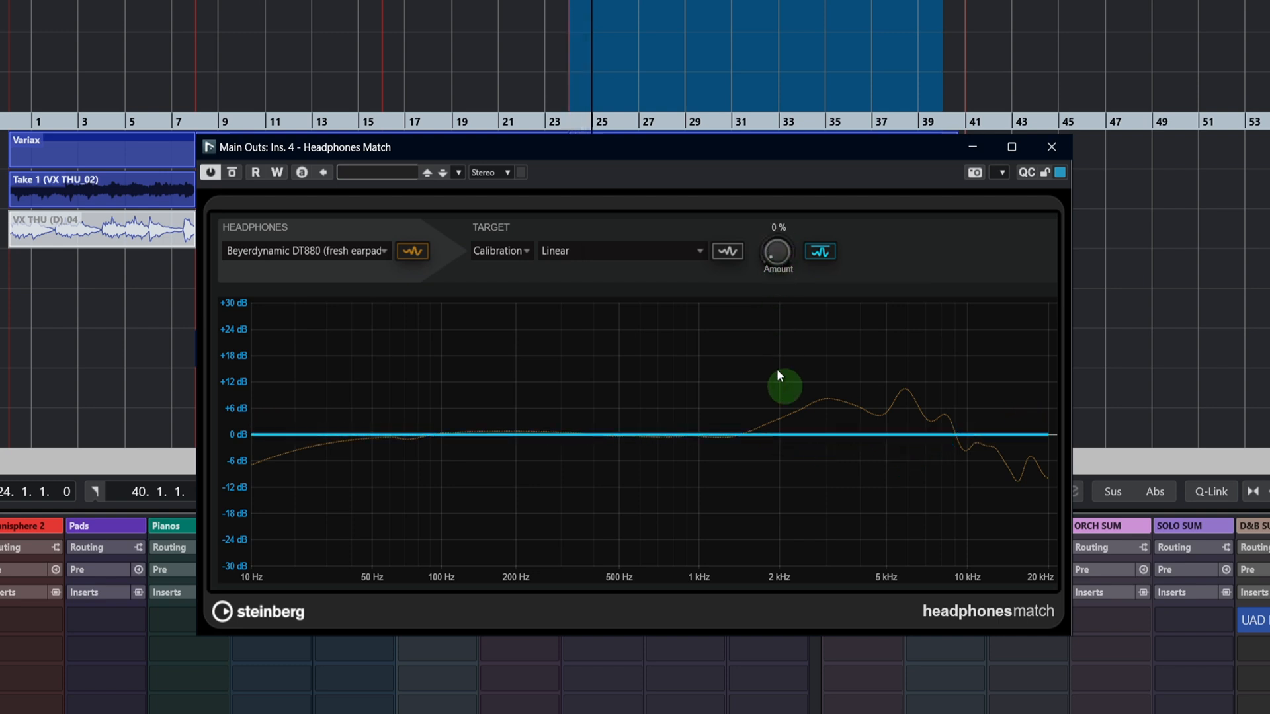
{"action": "left_click_drag", "start_coordinate": [776, 388], "coordinate": [776, 225]}
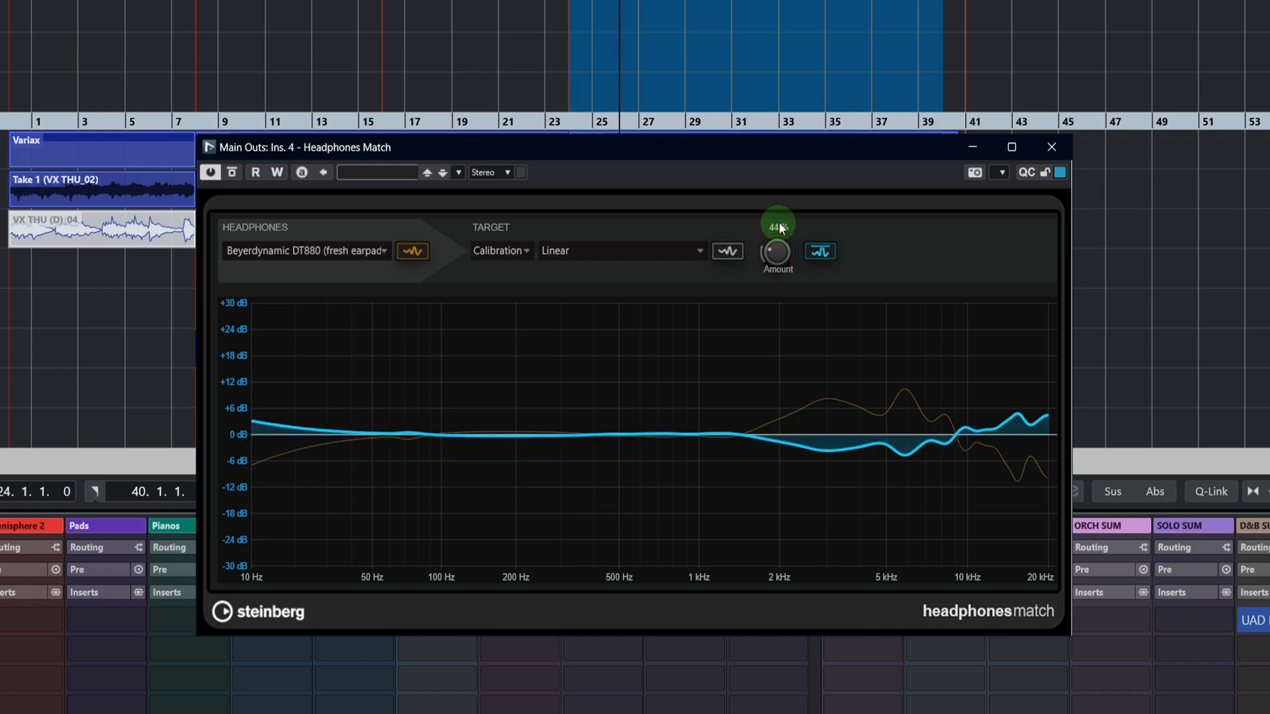
{"action": "left_click_drag", "start_coordinate": [776, 243], "coordinate": [785, 188]}
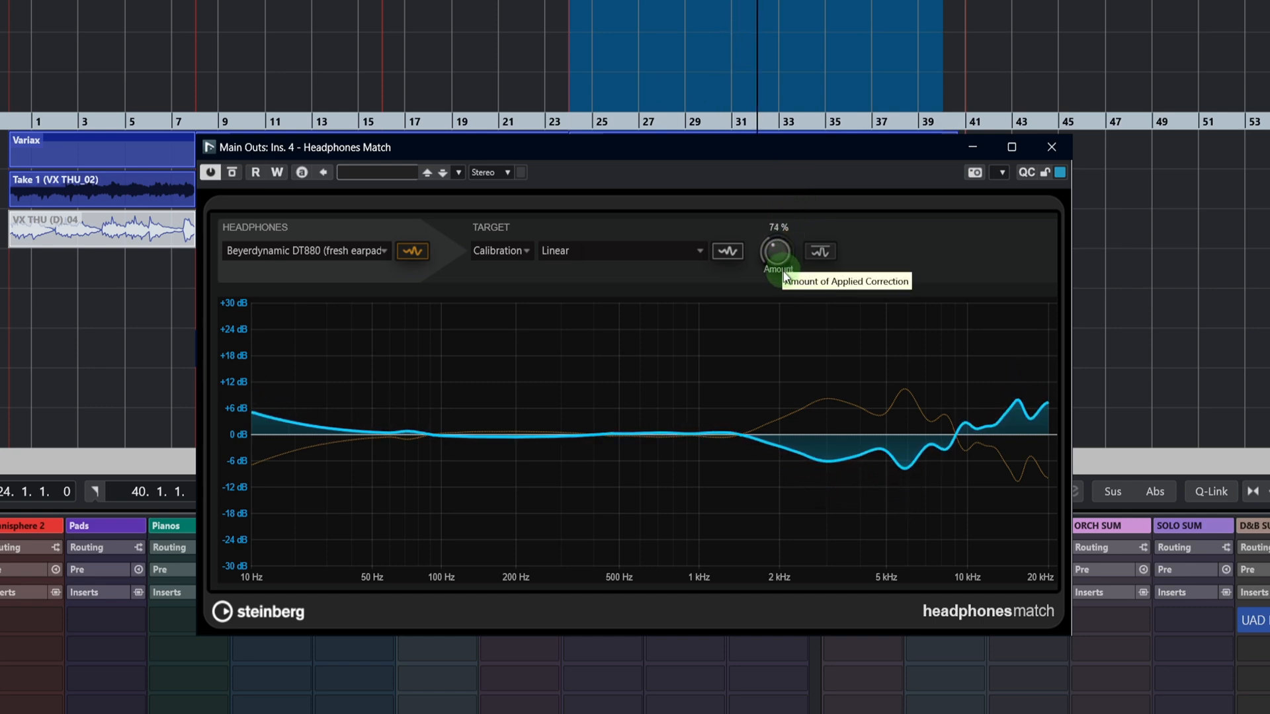
{"action": "left_click_drag", "start_coordinate": [777, 252], "coordinate": [782, 304]}
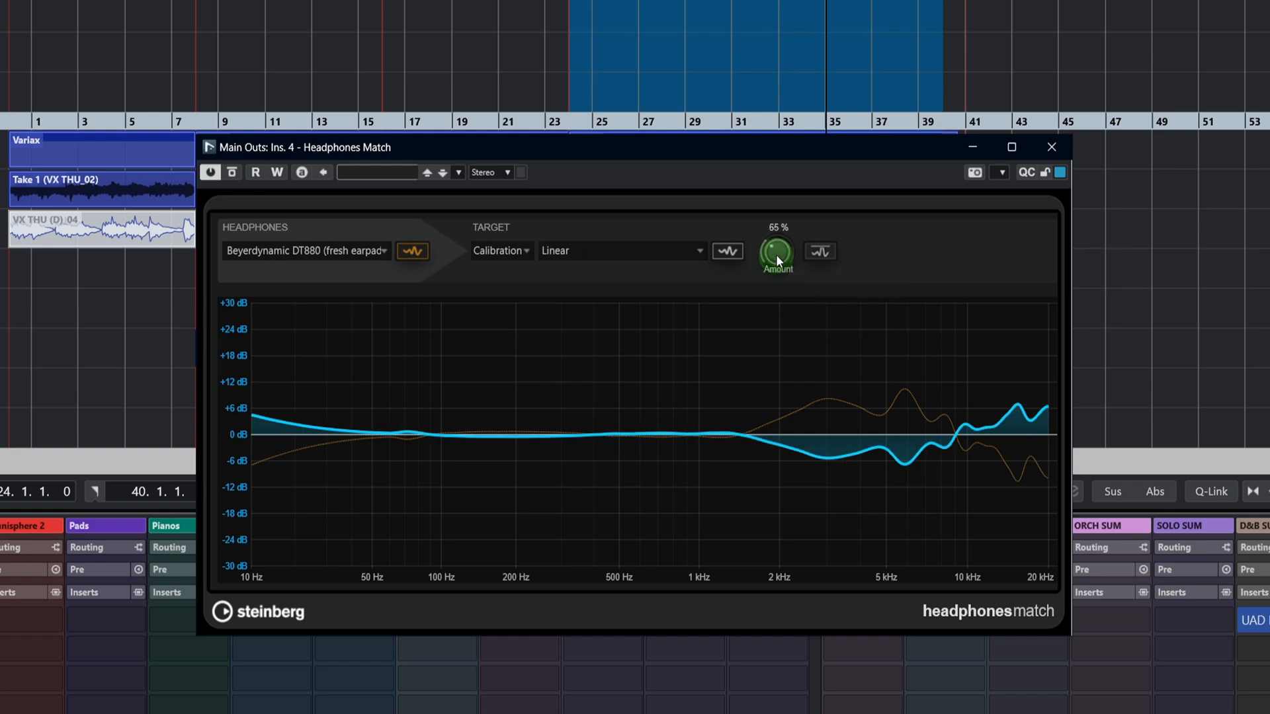
{"action": "left_click_drag", "start_coordinate": [776, 252], "coordinate": [776, 275]}
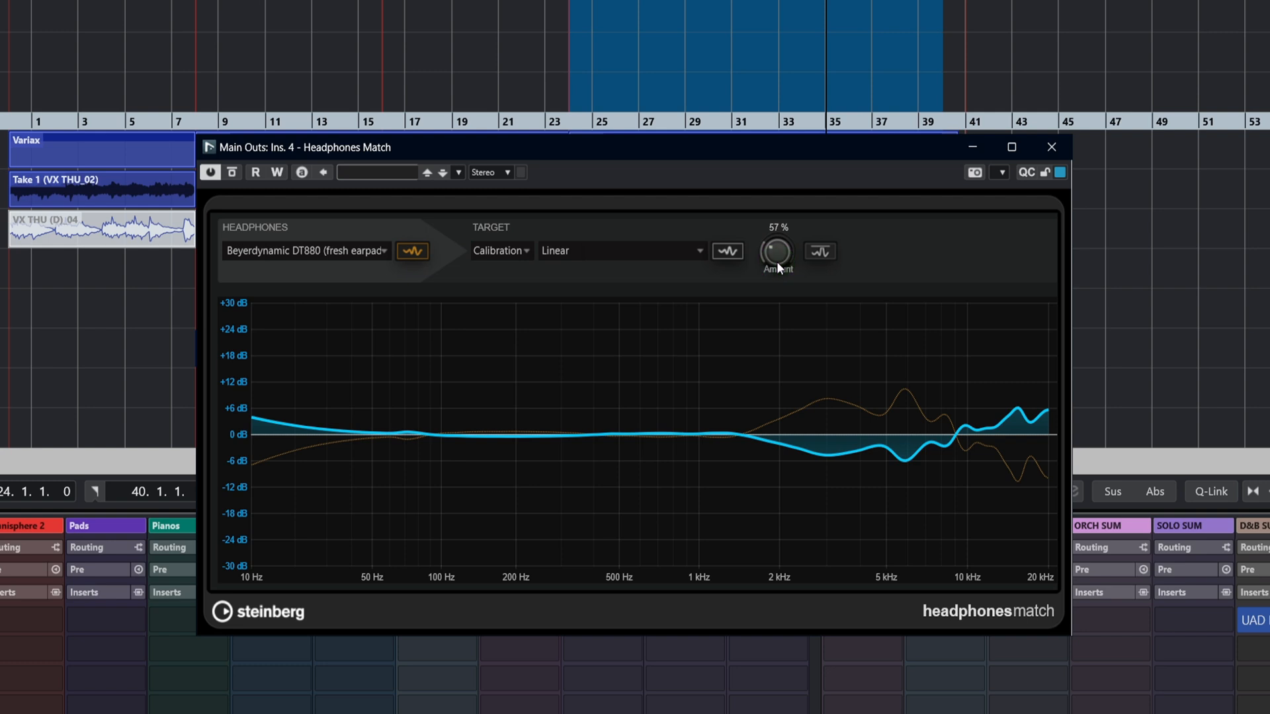
{"action": "left_click_drag", "start_coordinate": [776, 263], "coordinate": [782, 231]}
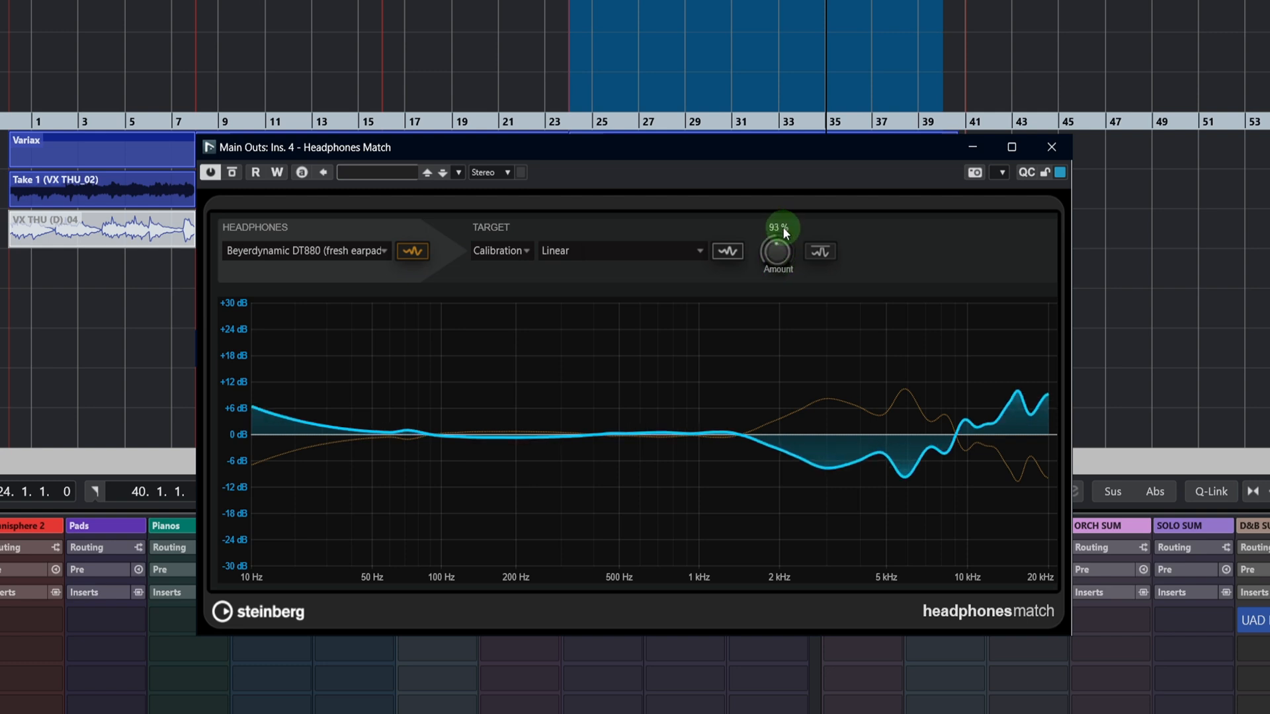
- Try correction amounts around 74–83%, then return the amount to 100%
{"action": "left_click_drag", "start_coordinate": [777, 243], "coordinate": [919, 504]}
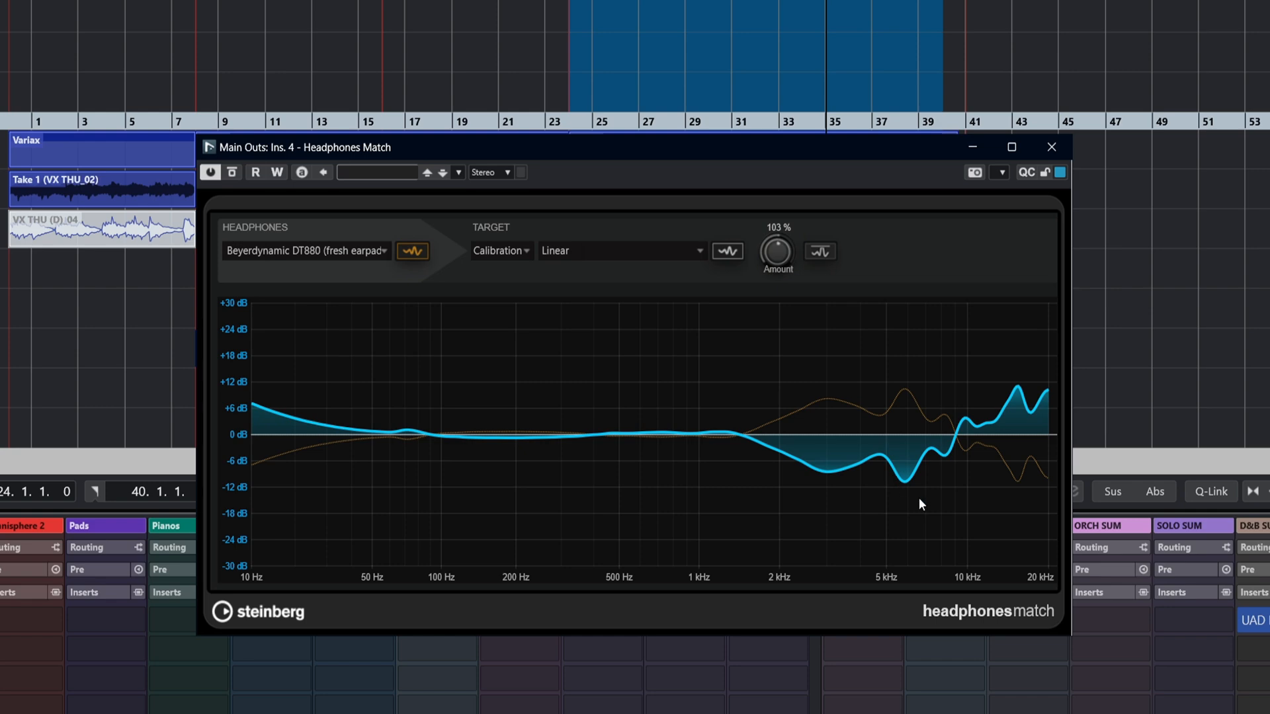
{"action": "mouse_move", "coordinate": [766, 431]}
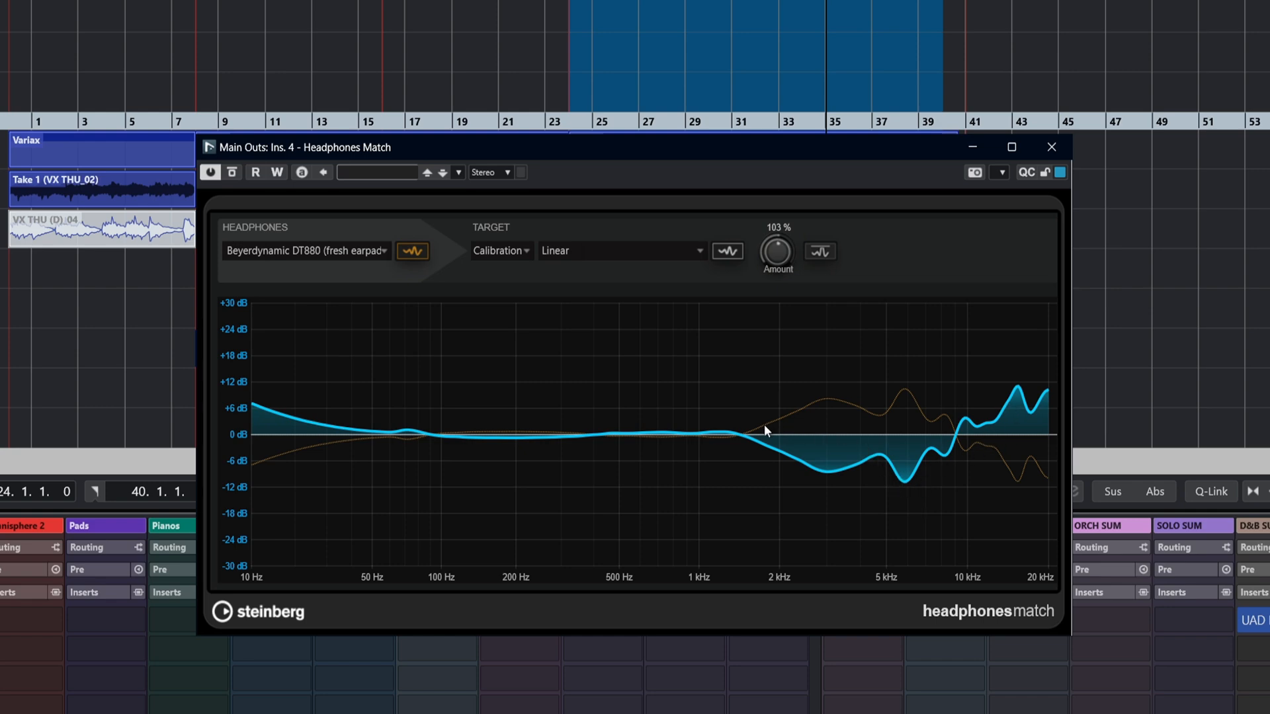
{"action": "mouse_move", "coordinate": [909, 421]}
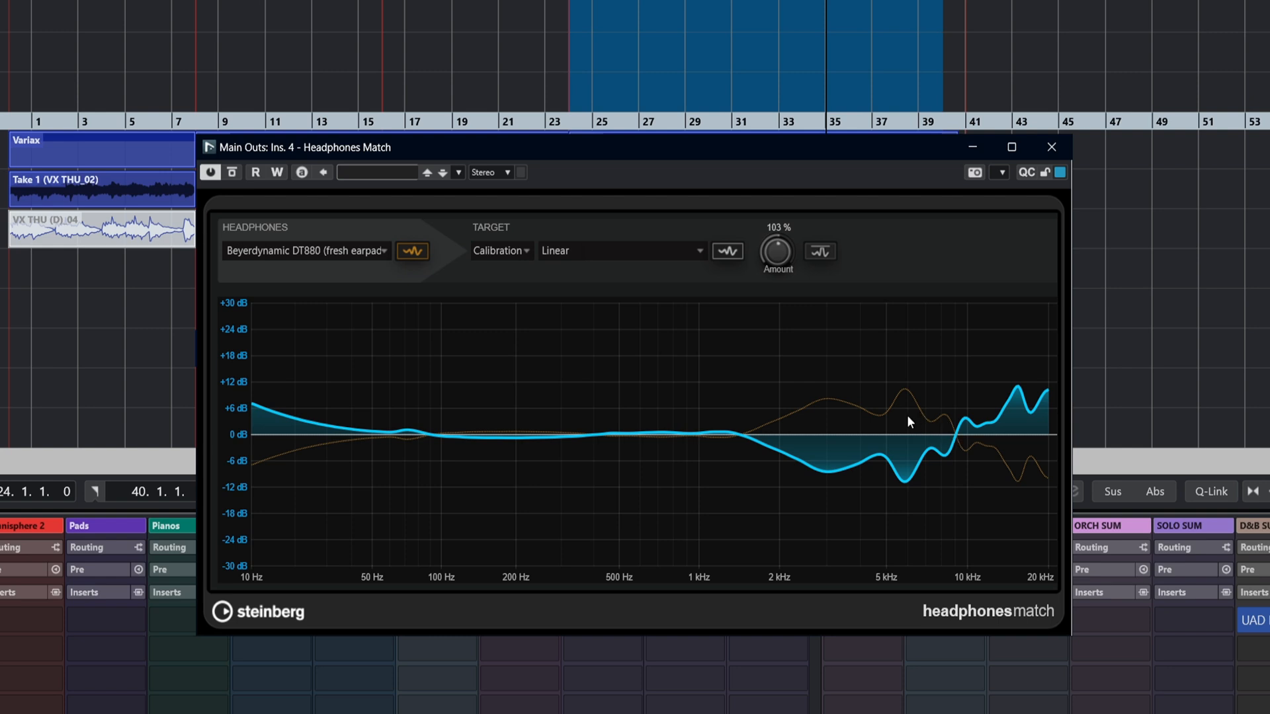
{"action": "left_click_drag", "start_coordinate": [776, 256], "coordinate": [780, 279]}
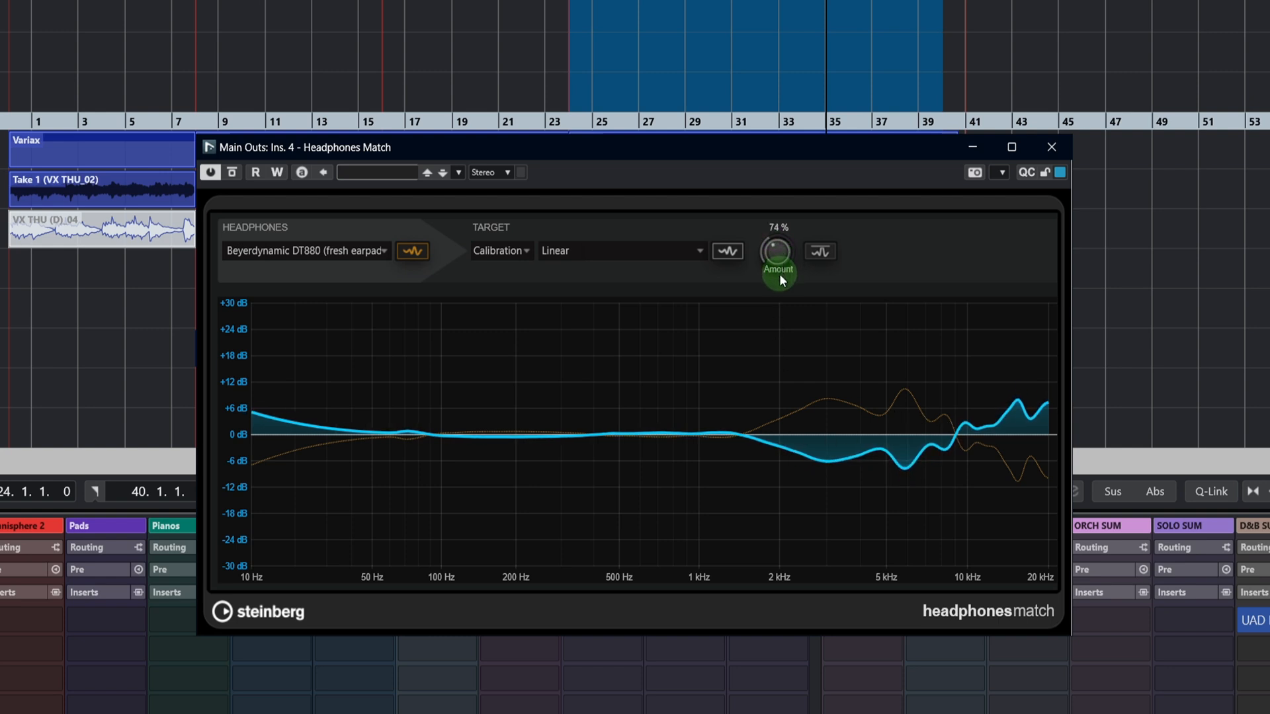
{"action": "left_click_drag", "start_coordinate": [778, 279], "coordinate": [784, 275]}
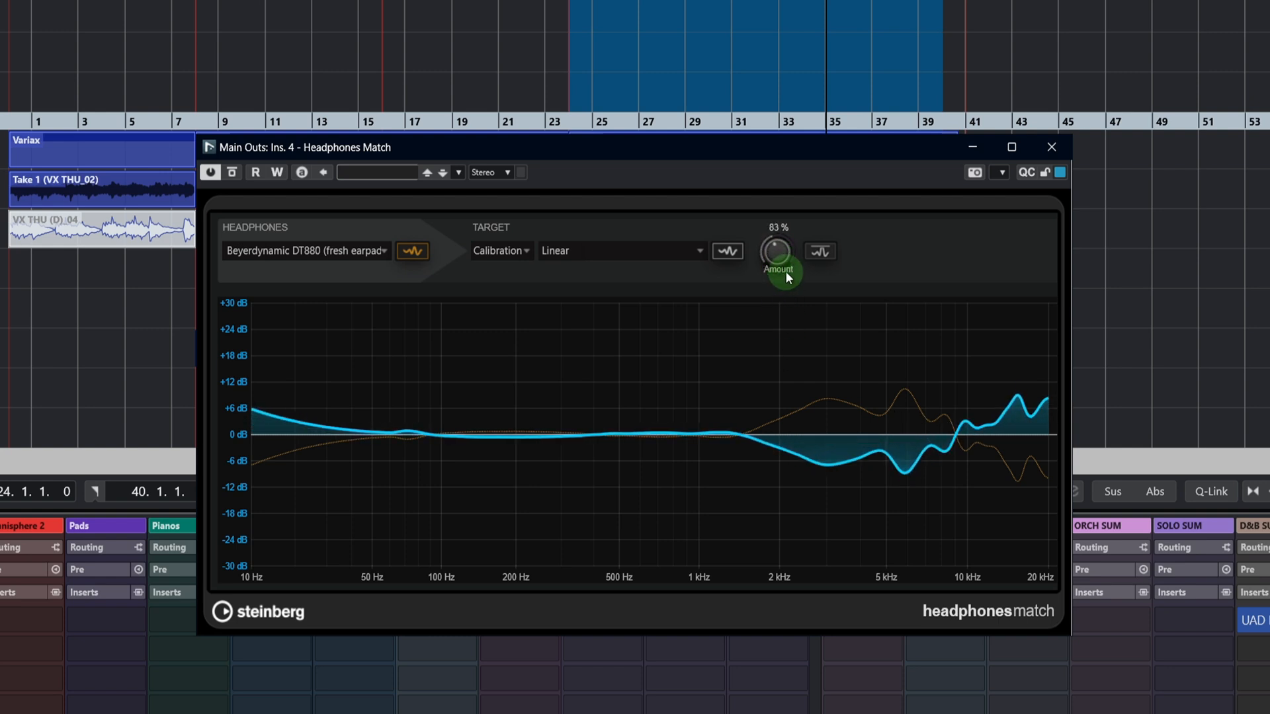
{"action": "left_click_drag", "start_coordinate": [780, 267], "coordinate": [780, 271]}
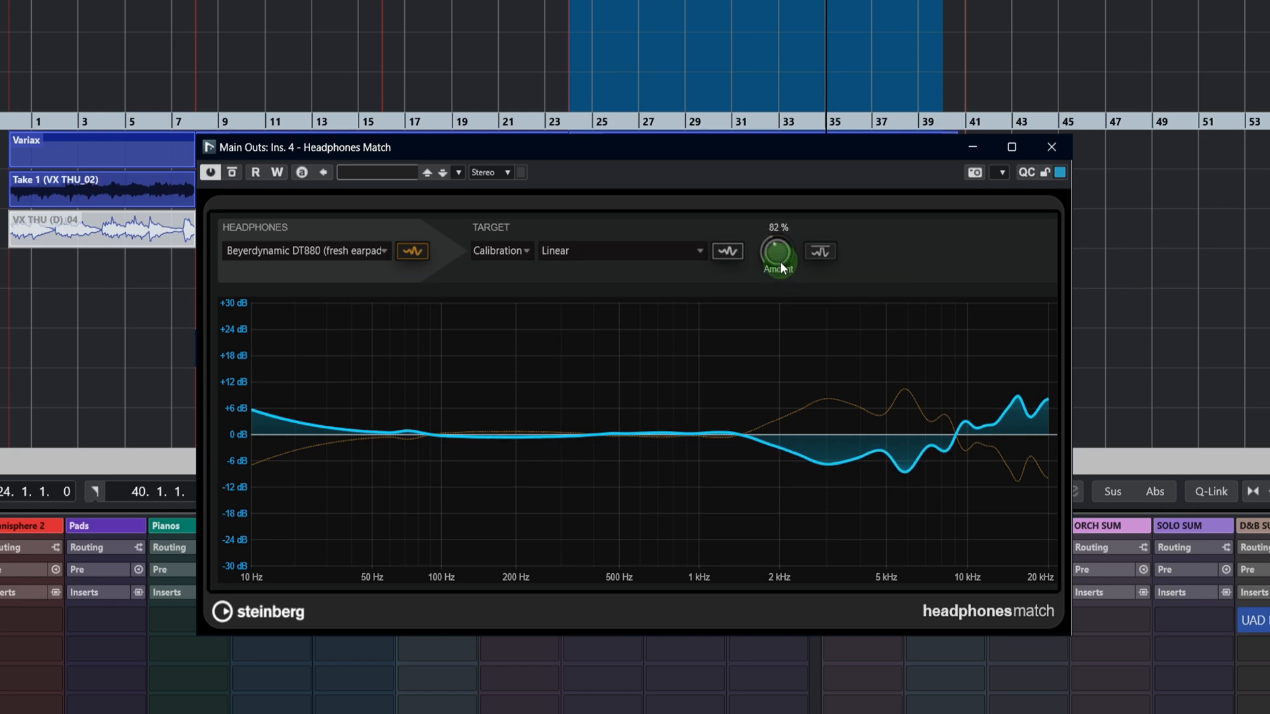
{"action": "left_click_drag", "start_coordinate": [779, 258], "coordinate": [776, 268]}
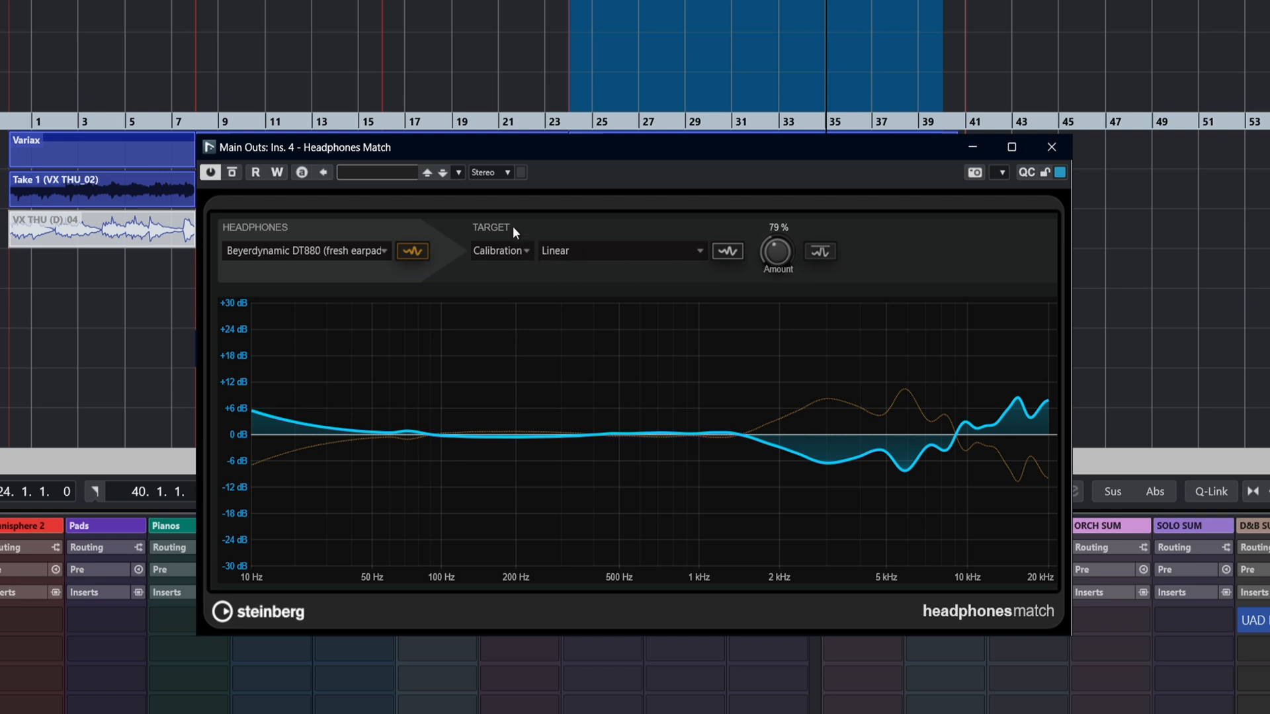
{"action": "left_click_drag", "start_coordinate": [776, 250], "coordinate": [782, 240]}
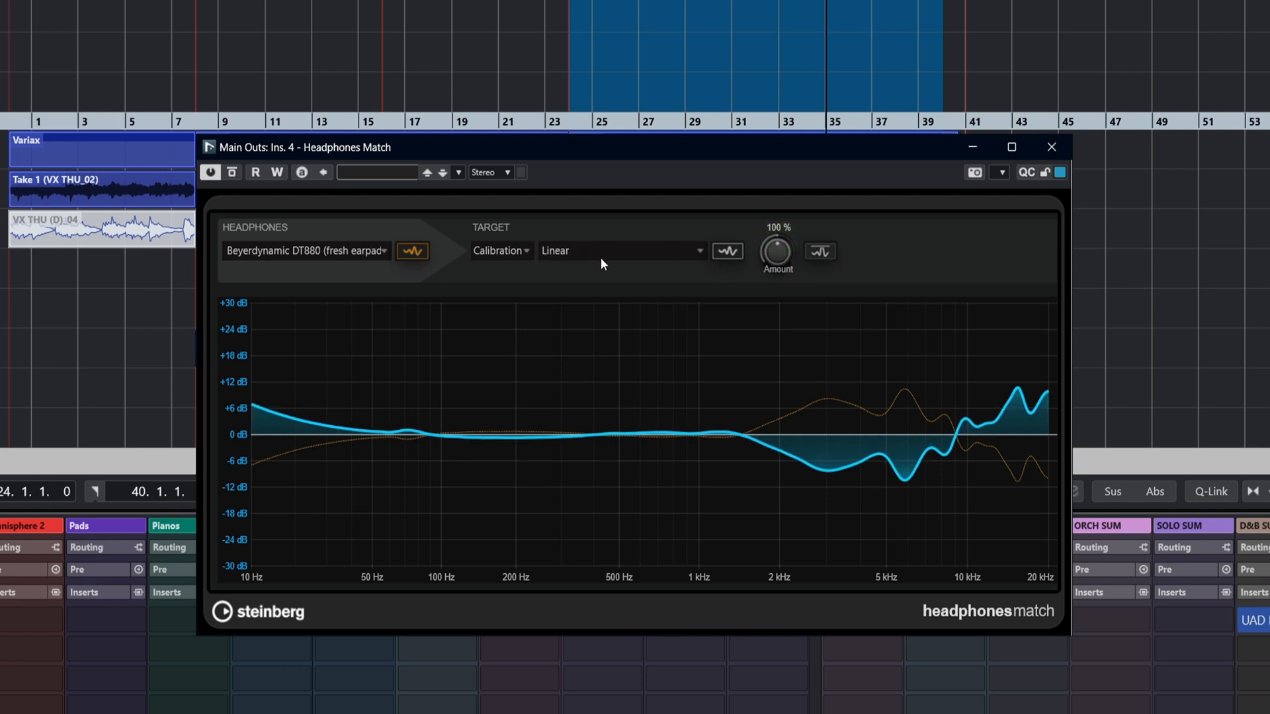
{"action": "left_click", "coordinate": [619, 249]}
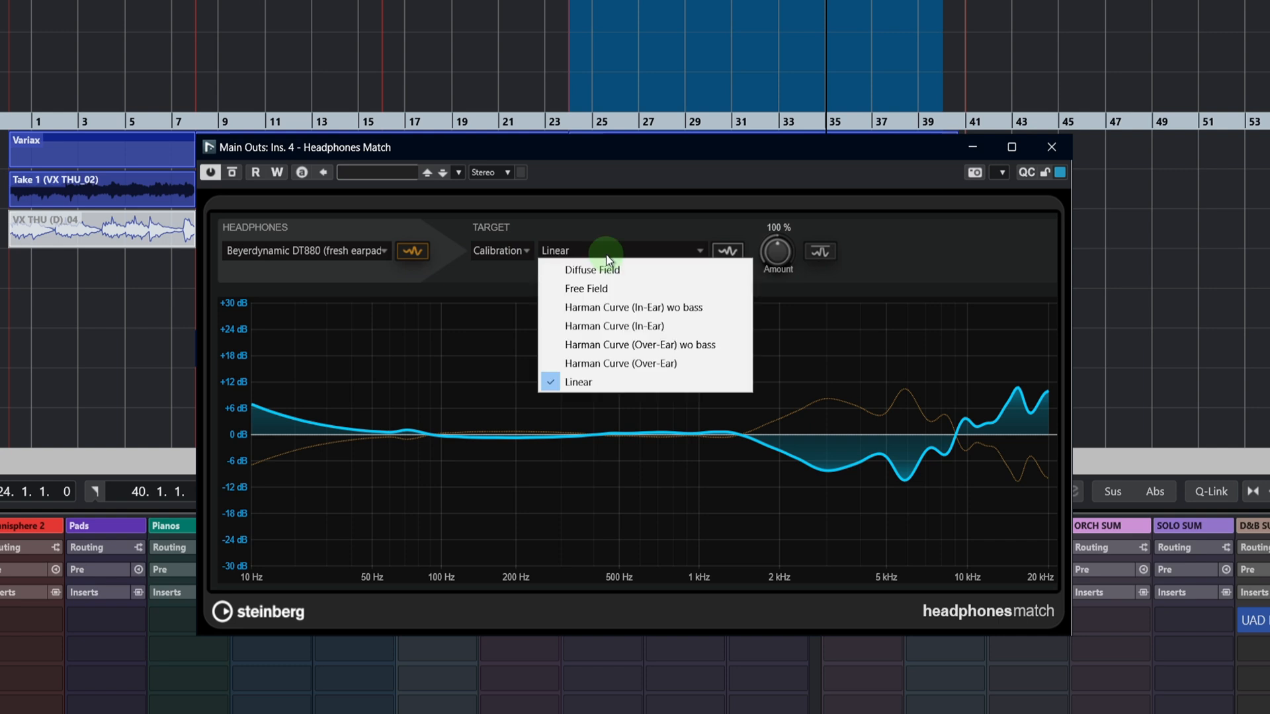
{"action": "mouse_move", "coordinate": [636, 325]}
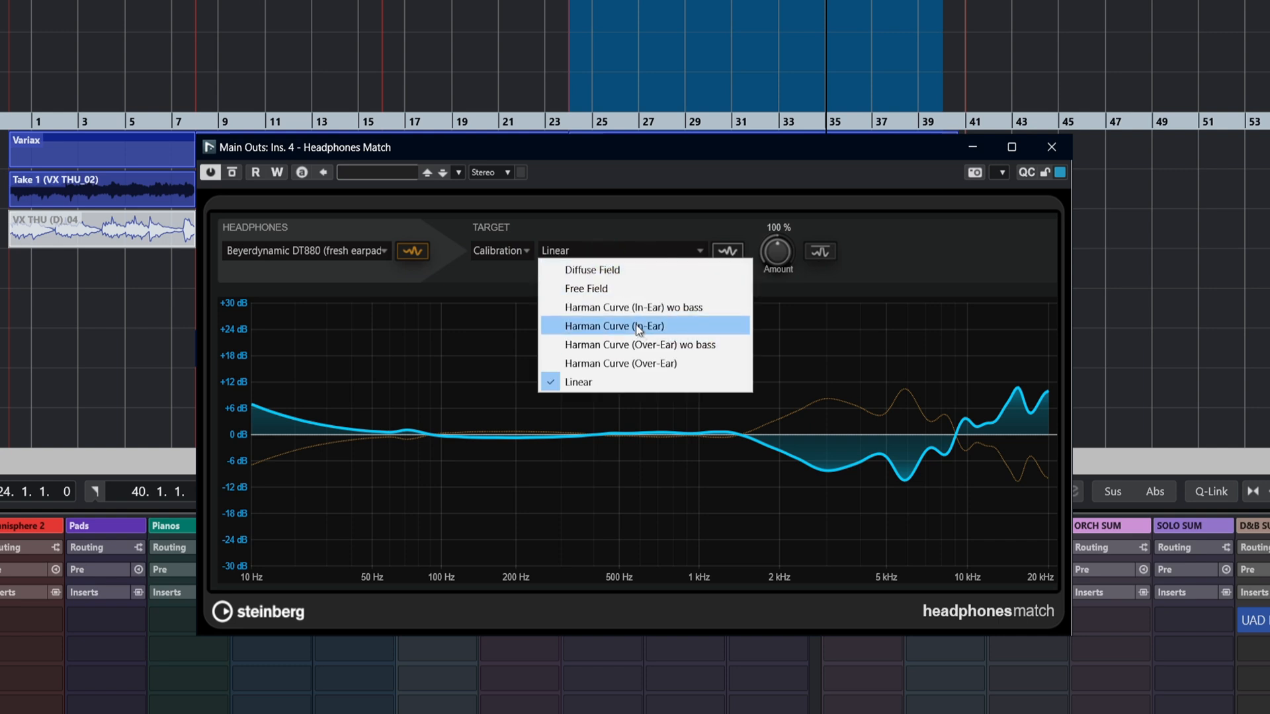
- Try the in-ear Harman curve as target, then switch back to Linear
{"action": "left_click", "coordinate": [612, 326]}
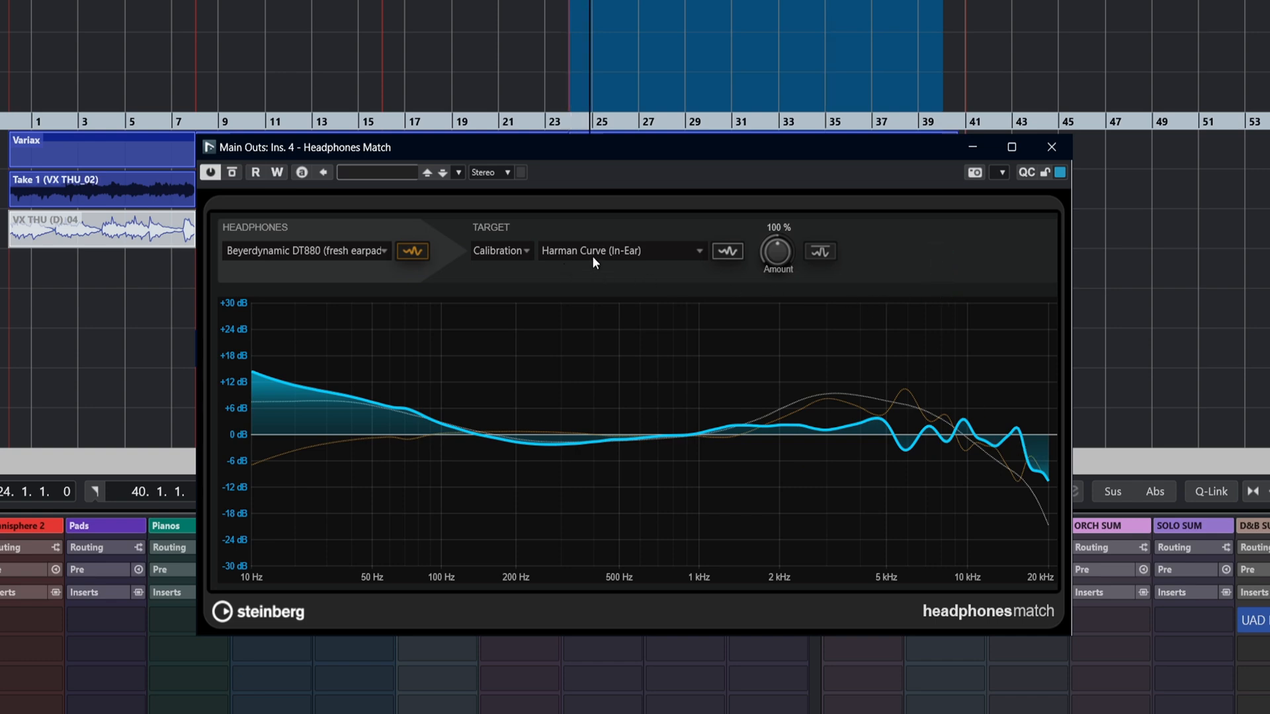
{"action": "left_click", "coordinate": [723, 251]}
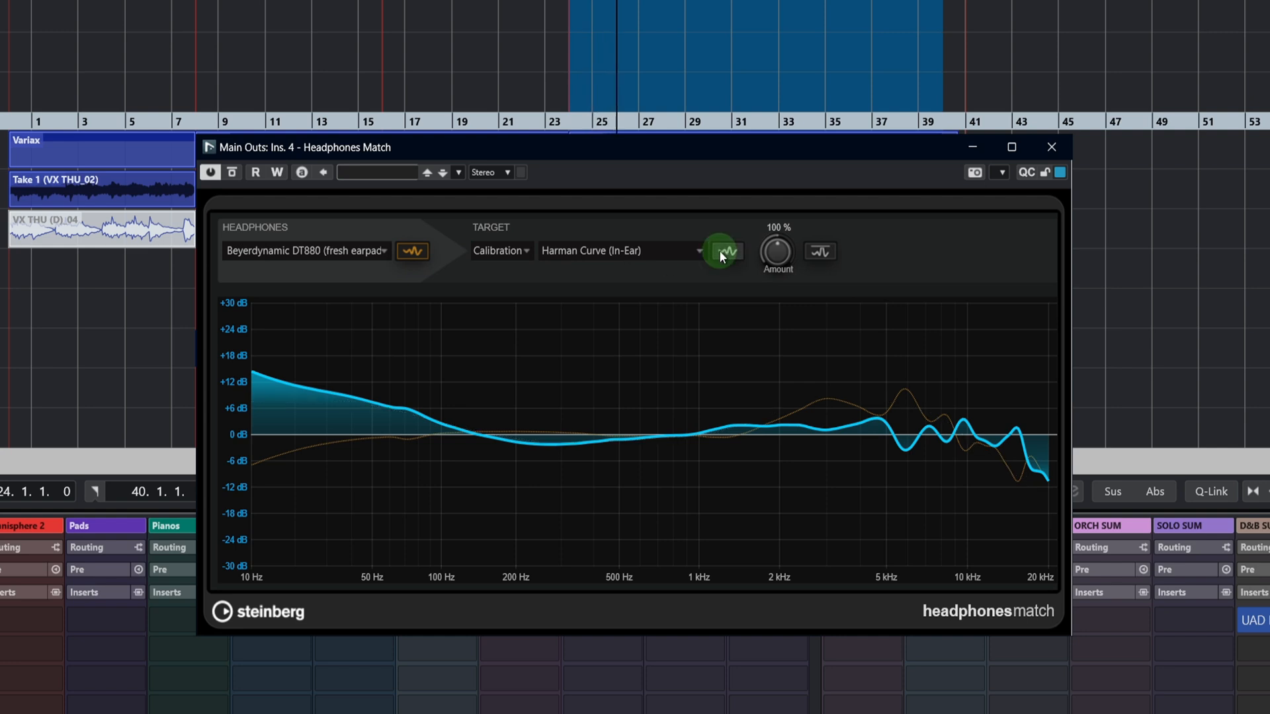
{"action": "left_click", "coordinate": [694, 250]}
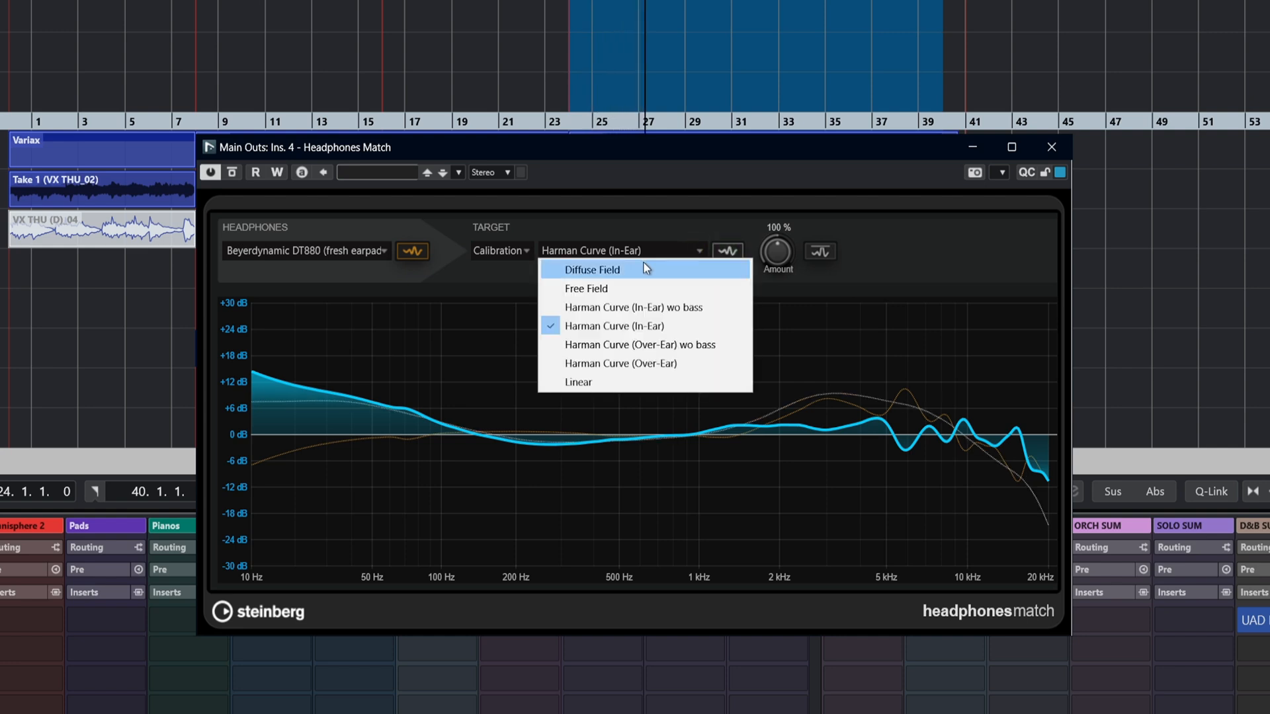
{"action": "left_click", "coordinate": [578, 381]}
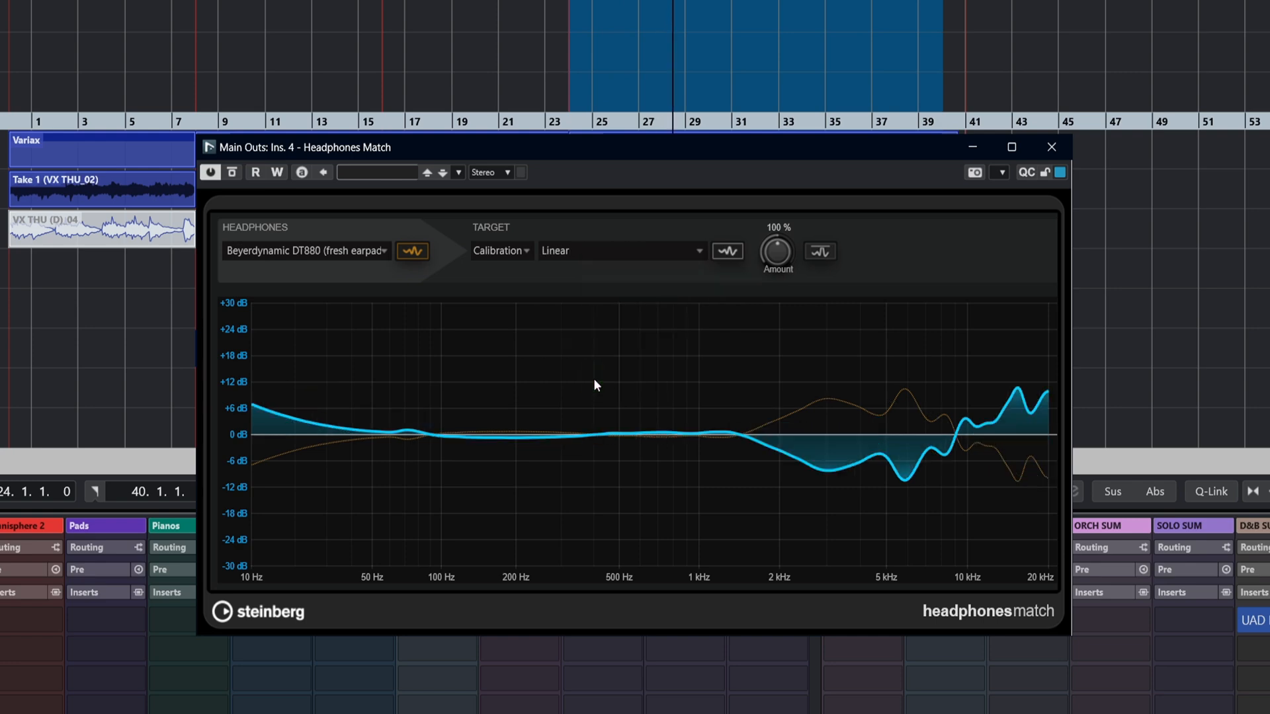
- Target the over-ear Harman curve and lower the correction amount to 60%
{"action": "left_click", "coordinate": [619, 250]}
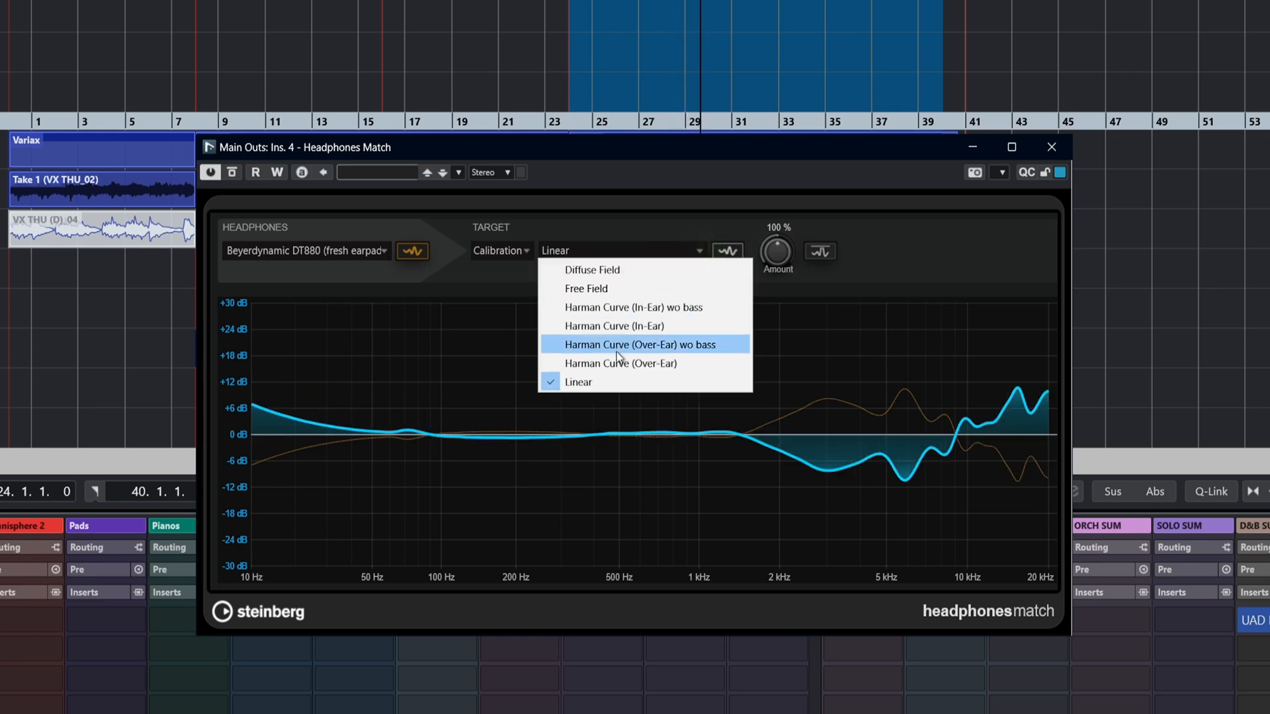
{"action": "left_click", "coordinate": [620, 363]}
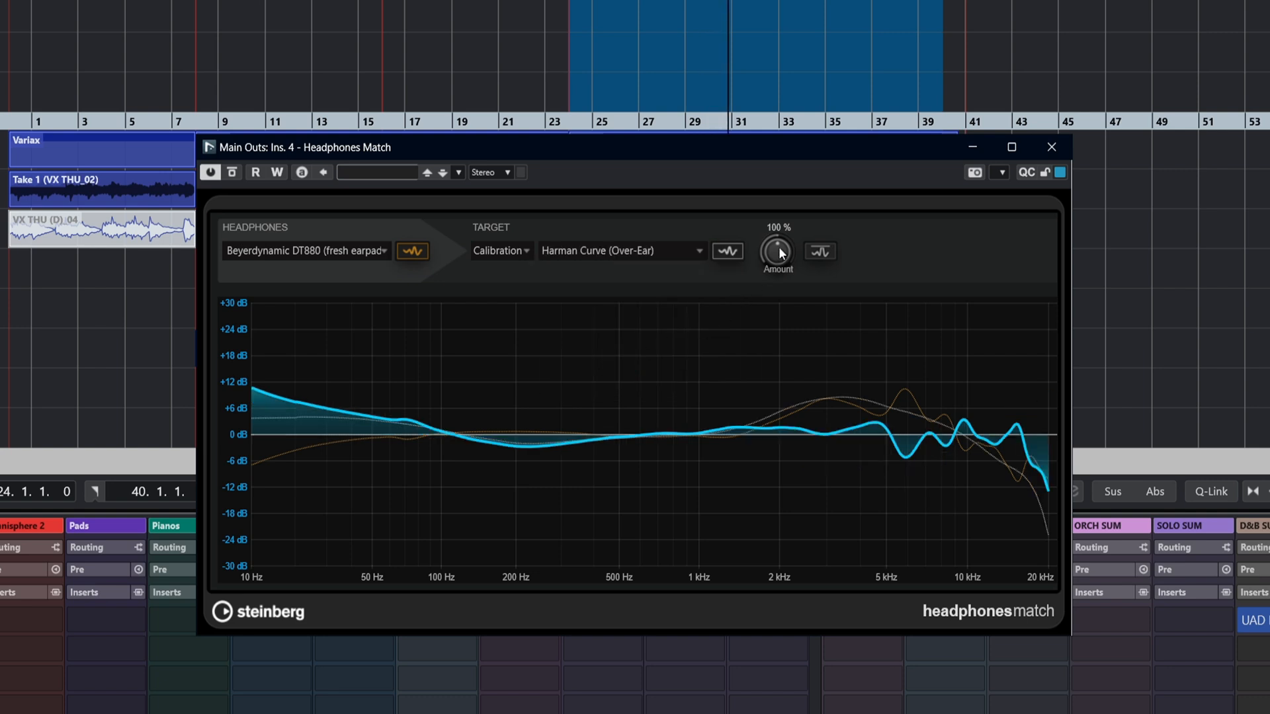
{"action": "left_click_drag", "start_coordinate": [778, 250], "coordinate": [770, 275]}
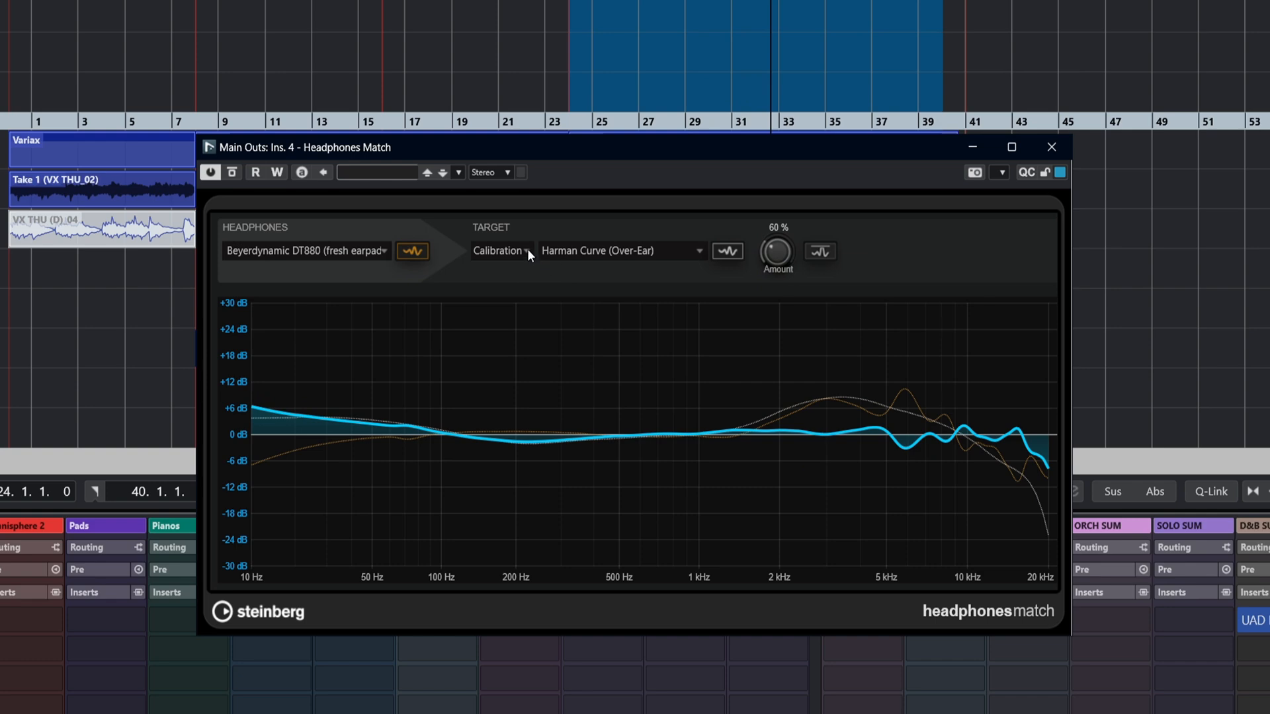
{"action": "left_click", "coordinate": [500, 250]}
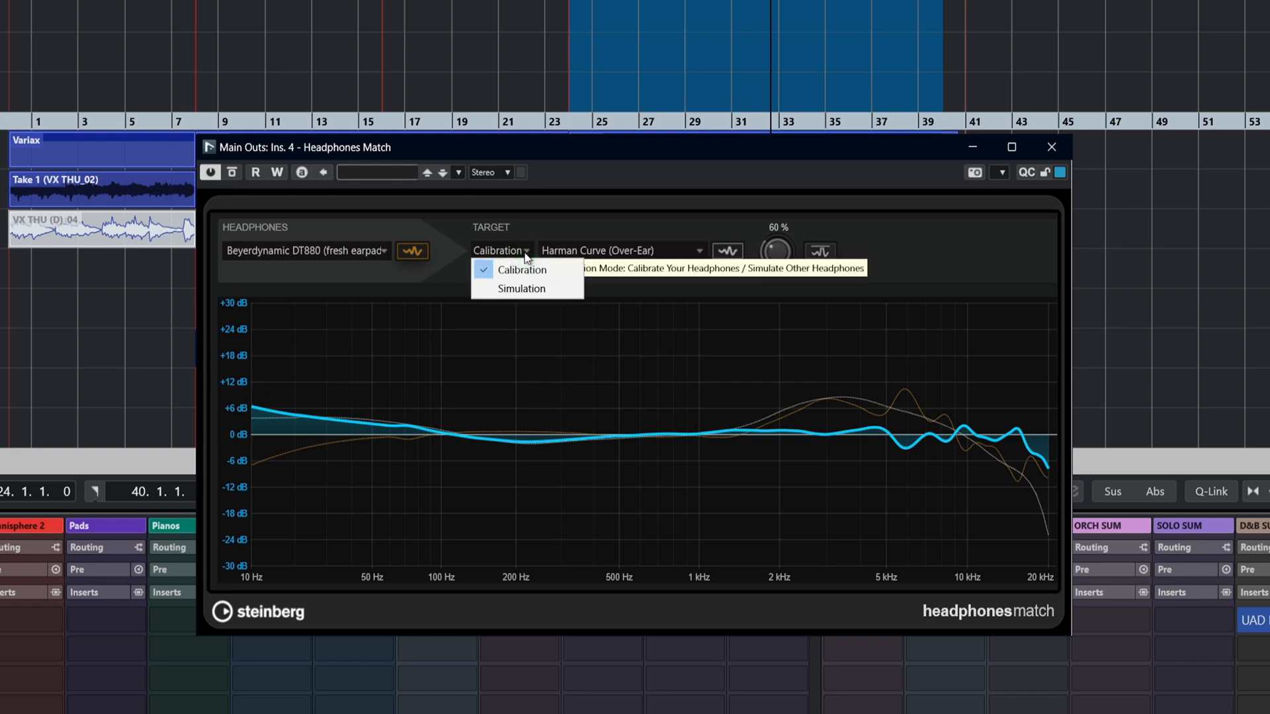
- Switch to Simulation of Apple AirPods Max with ANC on, setting the amount to about 68%
{"action": "left_click", "coordinate": [521, 289]}
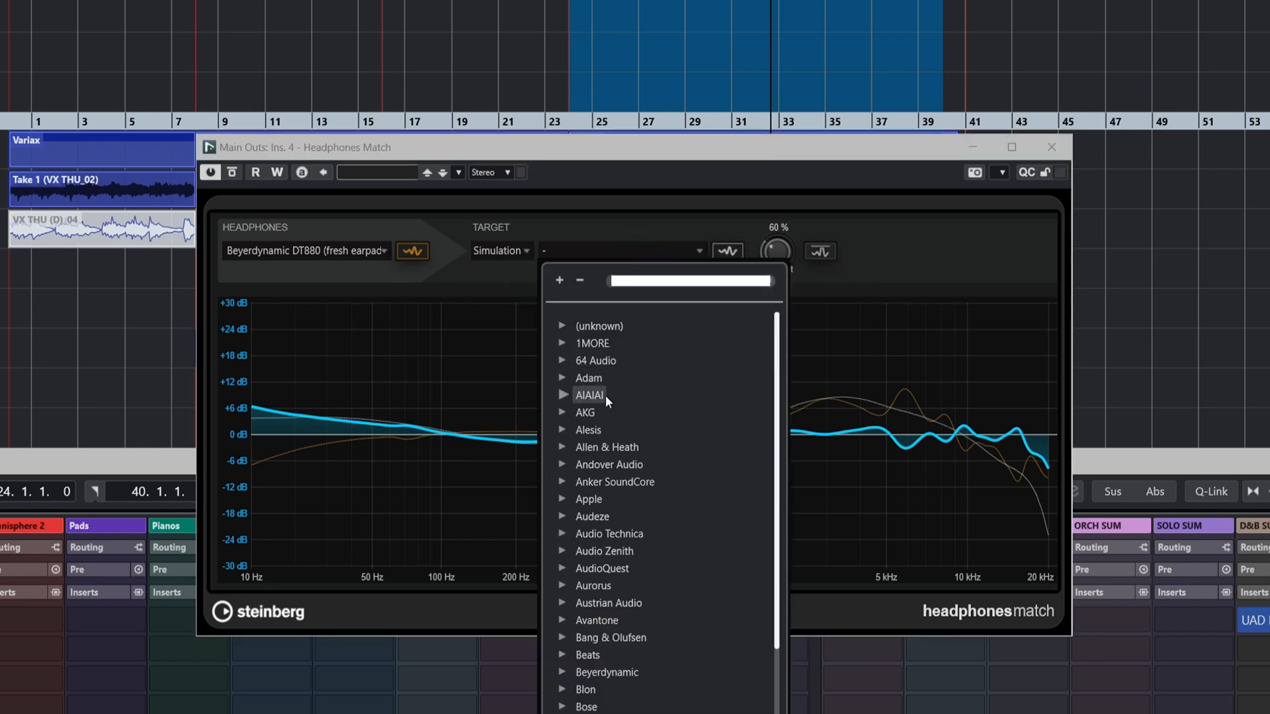
{"action": "scroll", "scroll_direction": "down", "scroll_amount": 3}
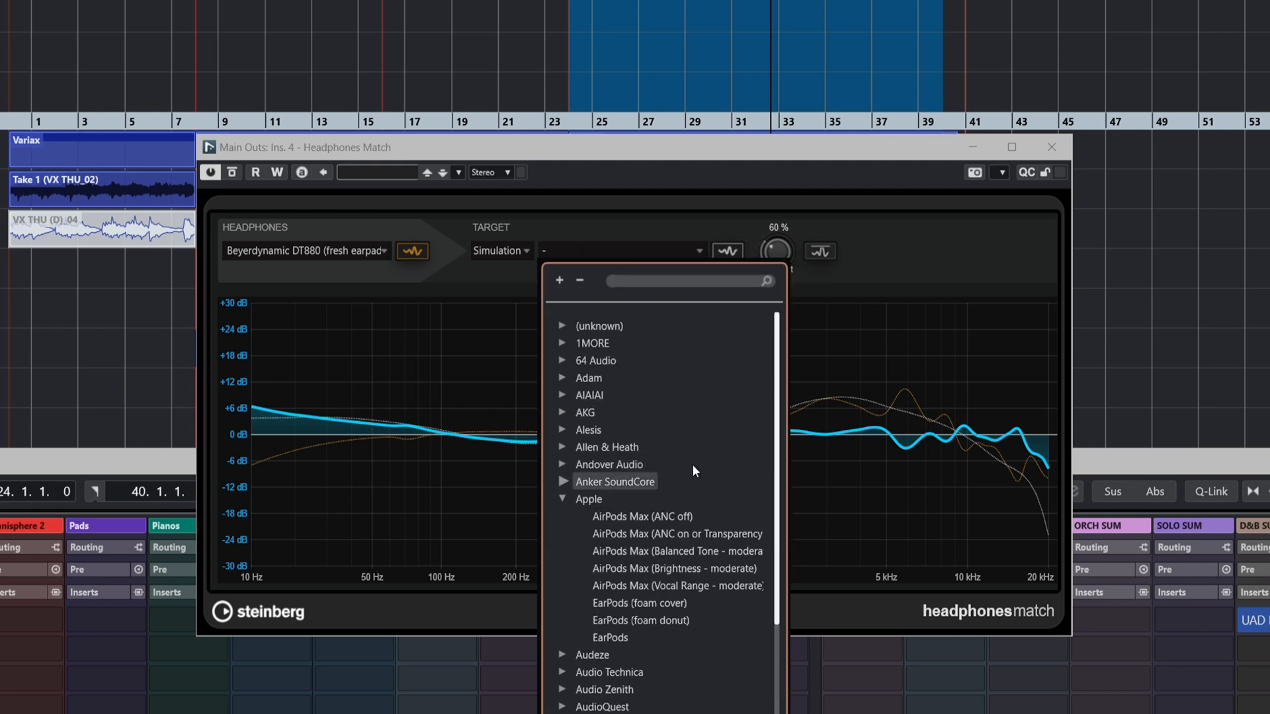
{"action": "mouse_move", "coordinate": [676, 586]}
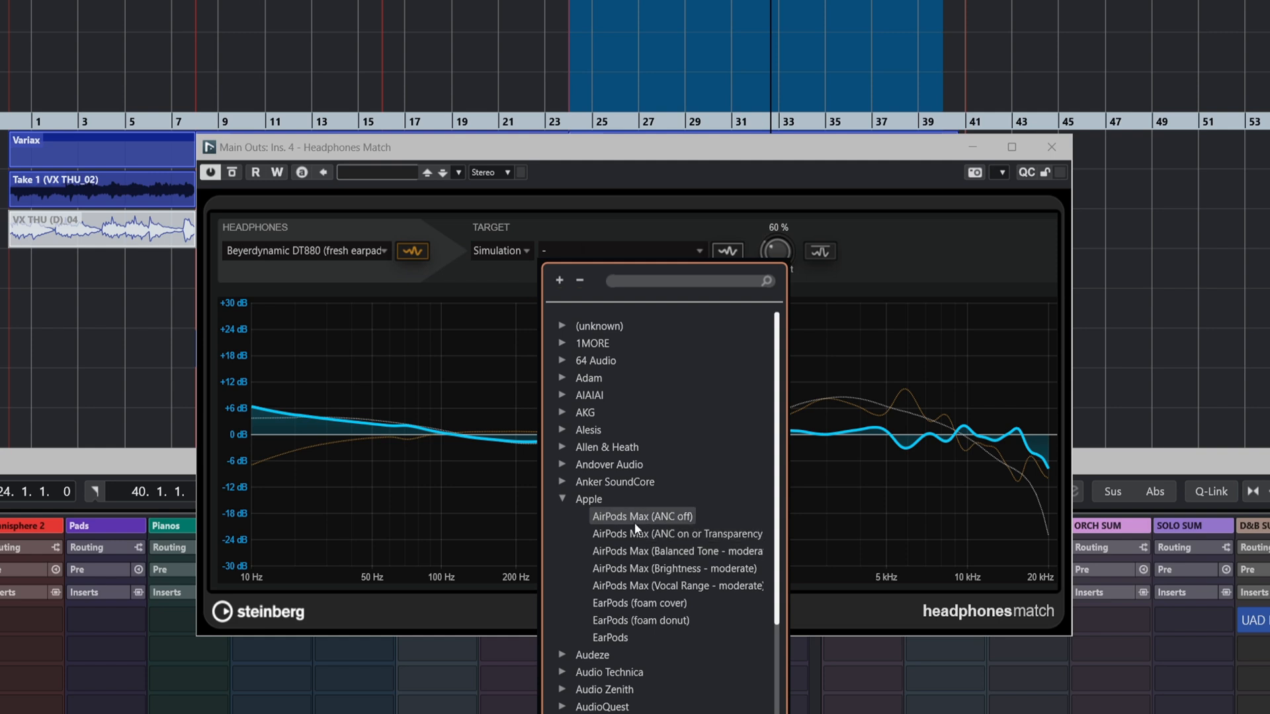
{"action": "left_click", "coordinate": [675, 533]}
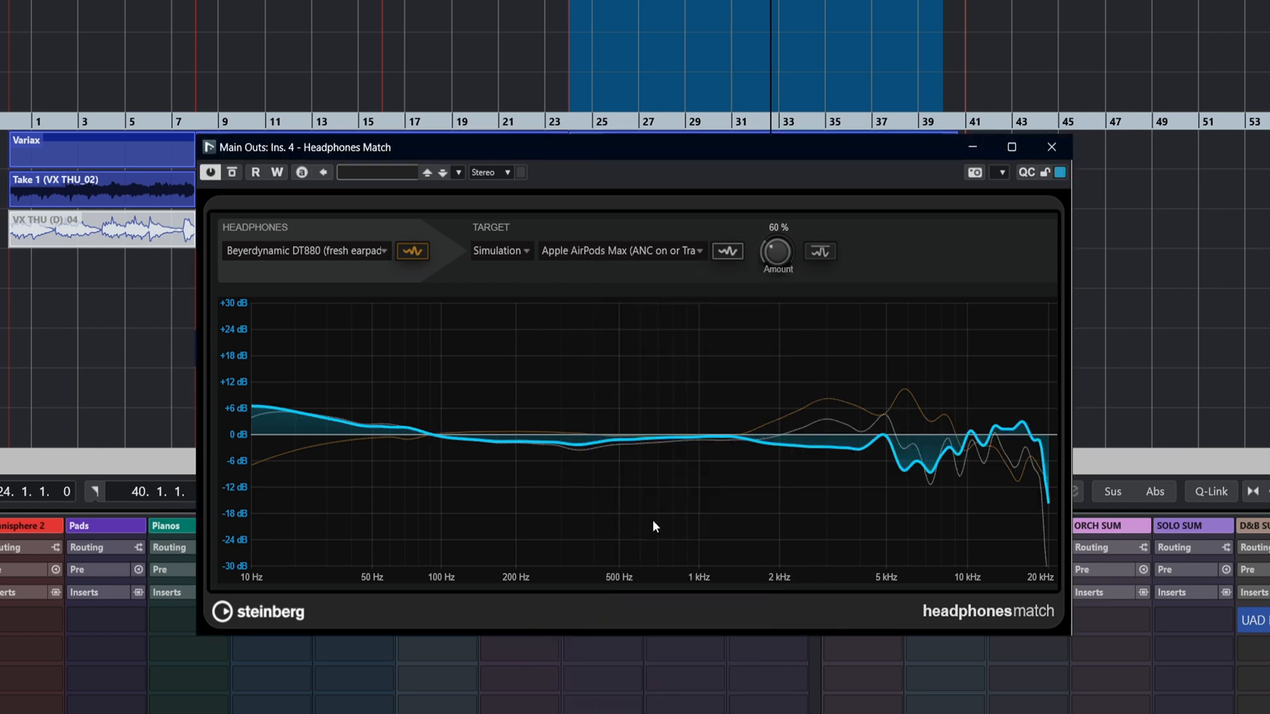
{"action": "mouse_move", "coordinate": [640, 221]}
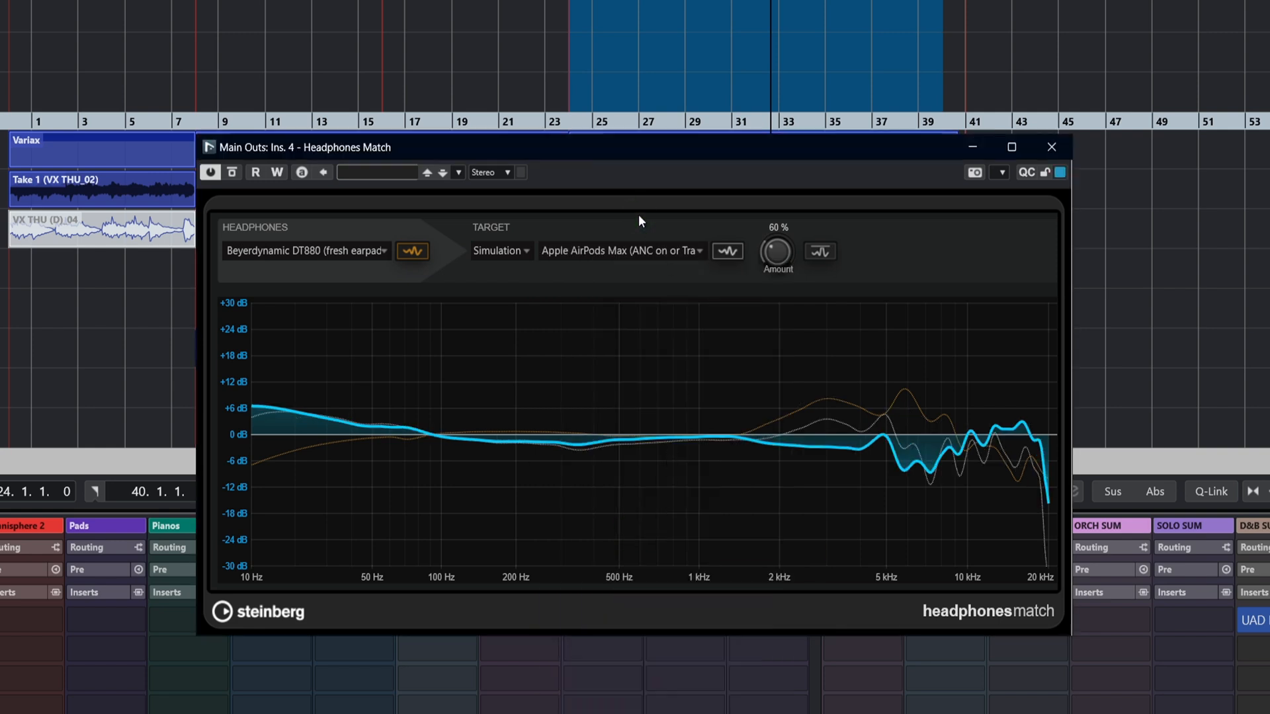
{"action": "left_click_drag", "start_coordinate": [775, 251], "coordinate": [782, 240]}
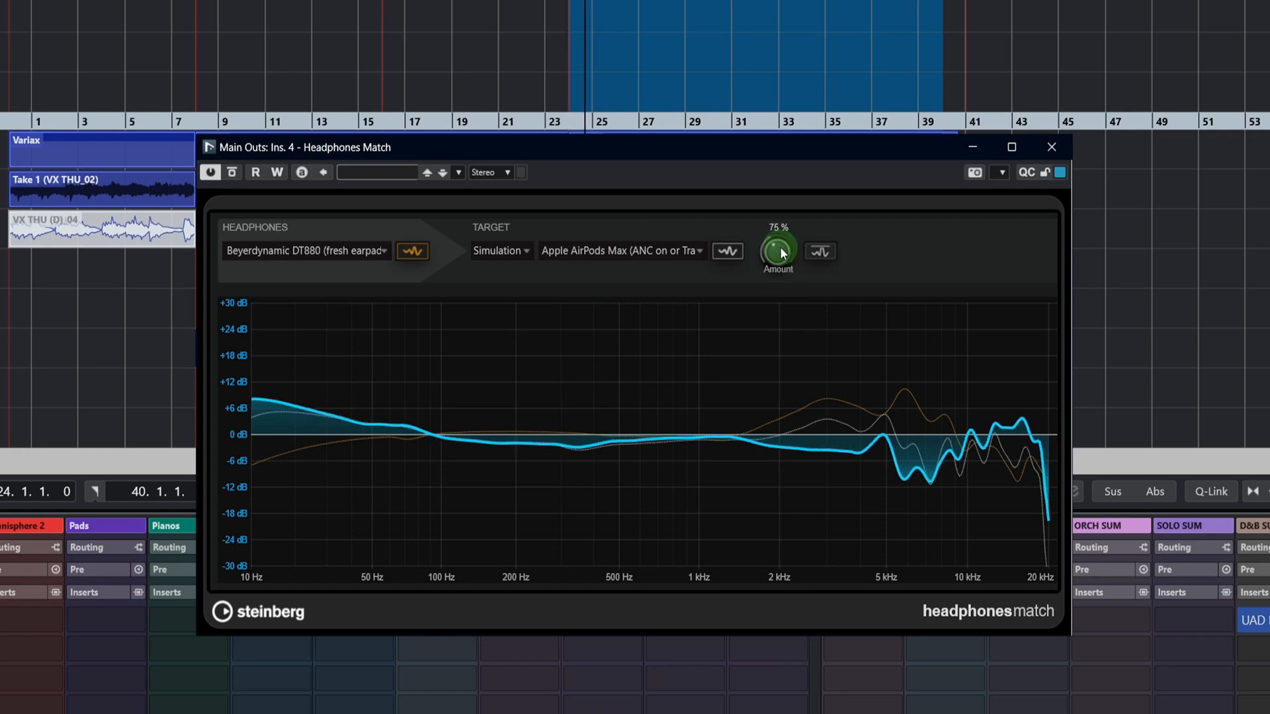
{"action": "left_click_drag", "start_coordinate": [779, 249], "coordinate": [784, 263]}
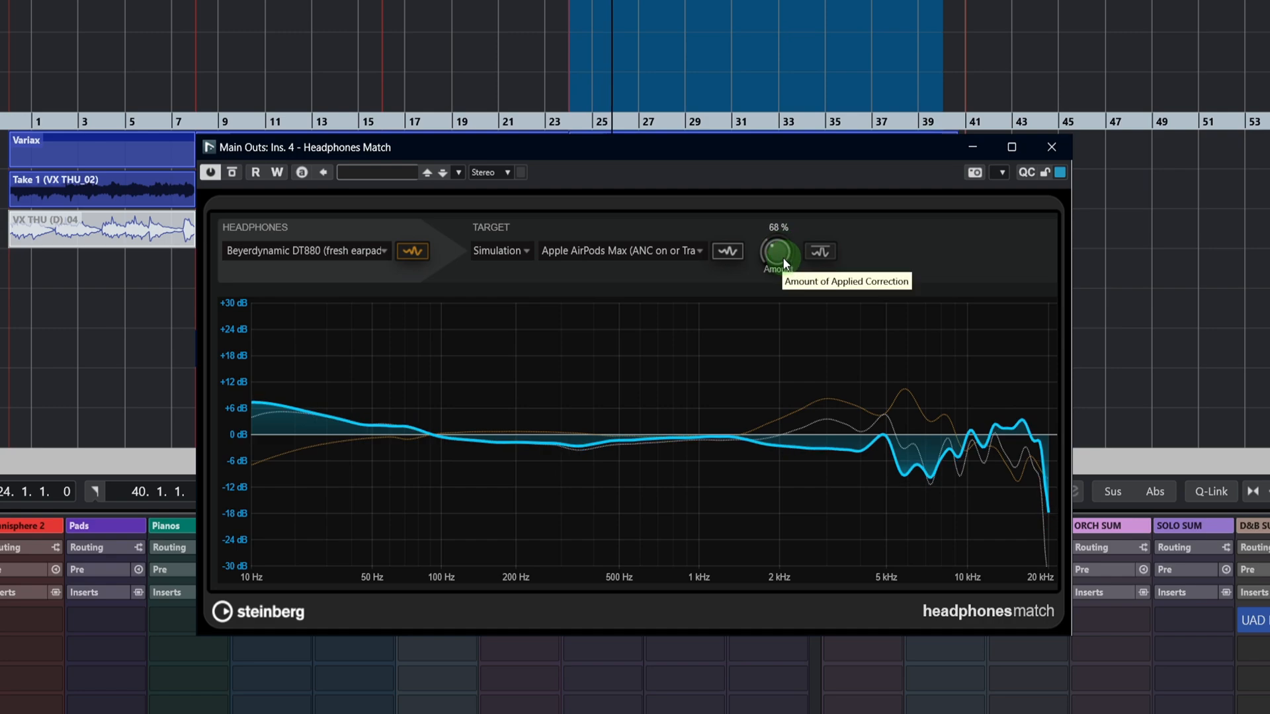